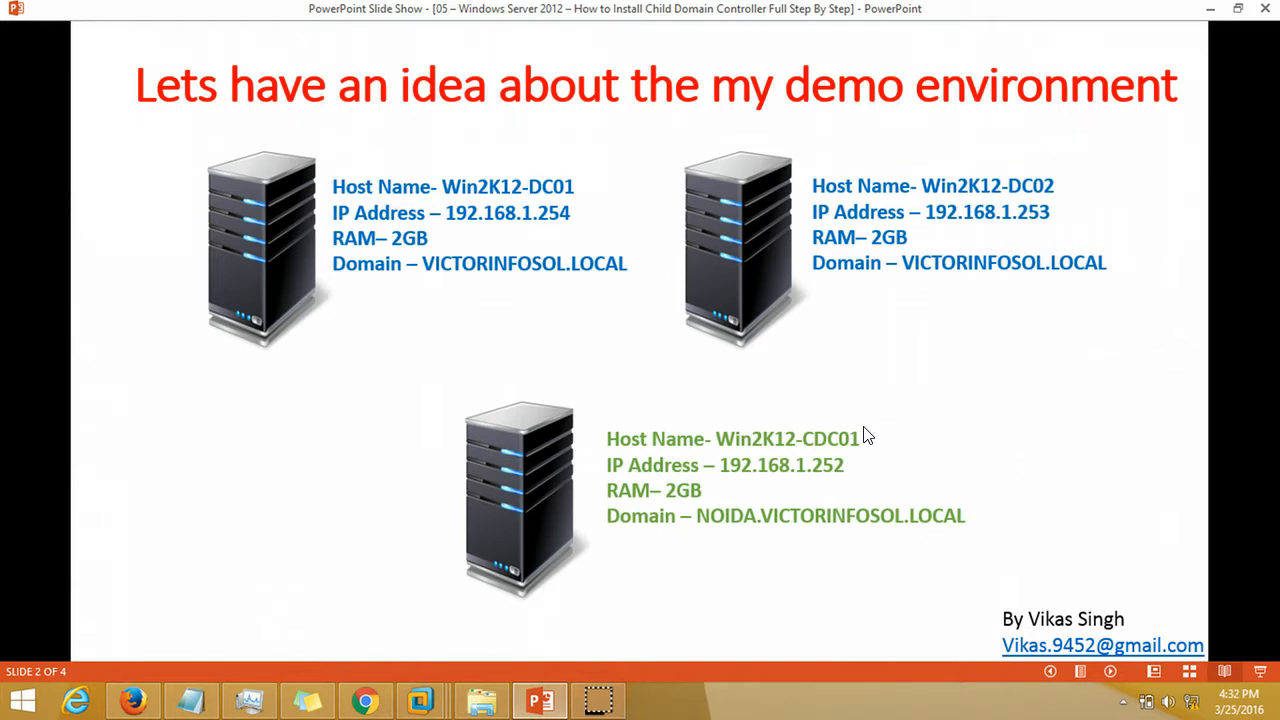
{"action": "mouse_move", "coordinate": [448, 120]}
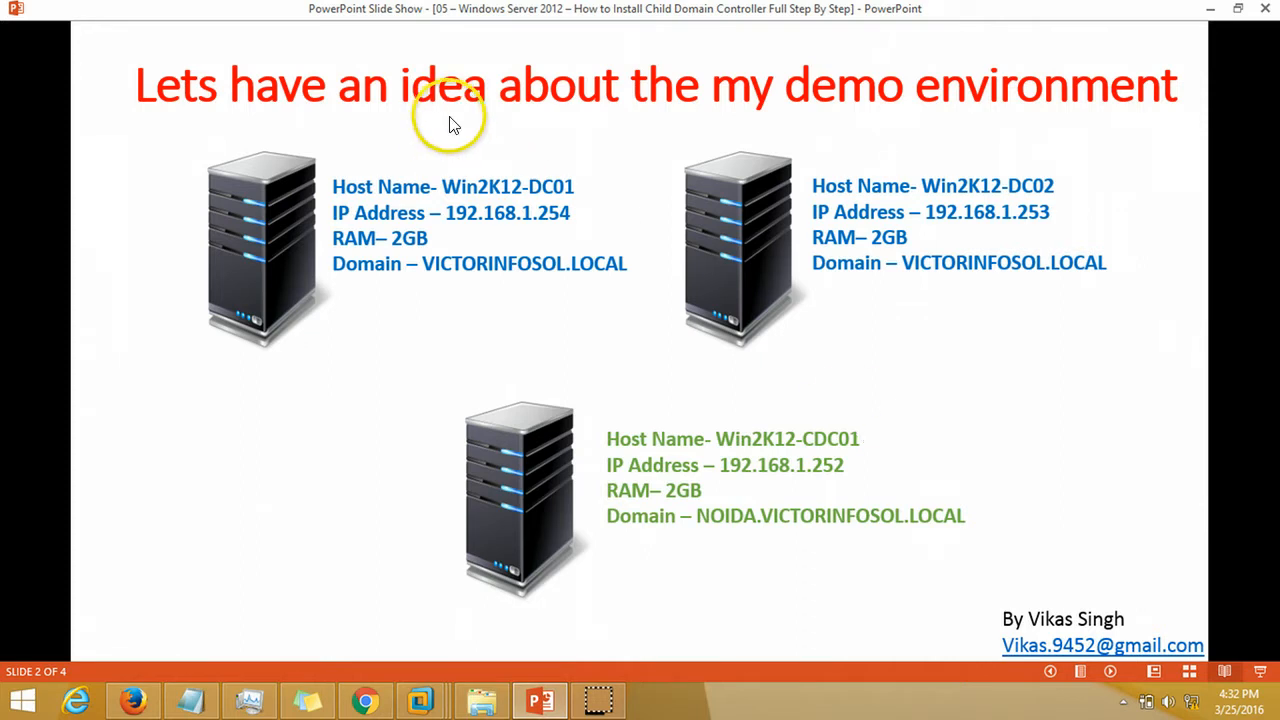
{"action": "mouse_move", "coordinate": [528, 212]}
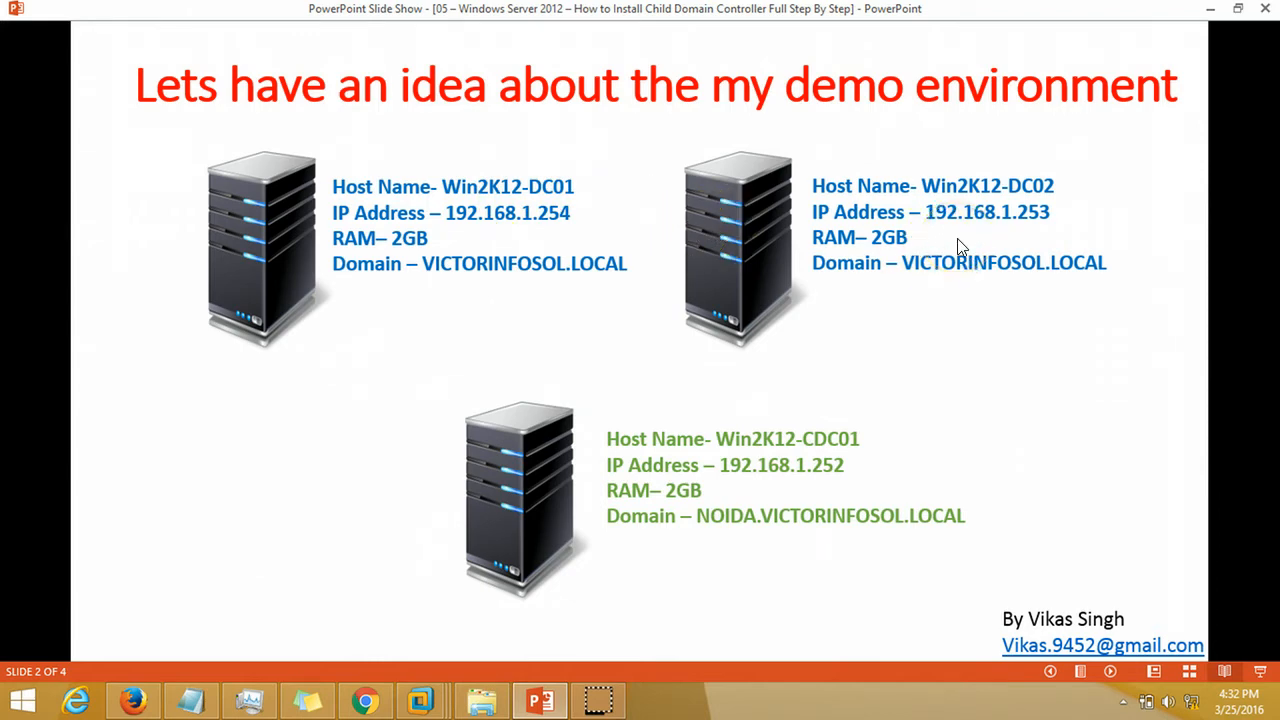
{"action": "mouse_move", "coordinate": [348, 696]}
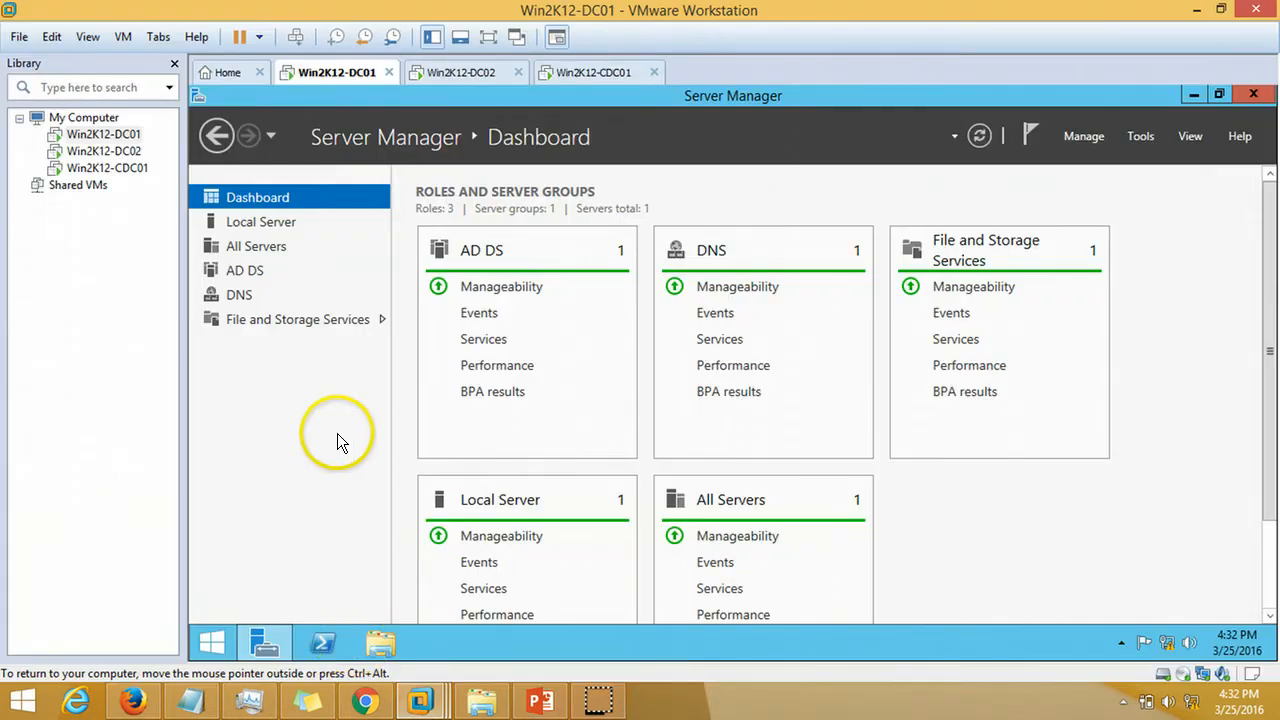
{"action": "mouse_move", "coordinate": [300, 222]}
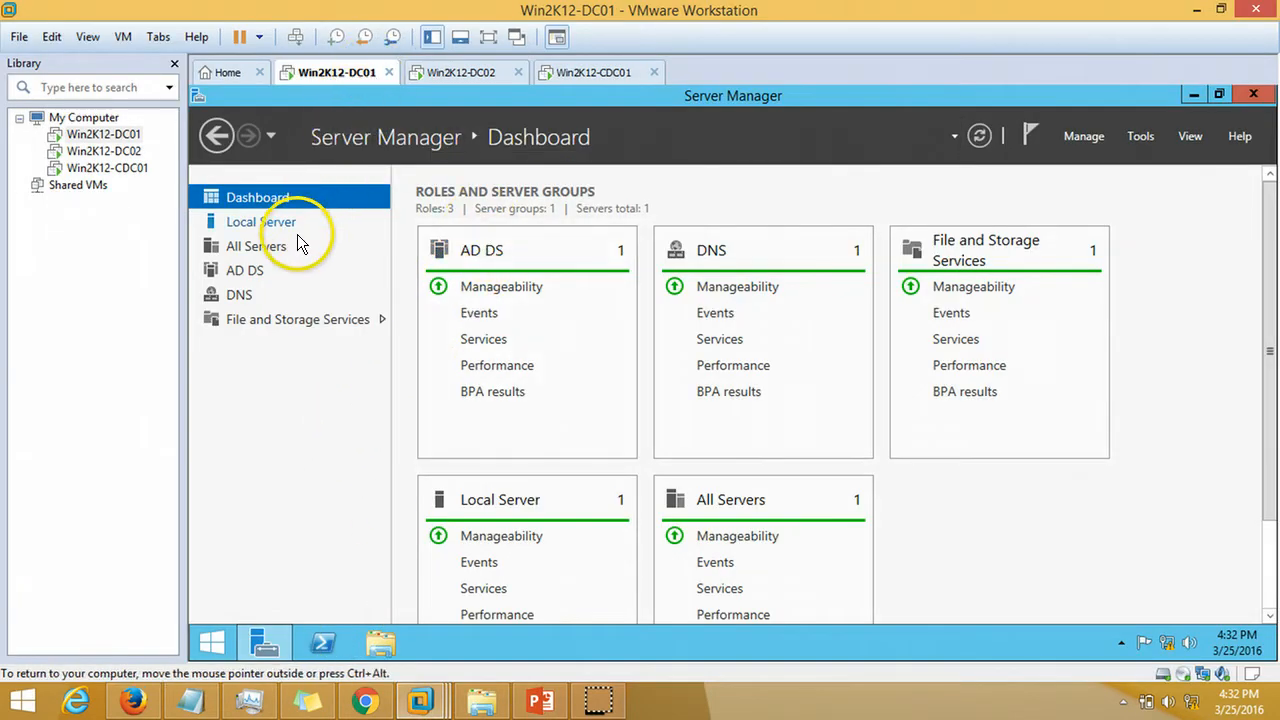
Review the Local Server domain membership of Win2K12-DC01 and Win2K12-DC02
{"action": "left_click", "coordinate": [260, 220]}
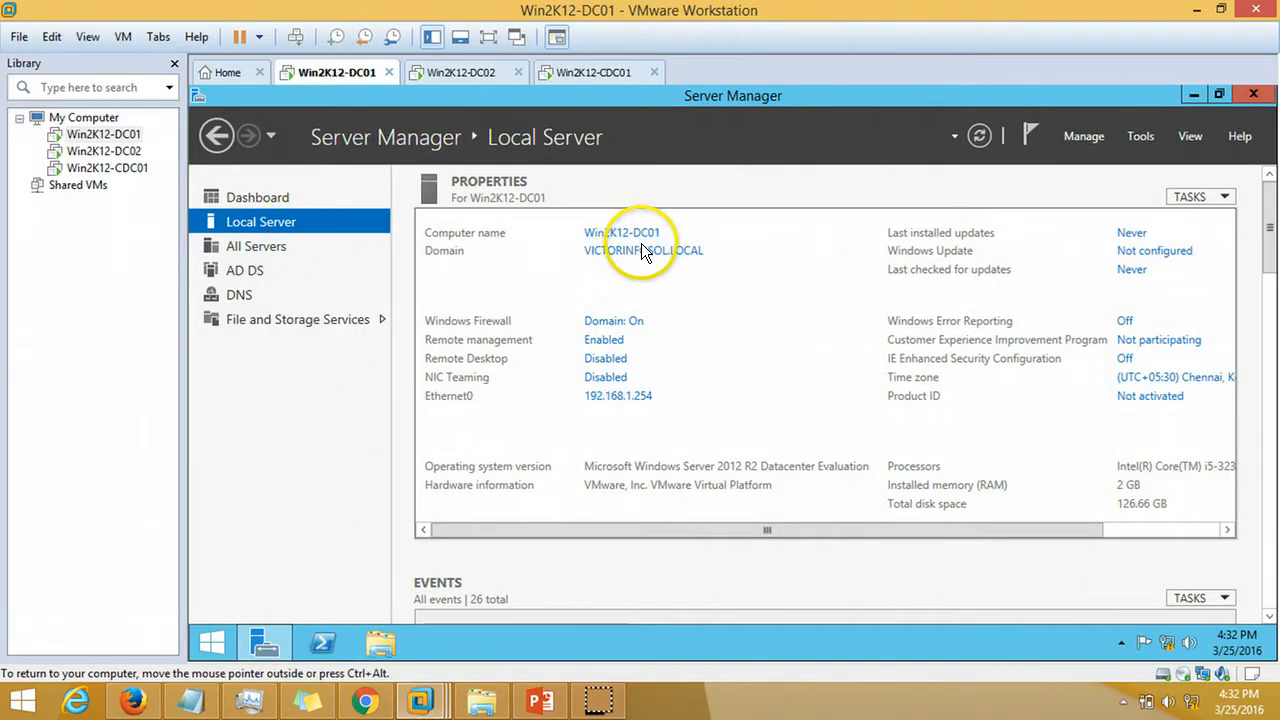
{"action": "left_click", "coordinate": [256, 198]}
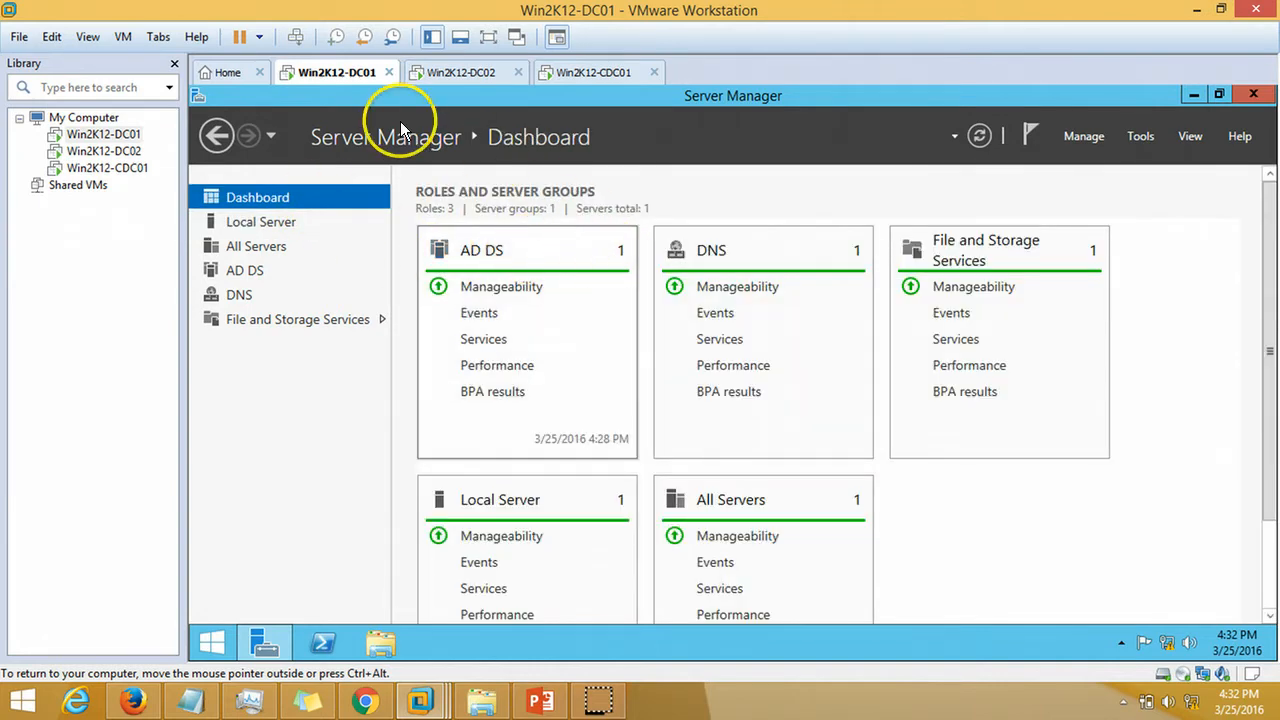
{"action": "left_click", "coordinate": [460, 72]}
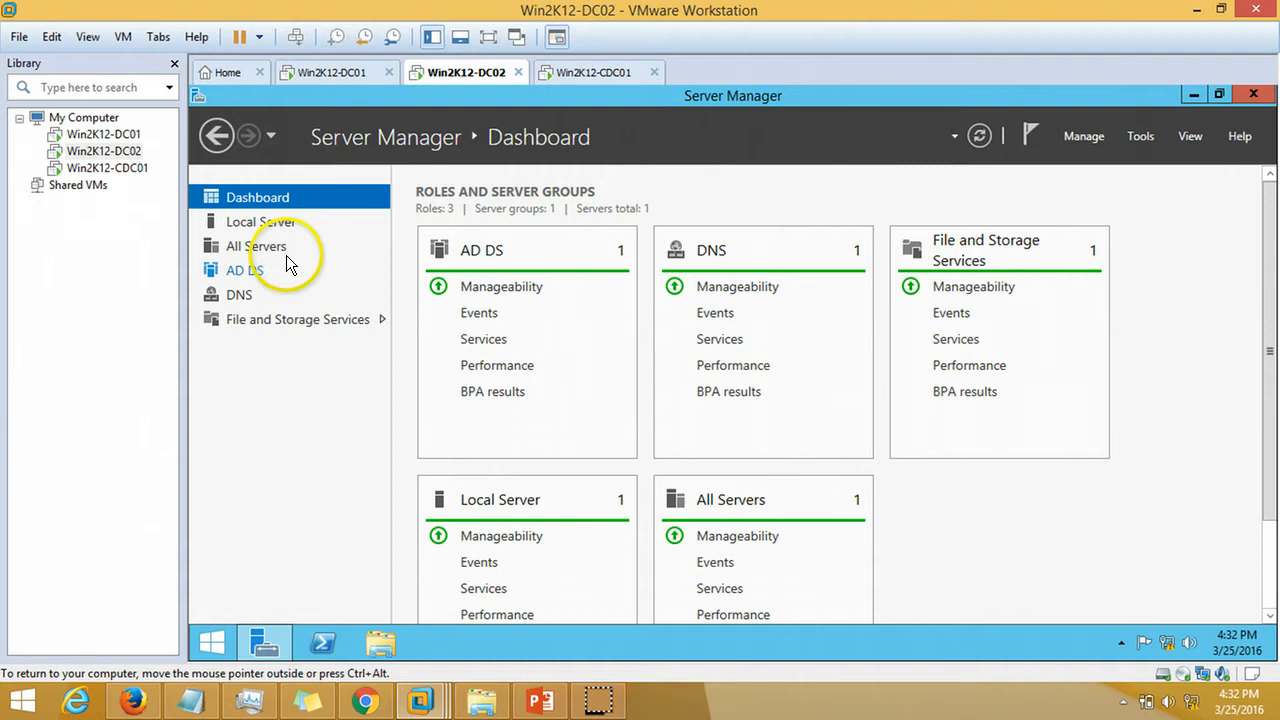
{"action": "left_click", "coordinate": [260, 220]}
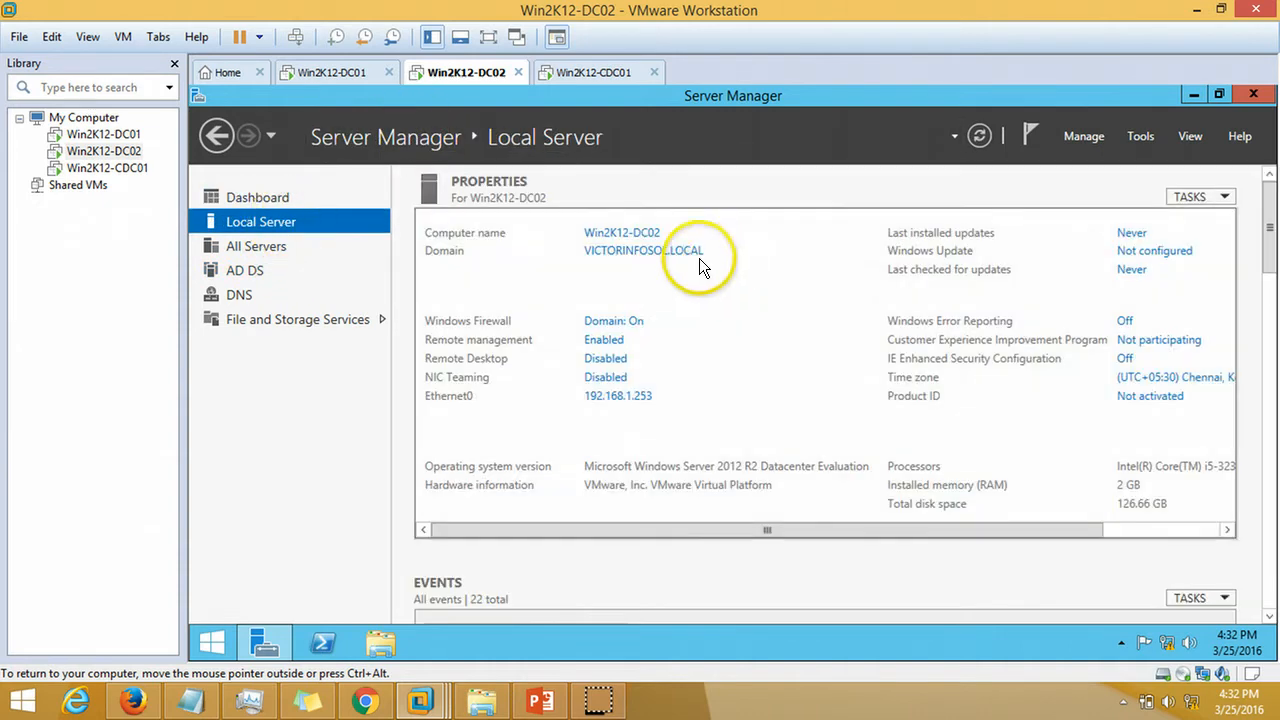
{"action": "mouse_move", "coordinate": [608, 262]}
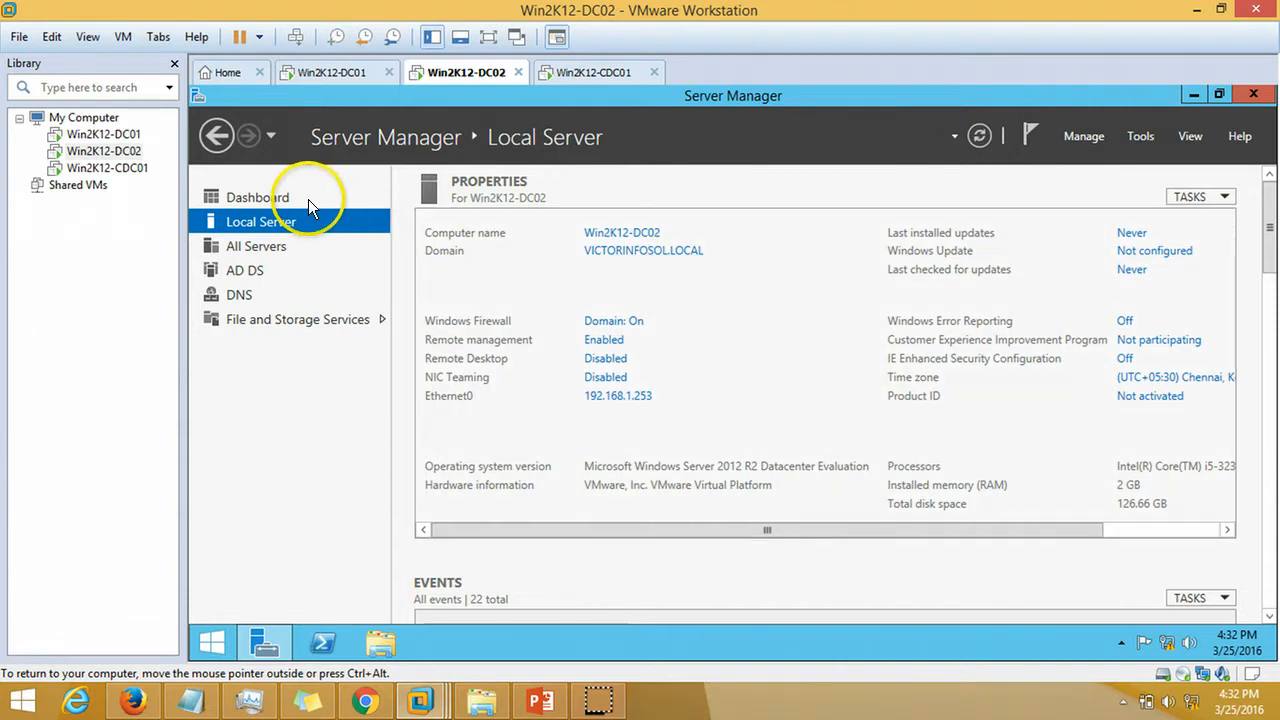
{"action": "left_click", "coordinate": [256, 198]}
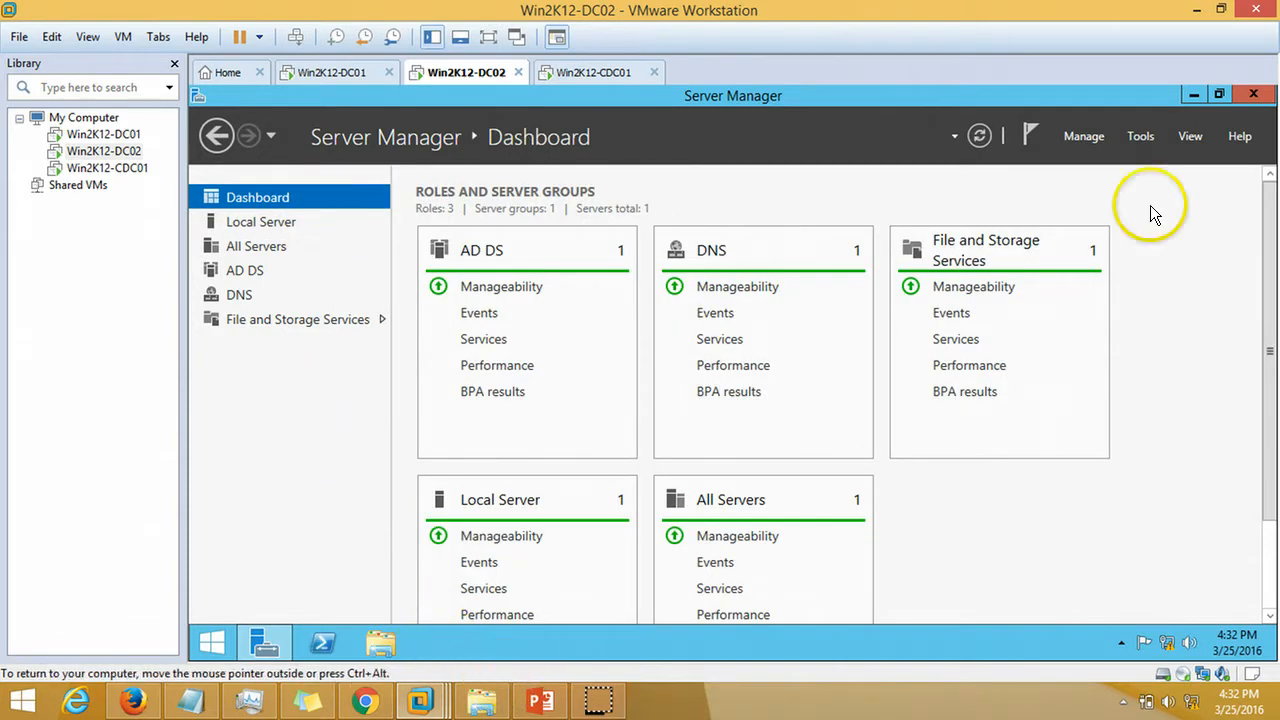
Show the VICTORINFOSOL.LOCAL domain in Active Directory Users and Computers and return to the slide
{"action": "left_click", "coordinate": [1140, 136]}
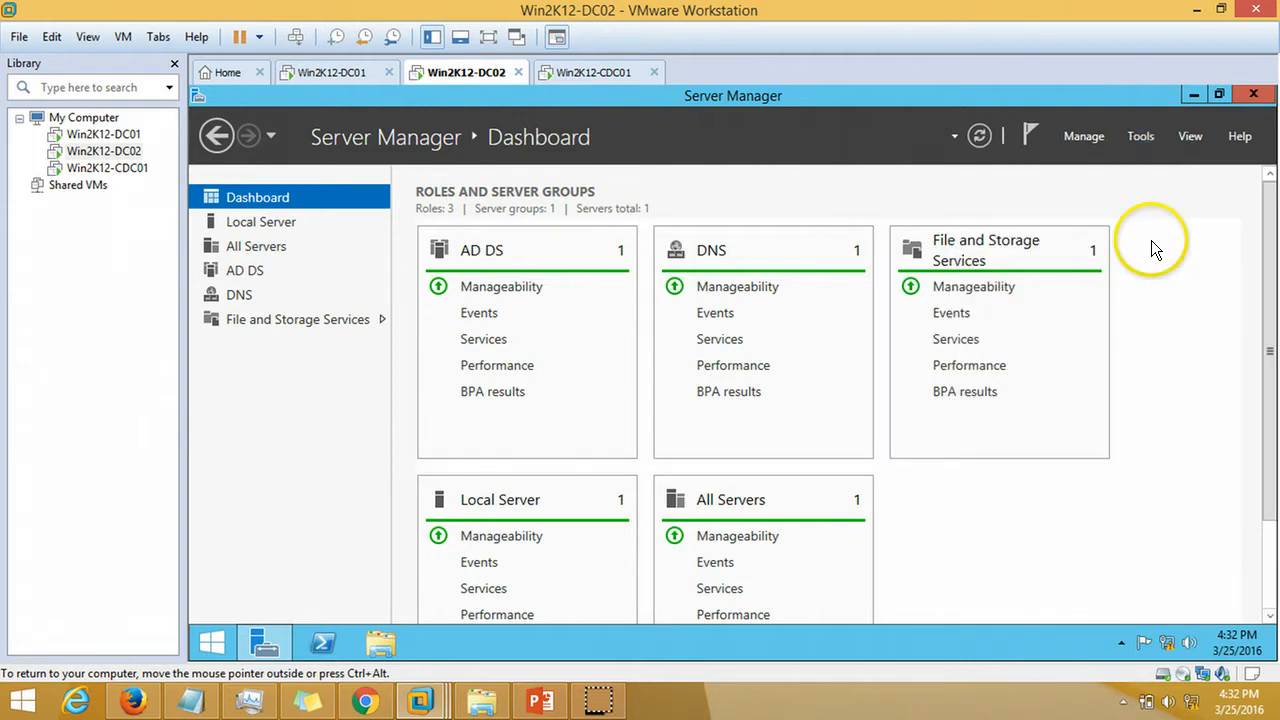
{"action": "mouse_move", "coordinate": [1152, 250]}
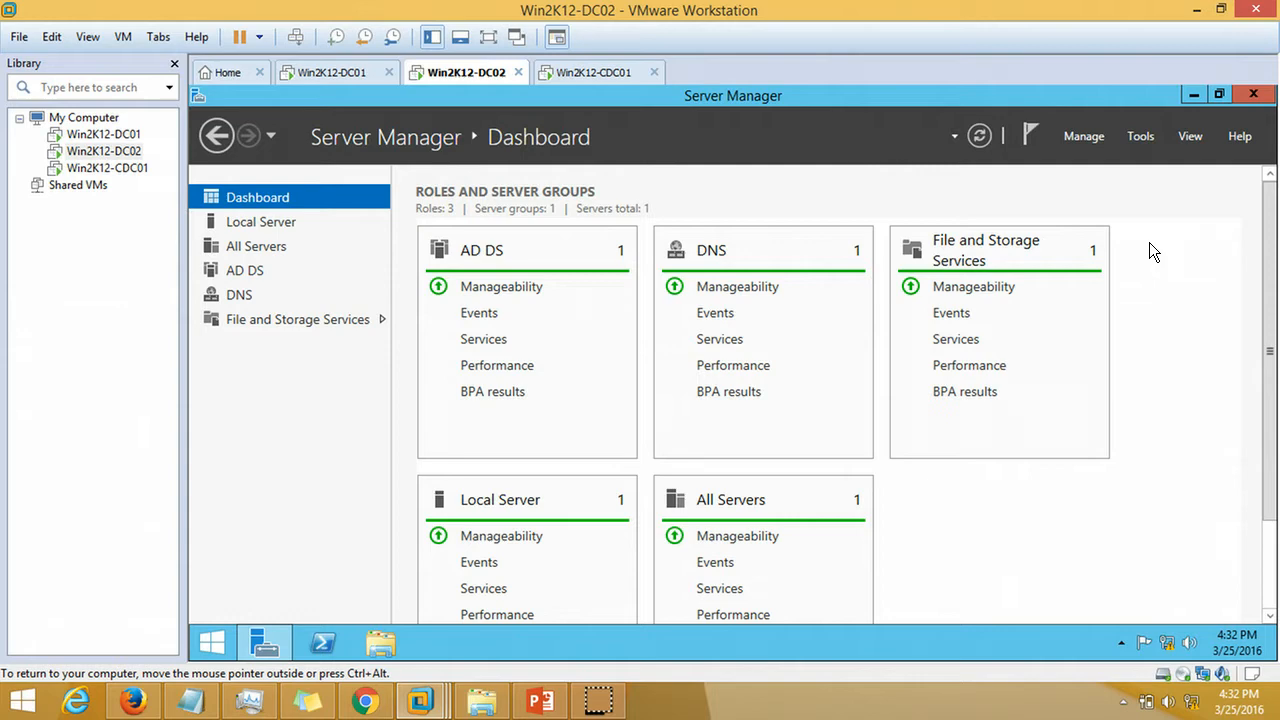
{"action": "mouse_move", "coordinate": [780, 188]}
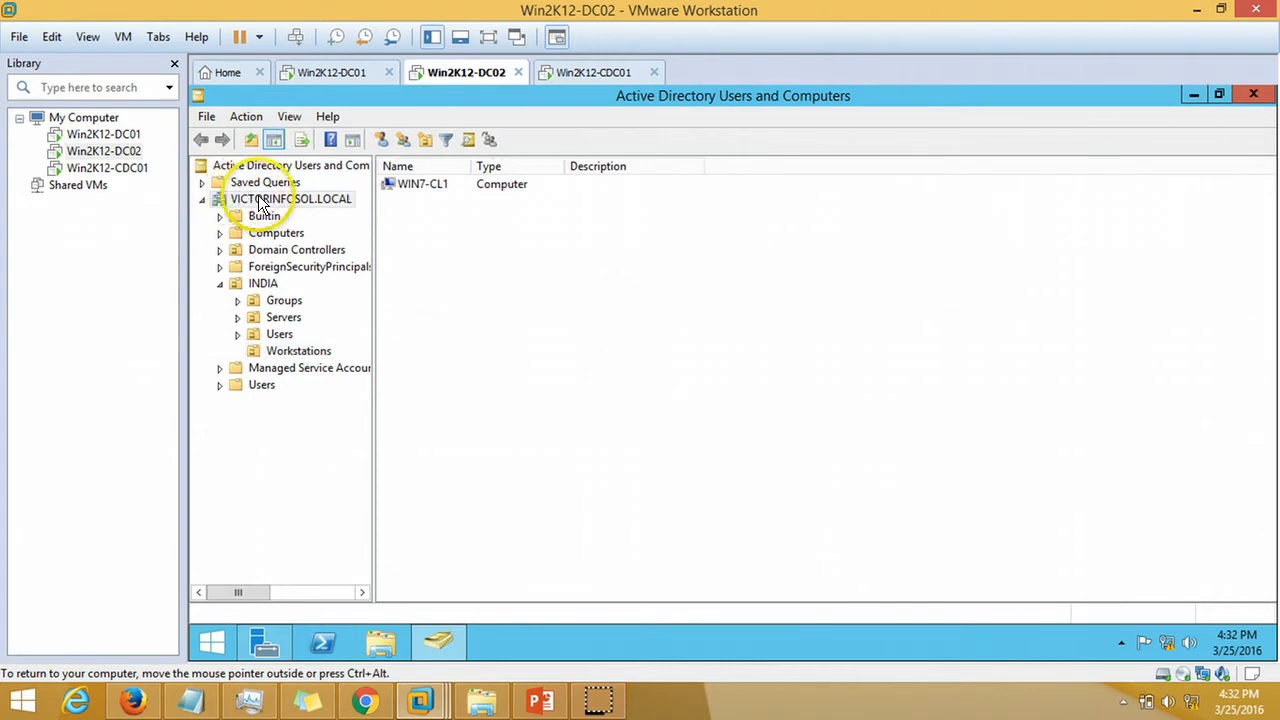
{"action": "left_click", "coordinate": [290, 198]}
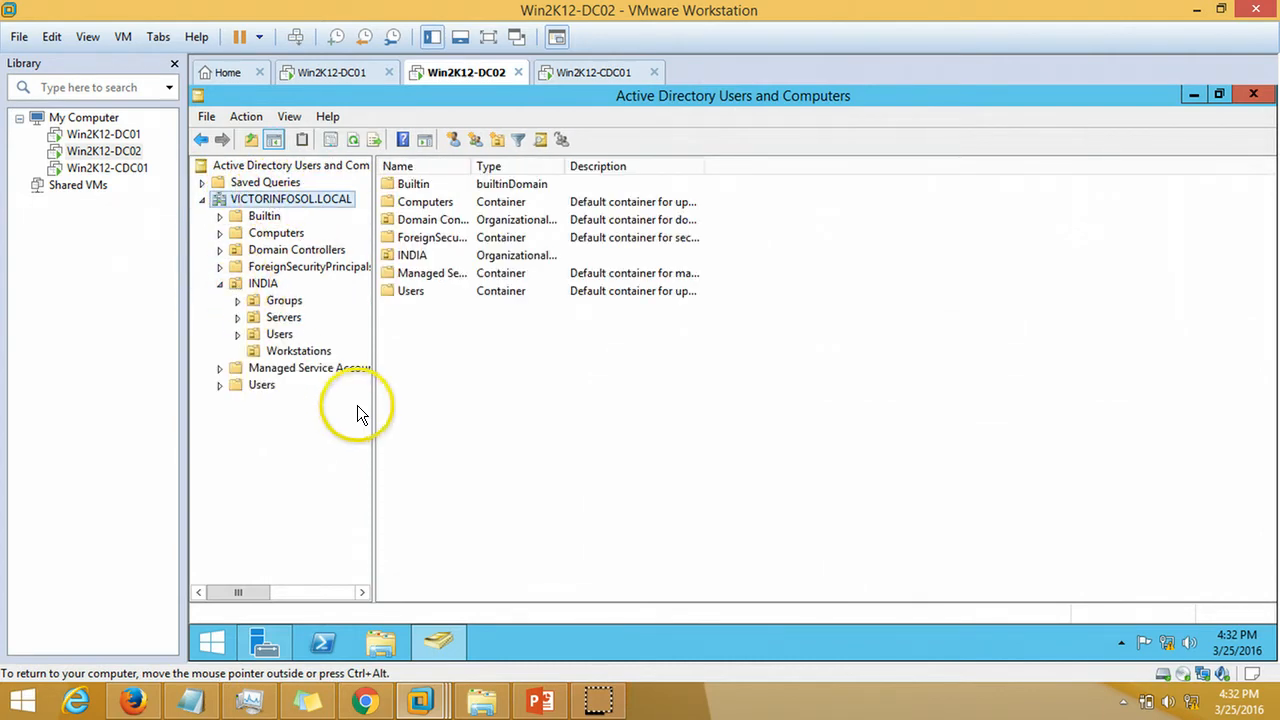
{"action": "left_click", "coordinate": [540, 700]}
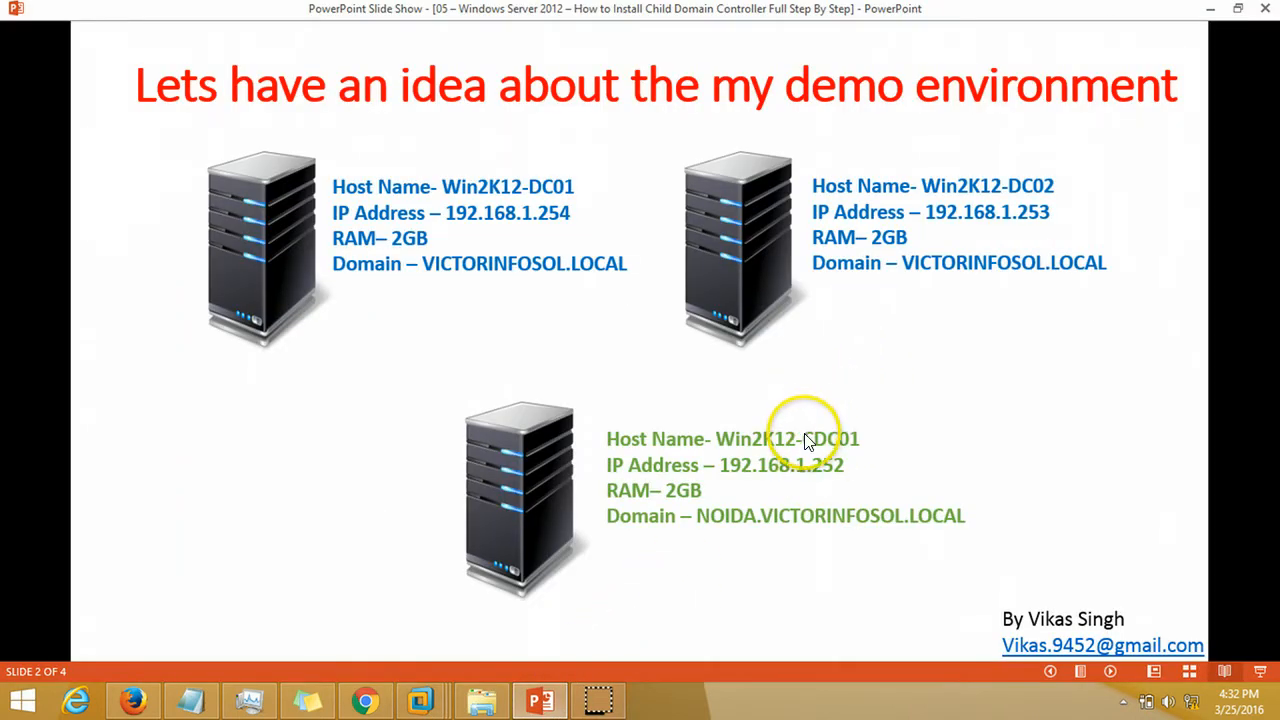
{"action": "mouse_move", "coordinate": [784, 480]}
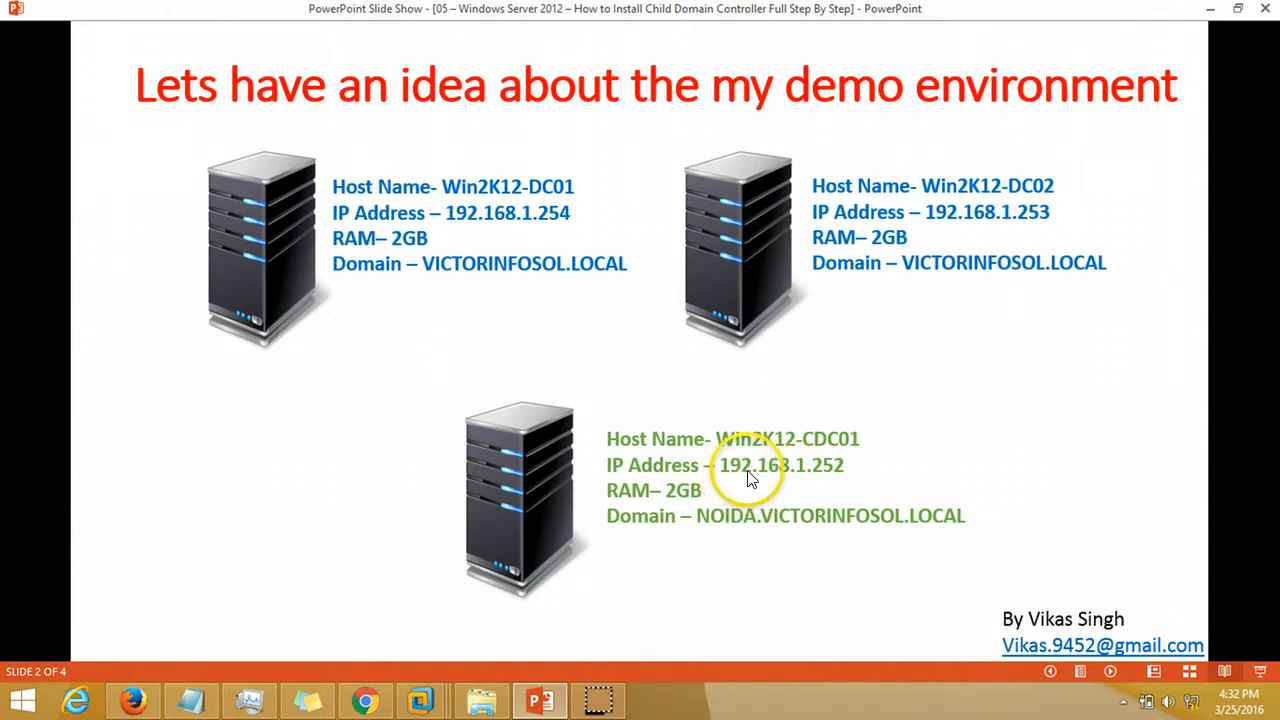
{"action": "mouse_move", "coordinate": [612, 644]}
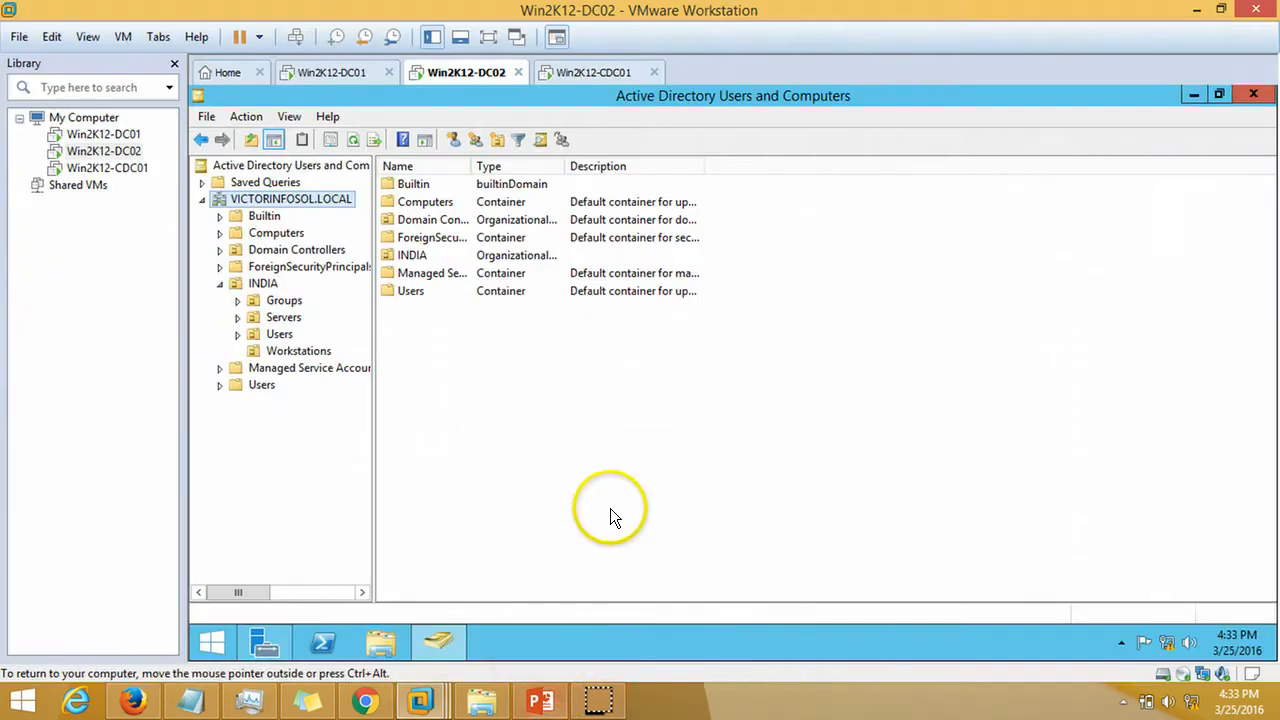
Bring up the Win2K12-CDC01 virtual machine with its Server Manager dashboard
{"action": "left_click", "coordinate": [592, 72]}
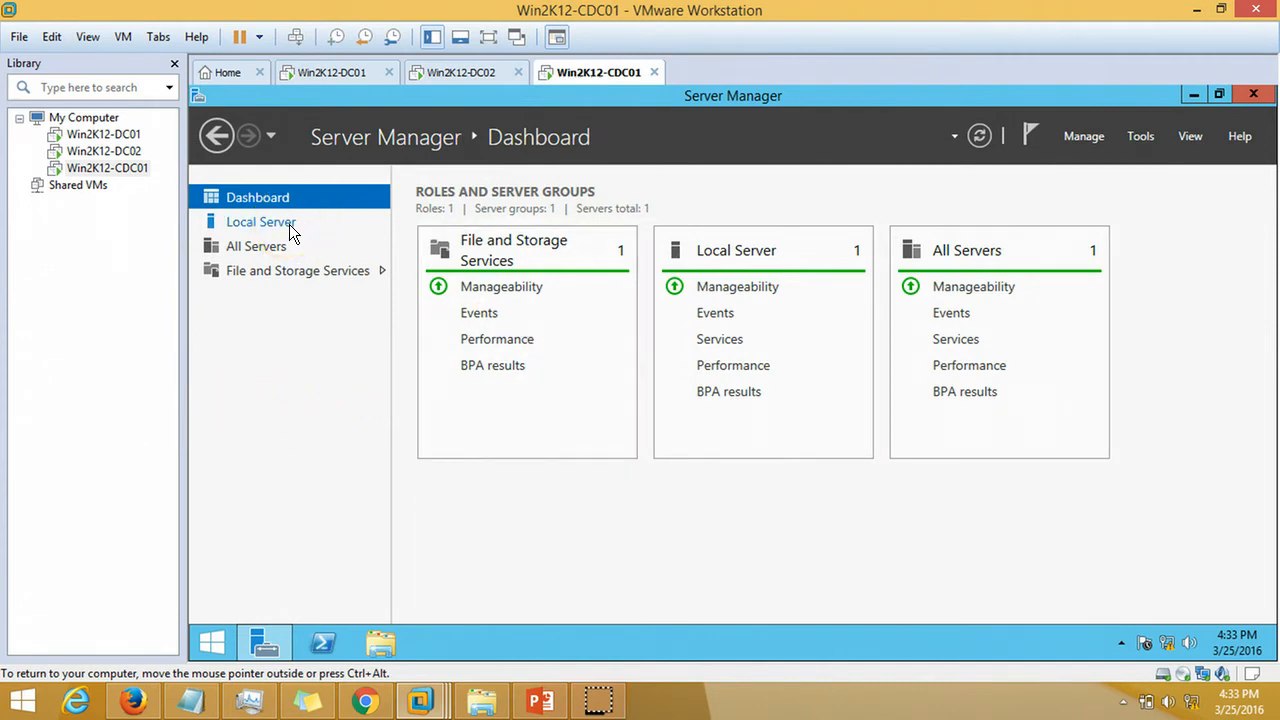
Show the Ethernet0 connection's detailed network settings from Win2K12-CDC01's Local Server page
{"action": "left_click", "coordinate": [260, 220]}
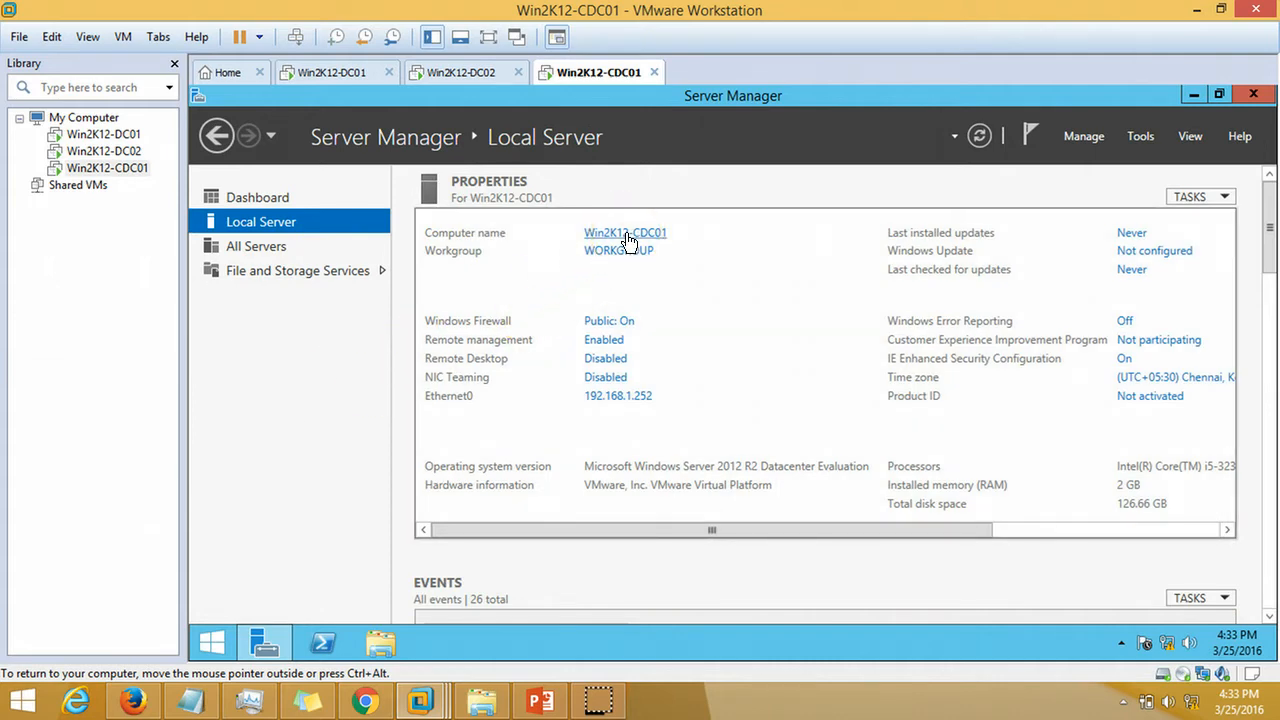
{"action": "mouse_move", "coordinate": [700, 220]}
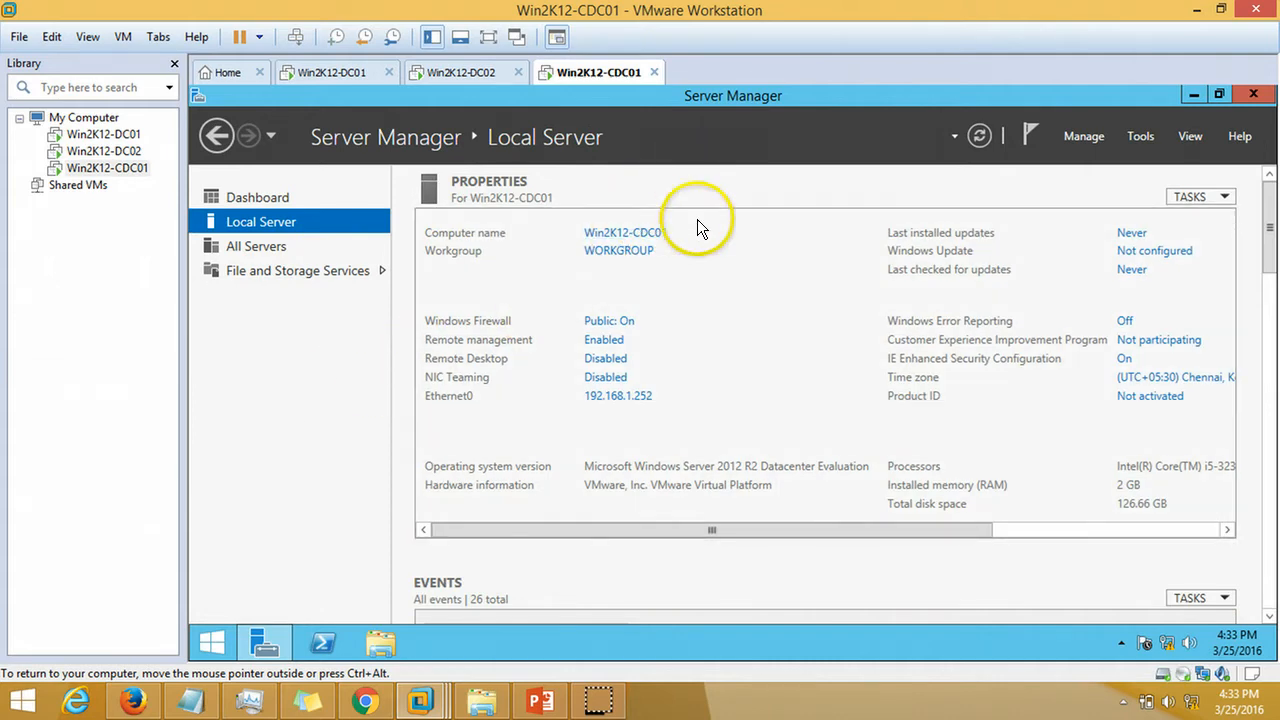
{"action": "left_click", "coordinate": [618, 396]}
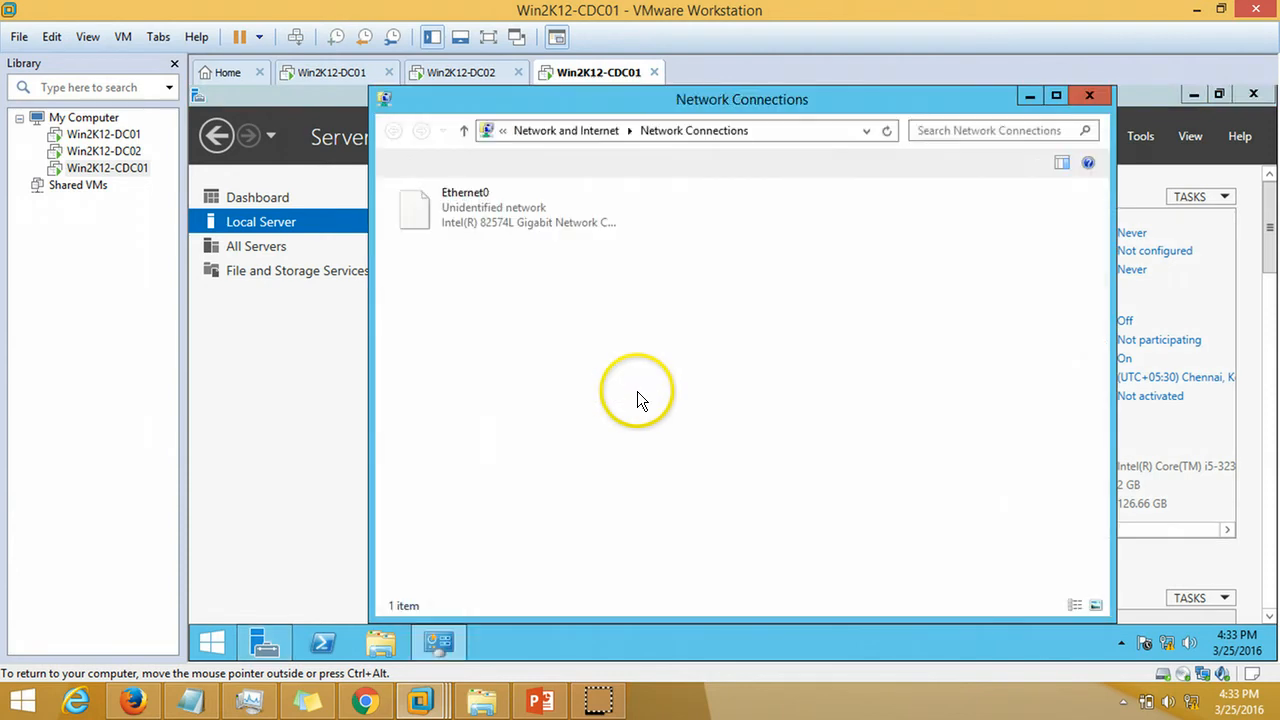
{"action": "double_click", "coordinate": [464, 206]}
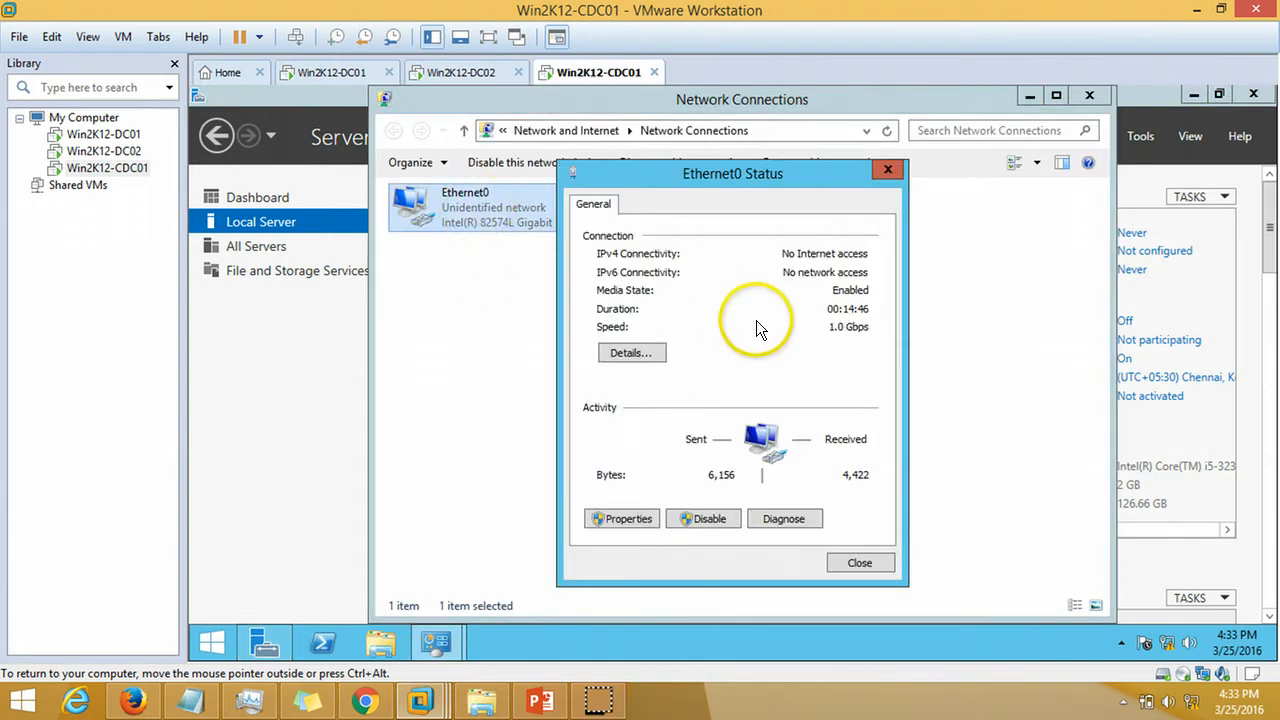
{"action": "left_click", "coordinate": [632, 352]}
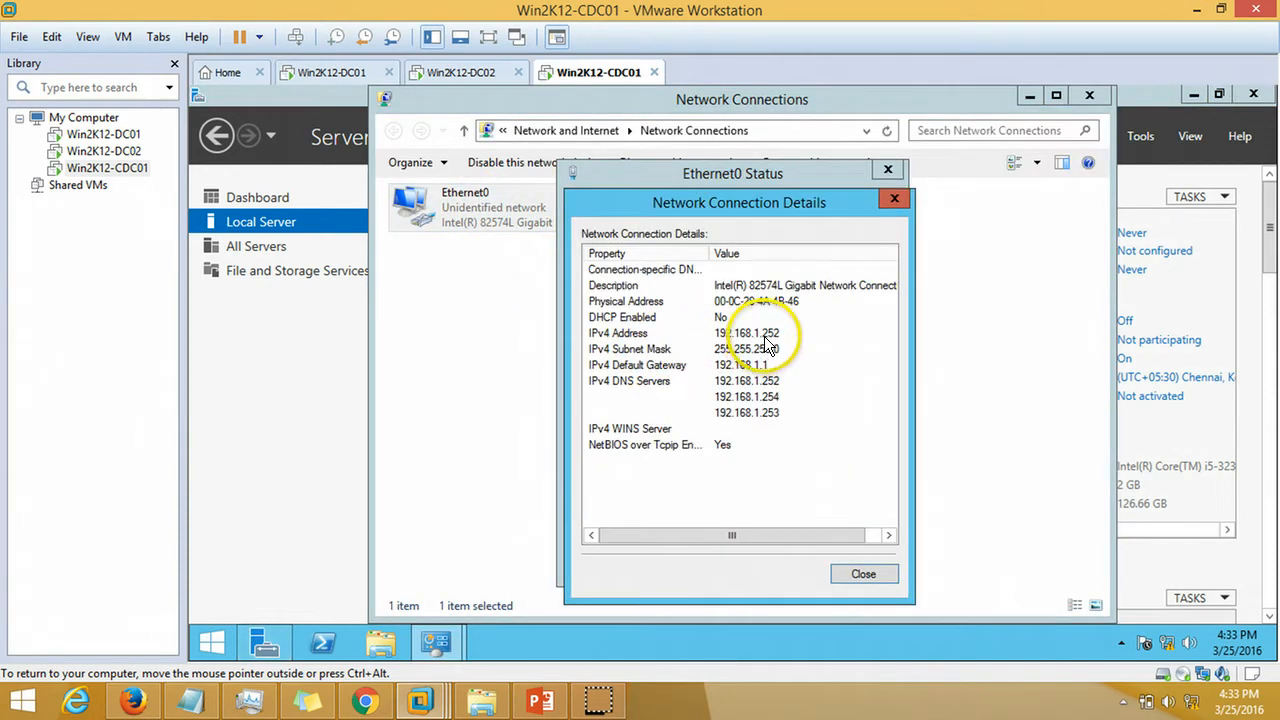
Review IPv4 192.168.1.252 and DNS servers including 192.168.1.254, then close the network windows
{"action": "left_click", "coordinate": [740, 348]}
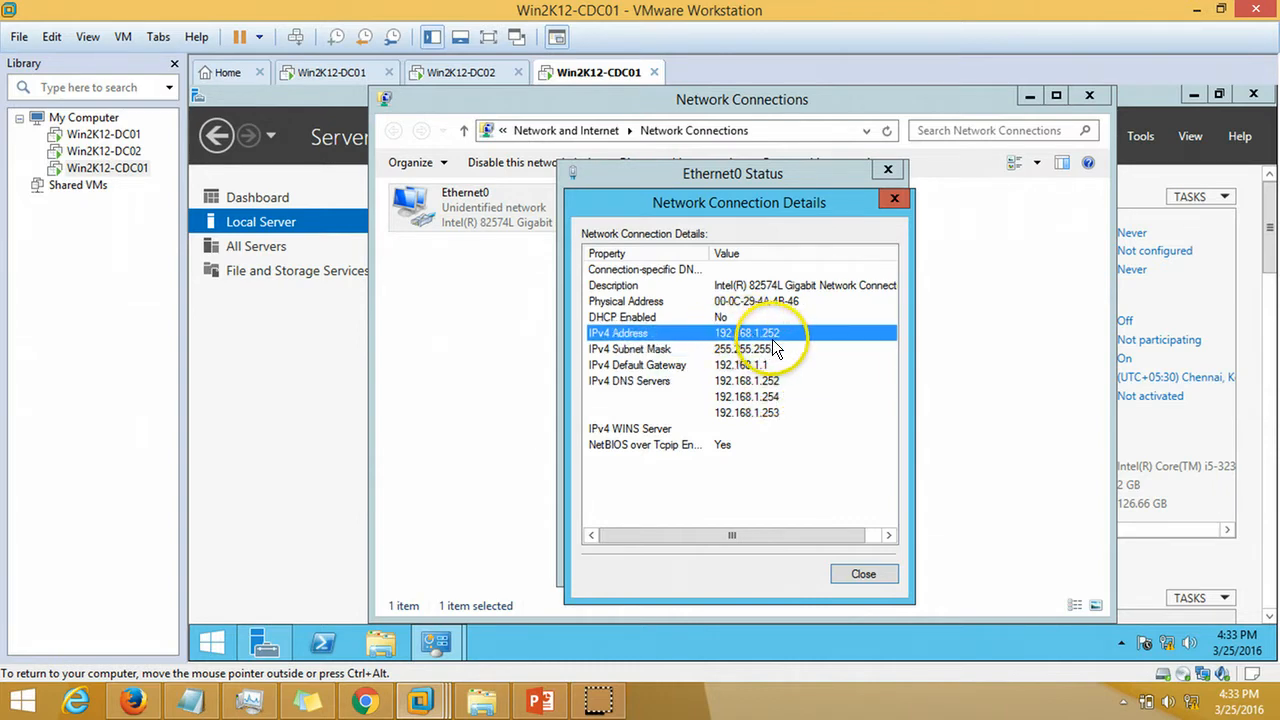
{"action": "mouse_move", "coordinate": [784, 392]}
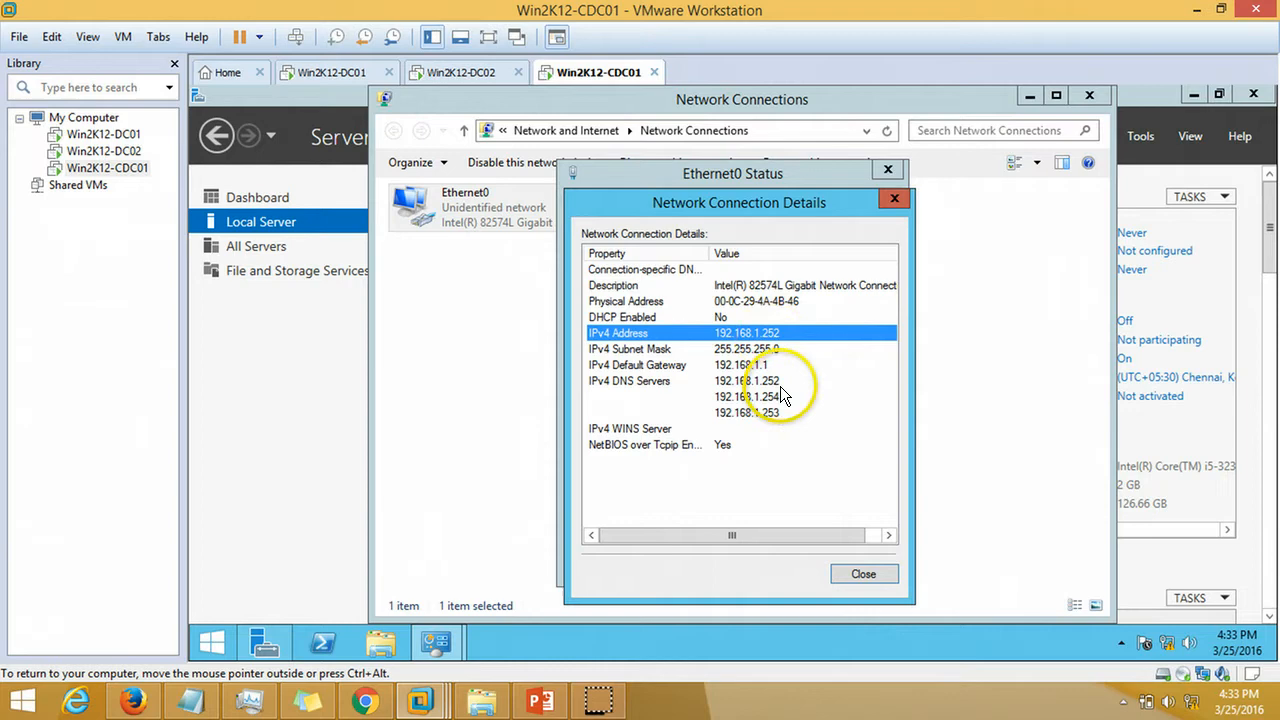
{"action": "left_click", "coordinate": [744, 380]}
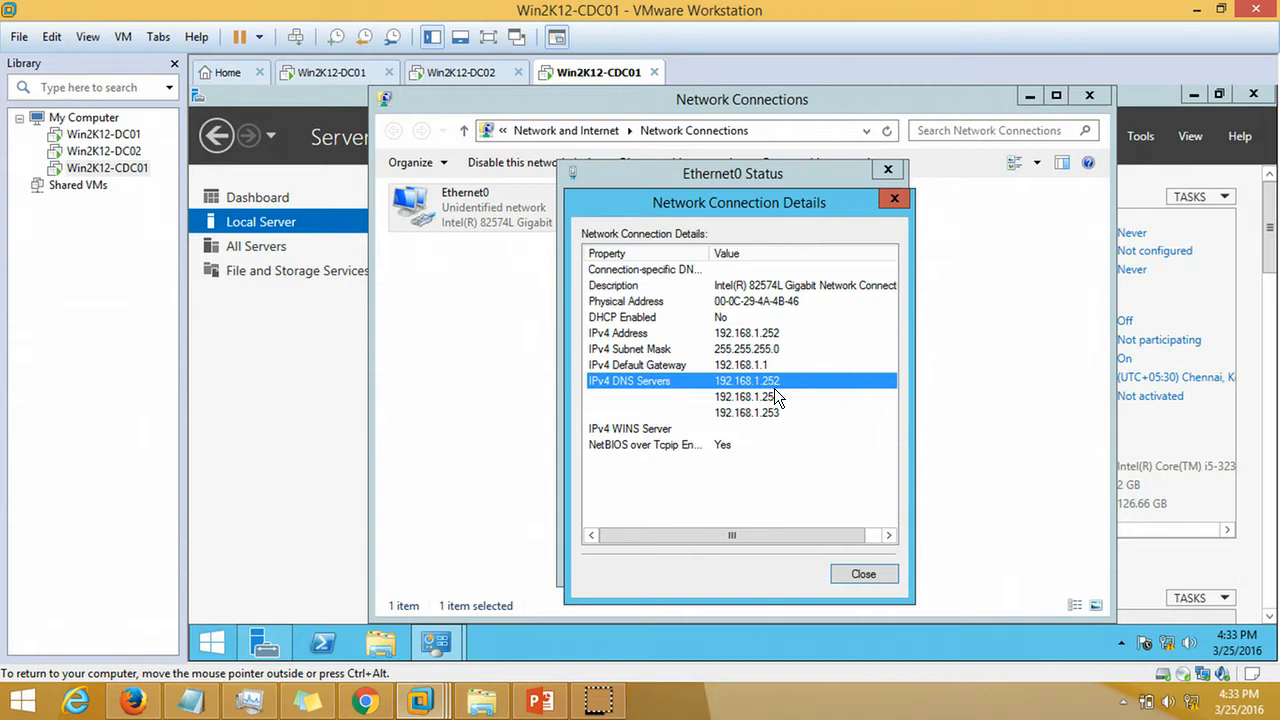
{"action": "left_click", "coordinate": [744, 396]}
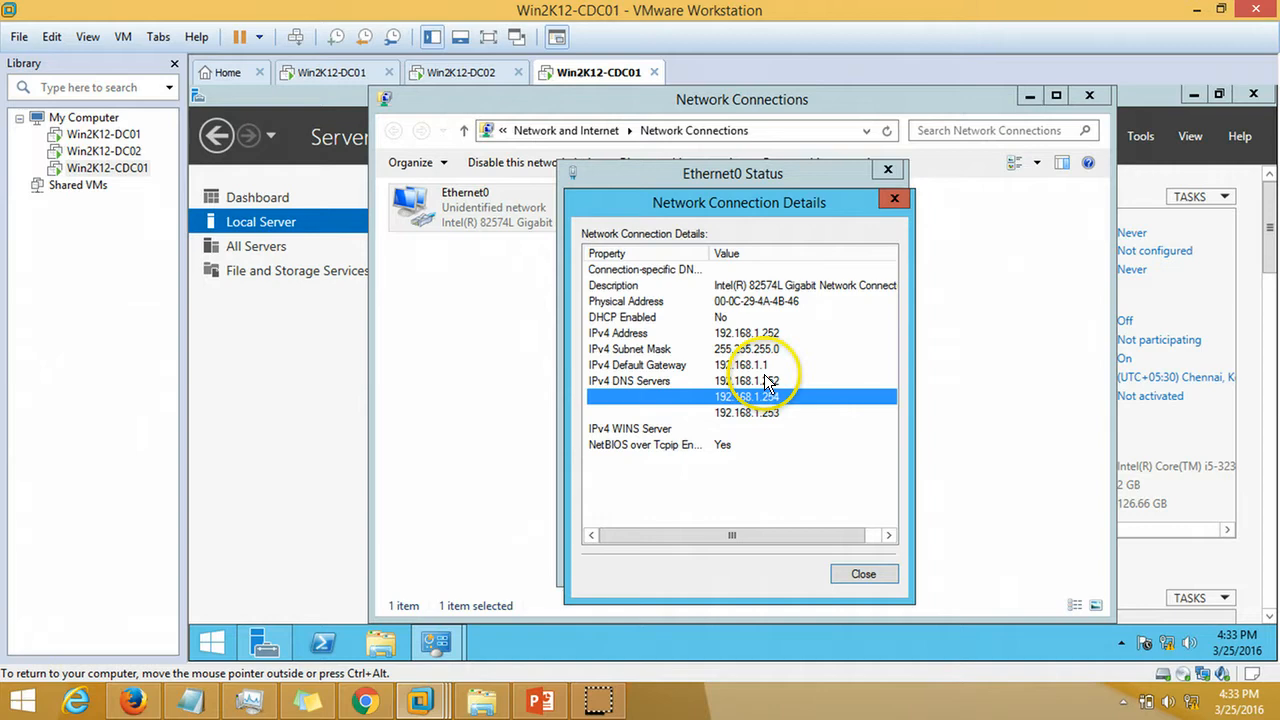
{"action": "mouse_move", "coordinate": [796, 402]}
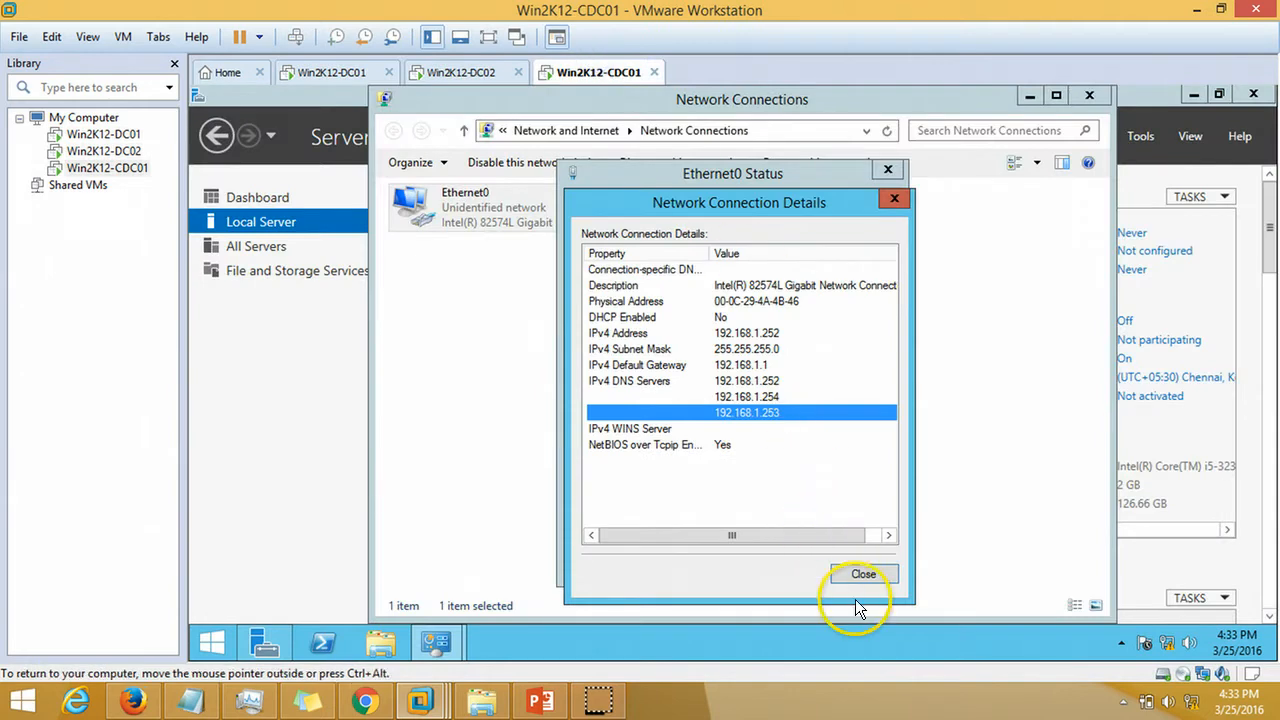
{"action": "left_click", "coordinate": [862, 572]}
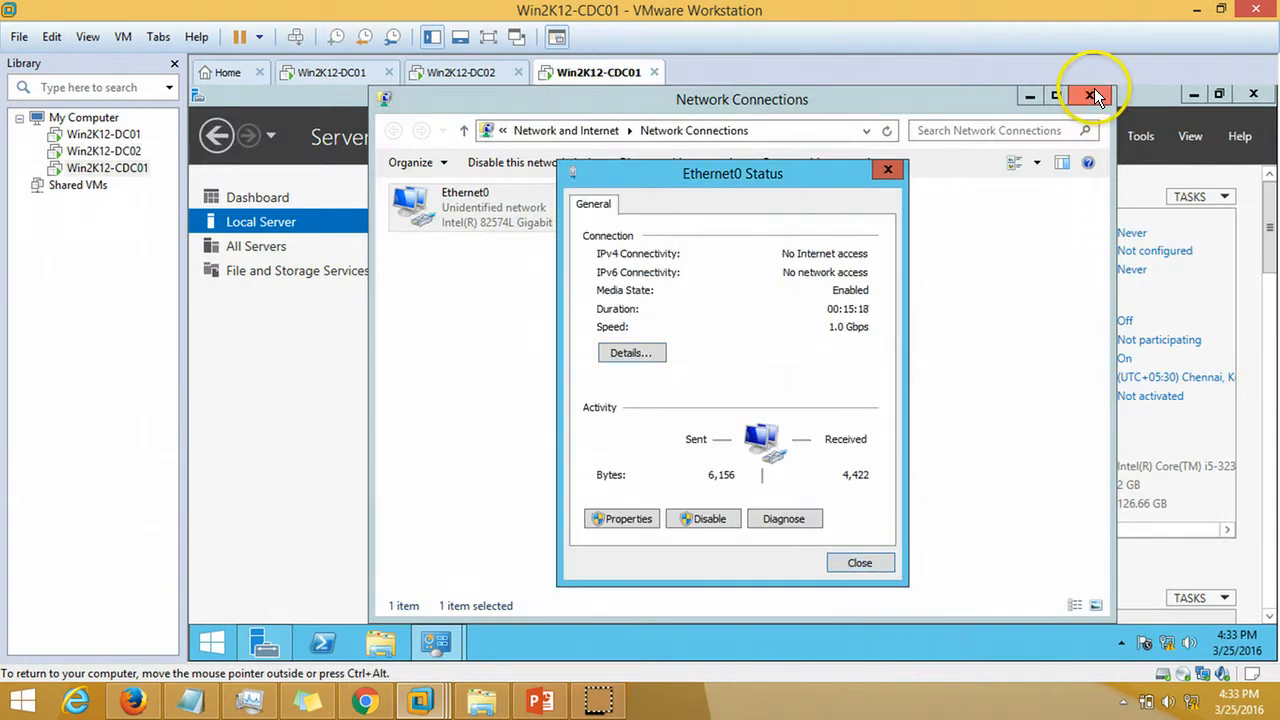
{"action": "left_click", "coordinate": [1088, 96]}
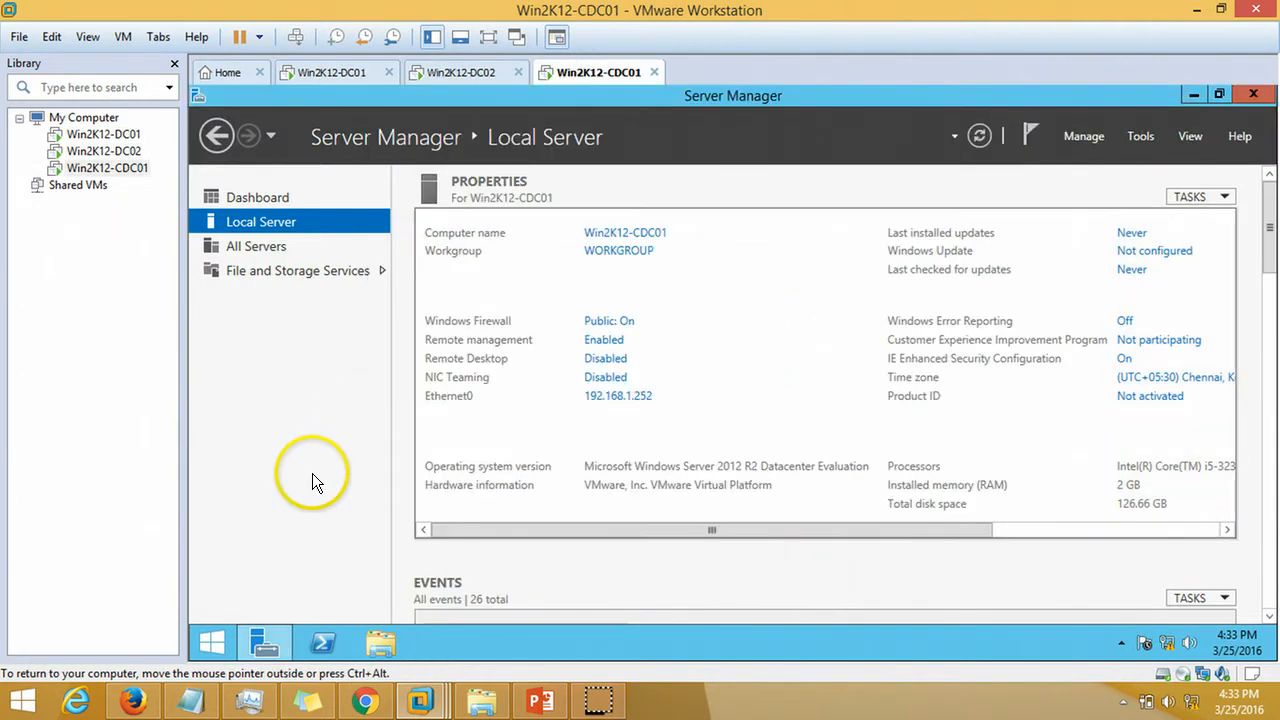
{"action": "left_click", "coordinate": [256, 198]}
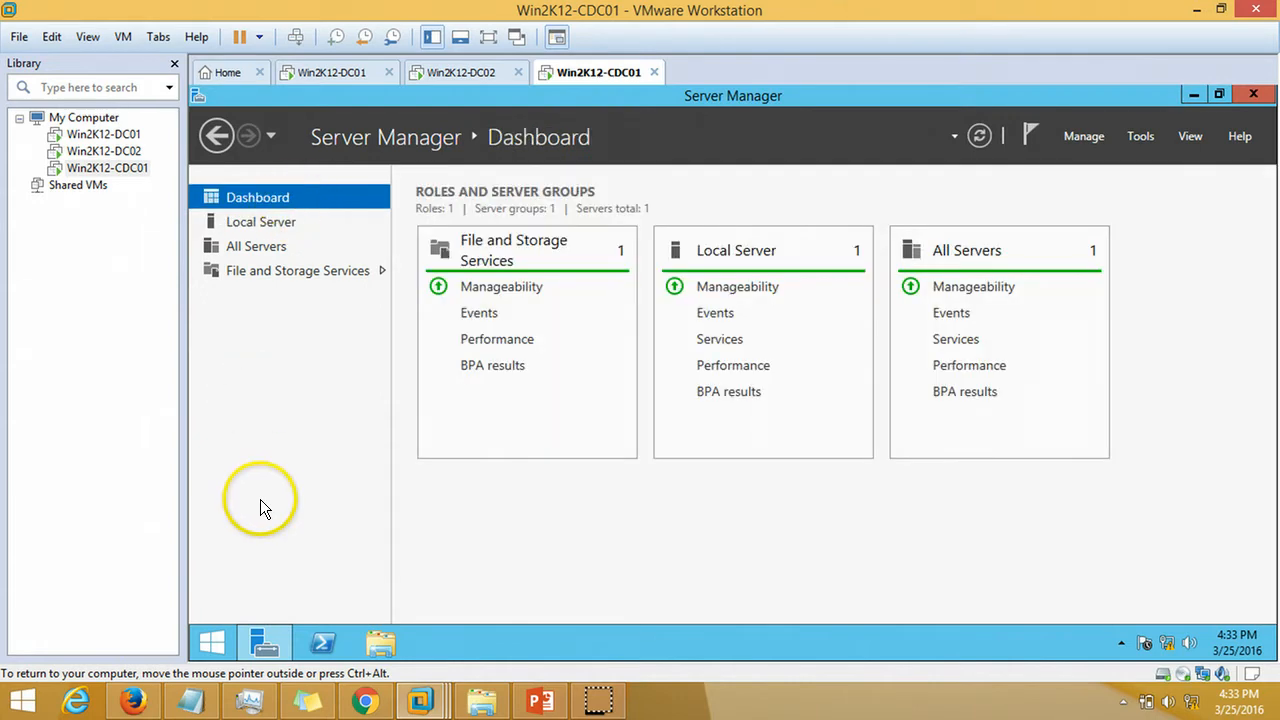
{"action": "mouse_move", "coordinate": [552, 644]}
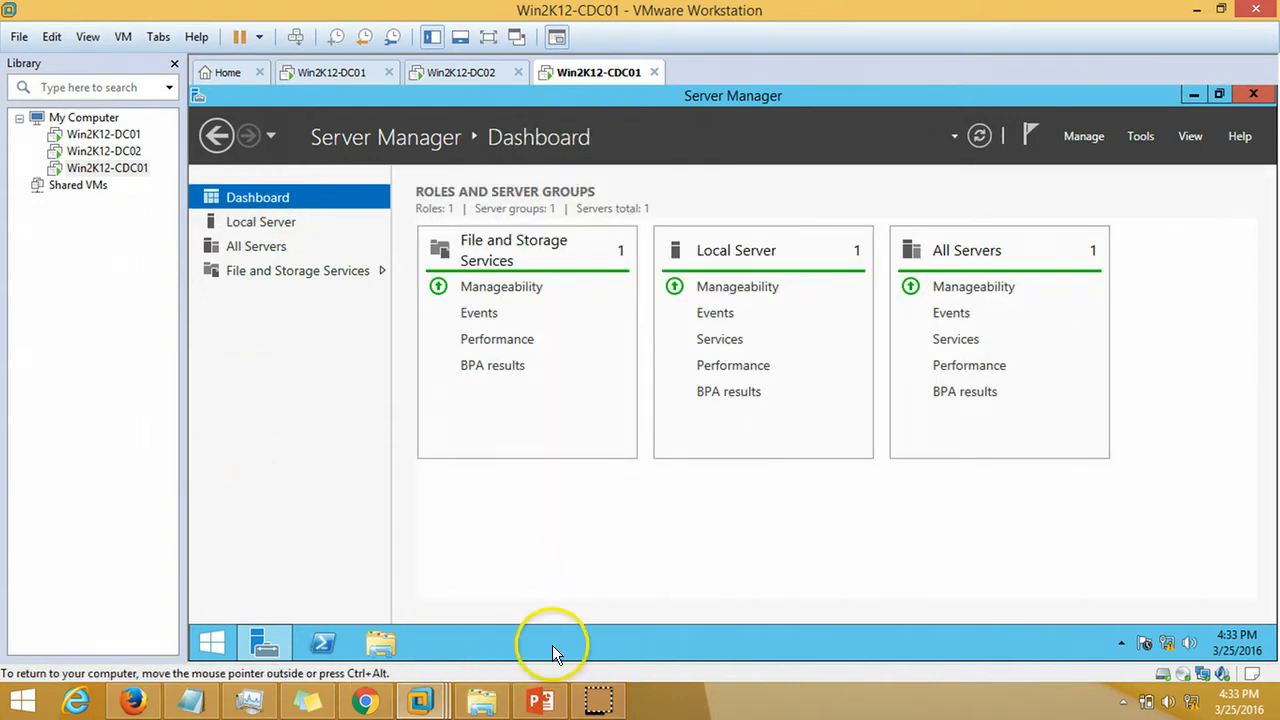
{"action": "left_click", "coordinate": [540, 700]}
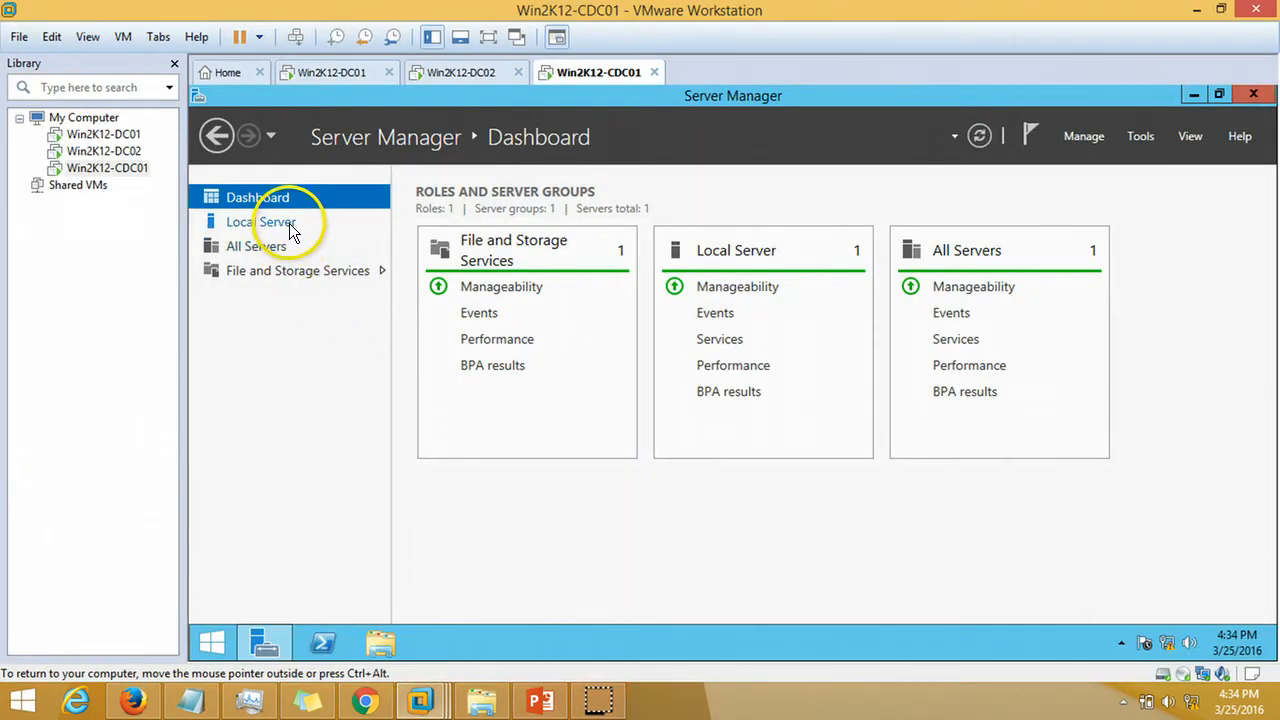
{"action": "left_click", "coordinate": [260, 220]}
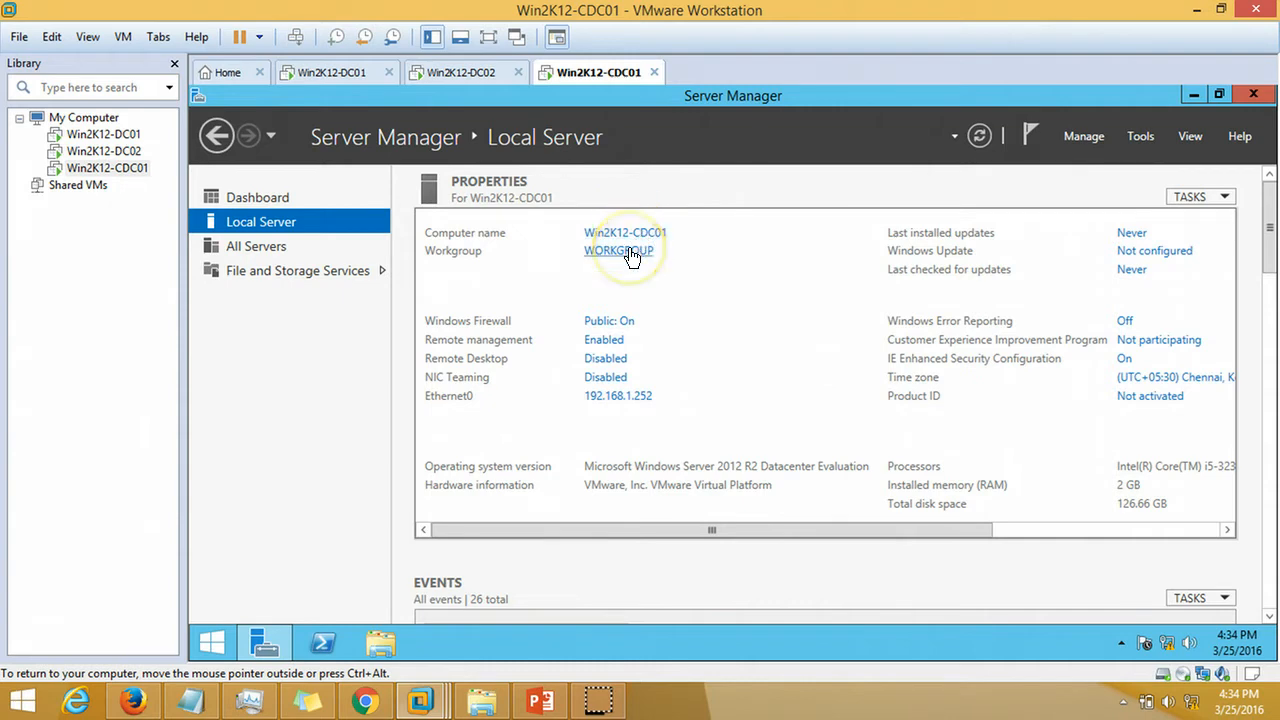
Set the computer's membership to the domain victorinfosol.local in System Properties
{"action": "left_click", "coordinate": [616, 250]}
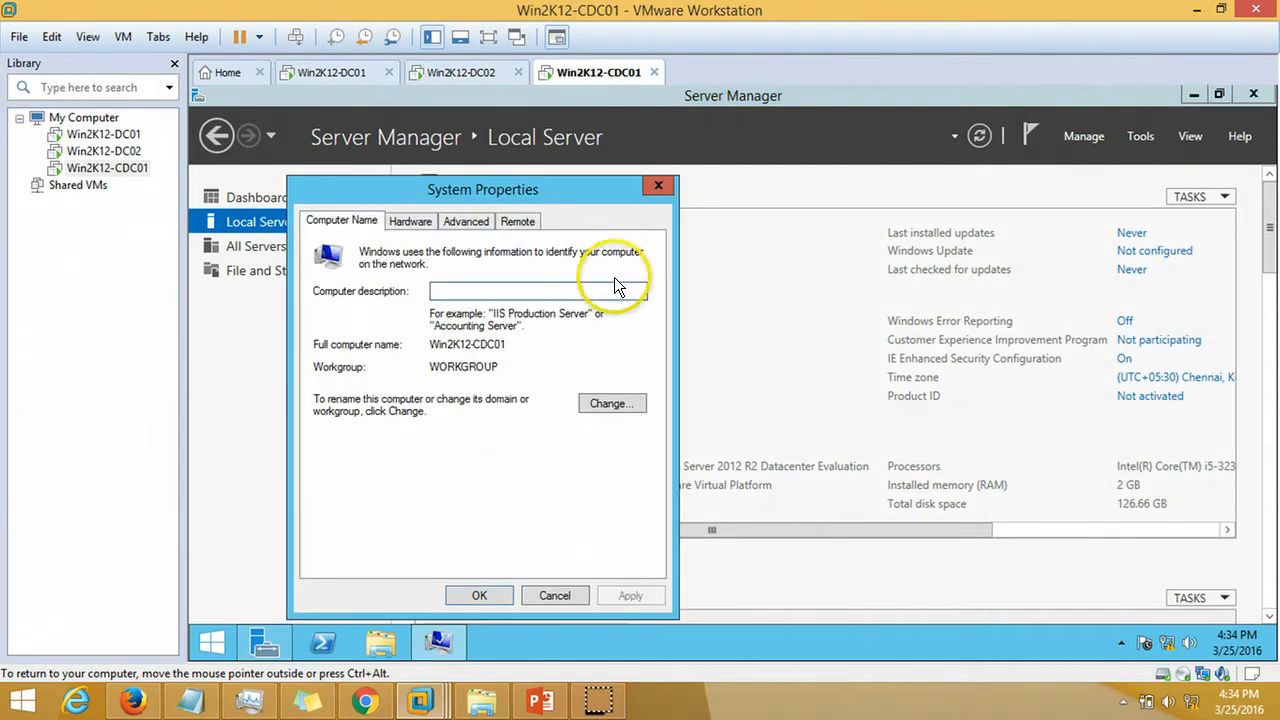
{"action": "left_click", "coordinate": [612, 404]}
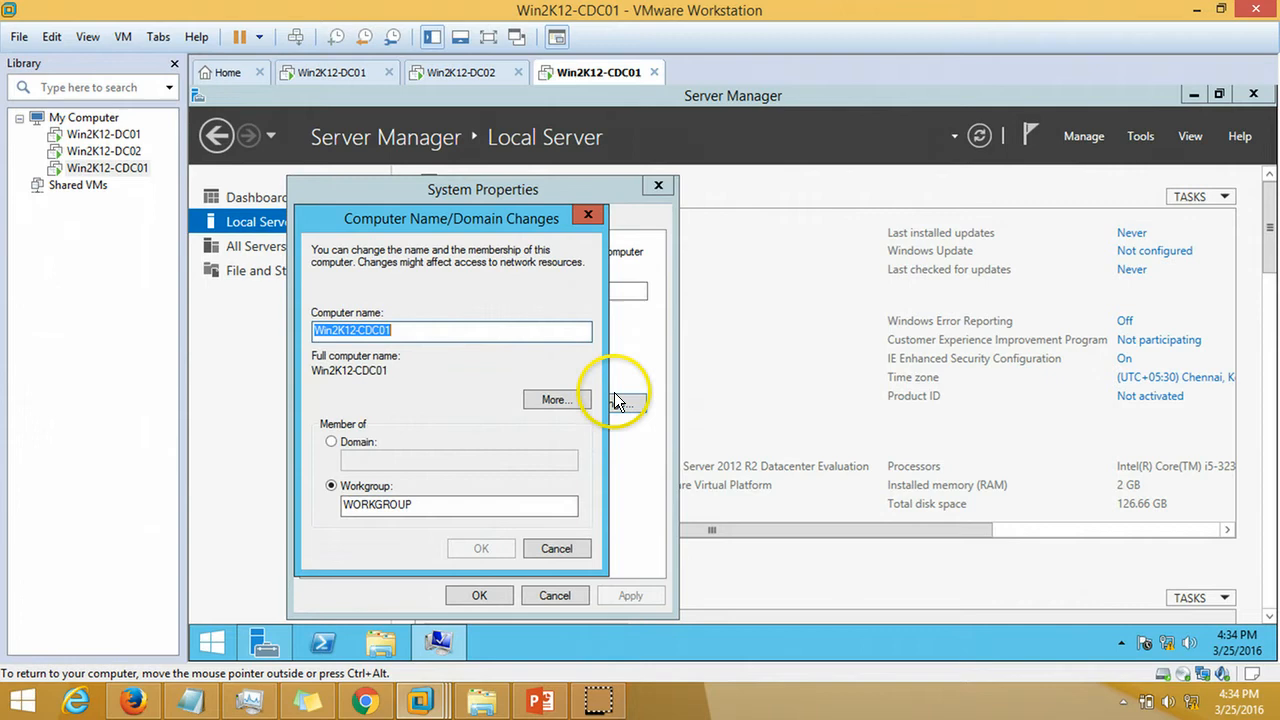
{"action": "left_click", "coordinate": [332, 442]}
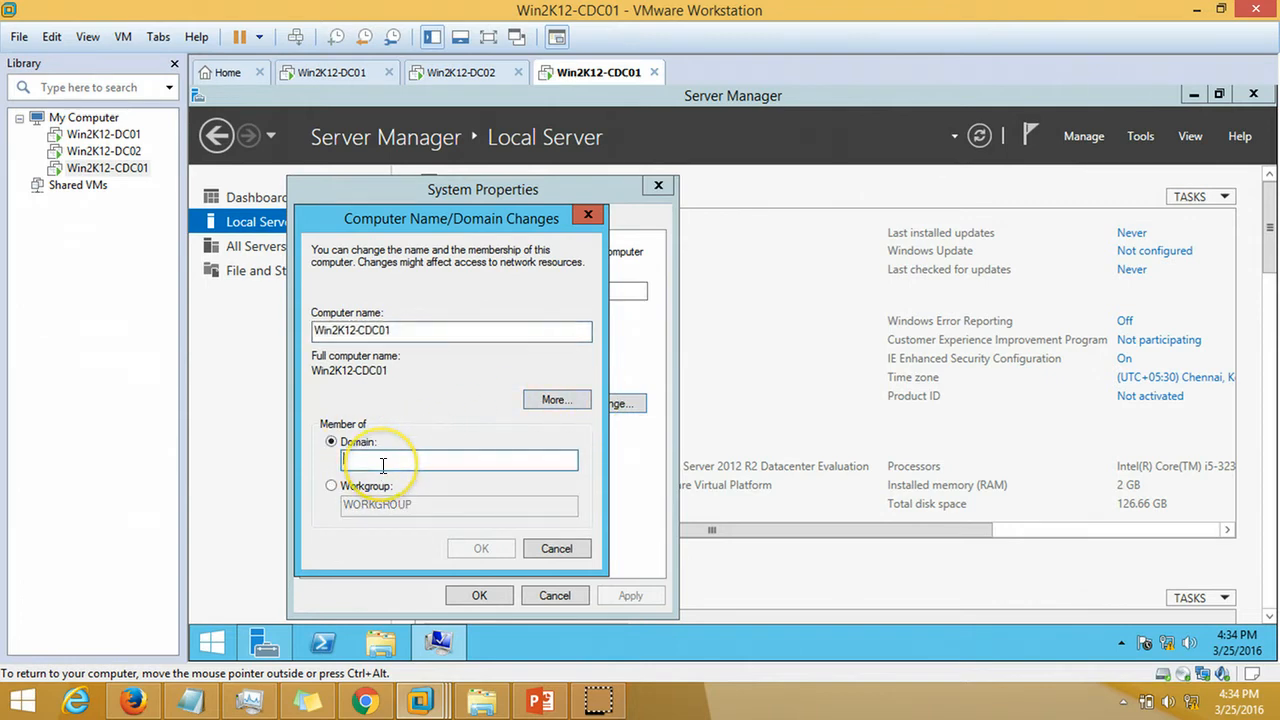
{"action": "type", "text": "victrol"}
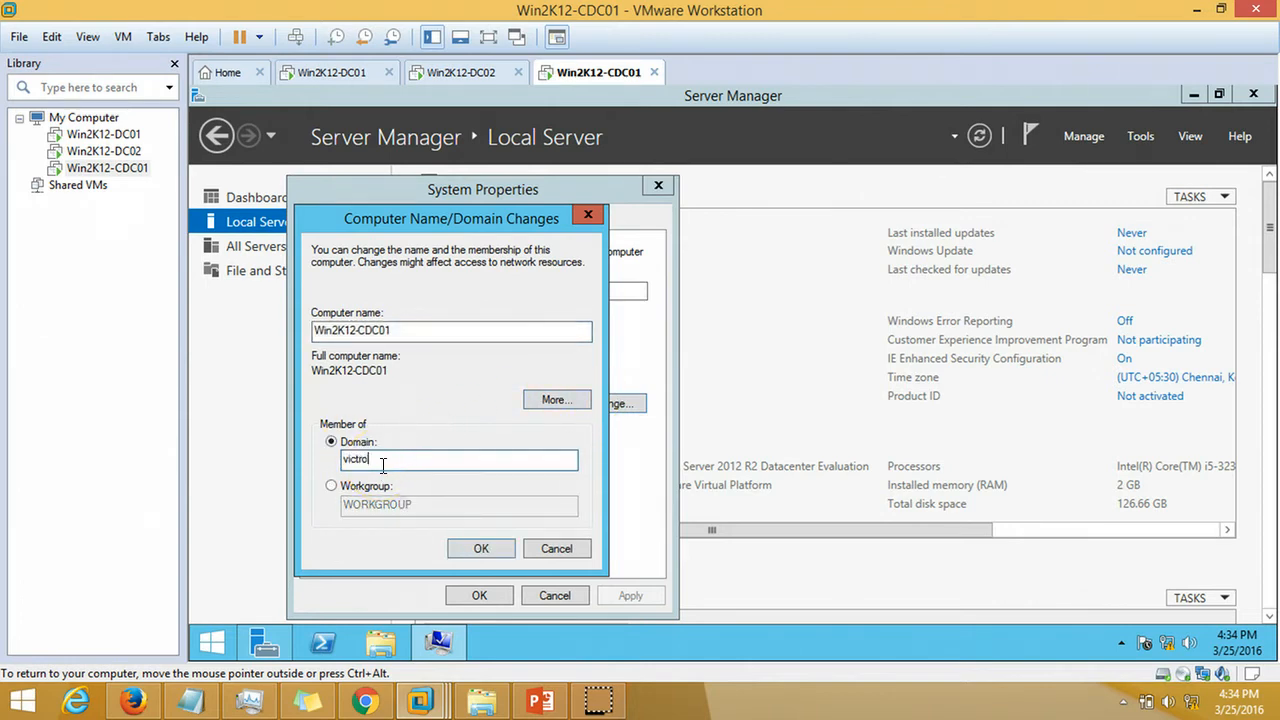
{"action": "type", "text": "inf"}
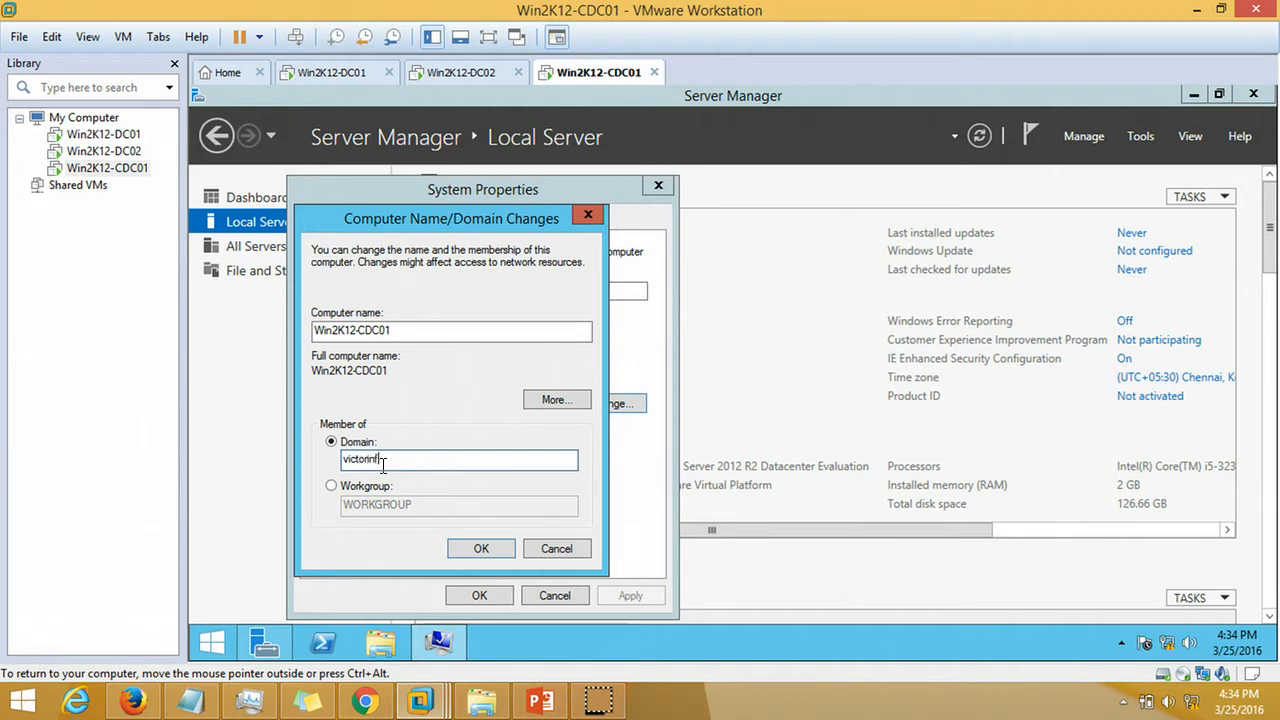
{"action": "type", "text": "osol.local"}
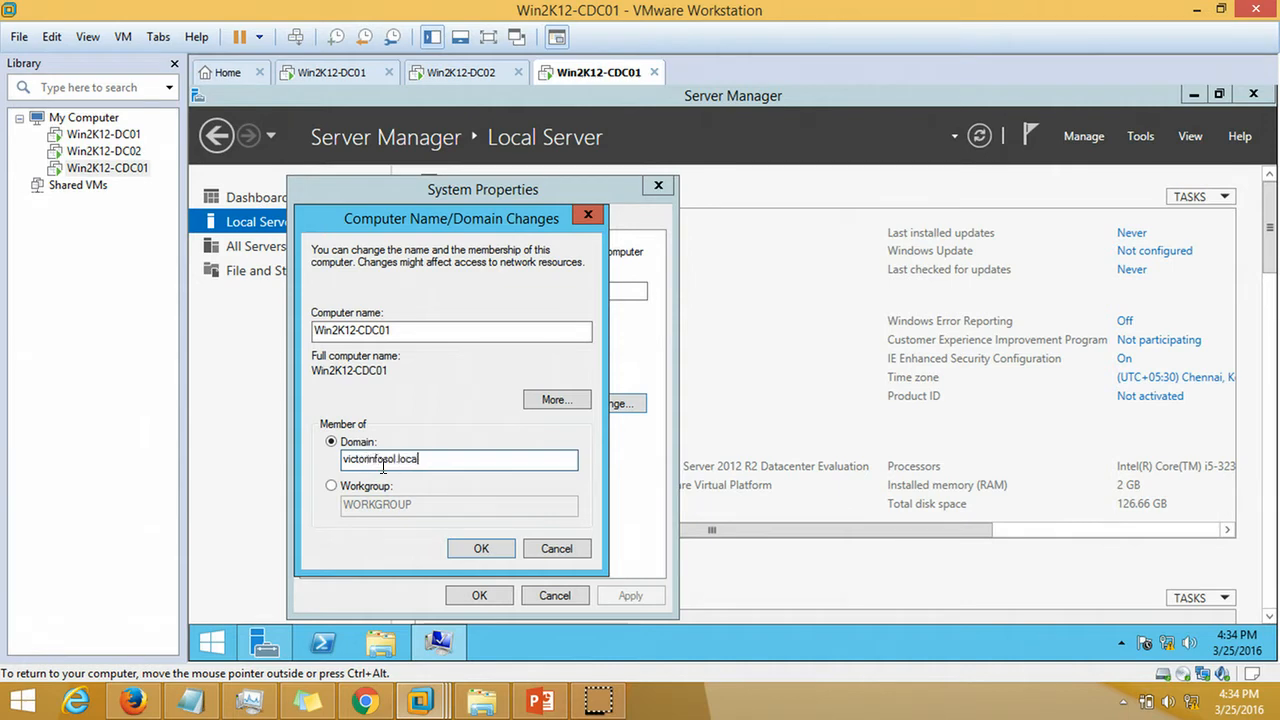
{"action": "left_click", "coordinate": [480, 548]}
{"action": "type", "text": "administrato"}
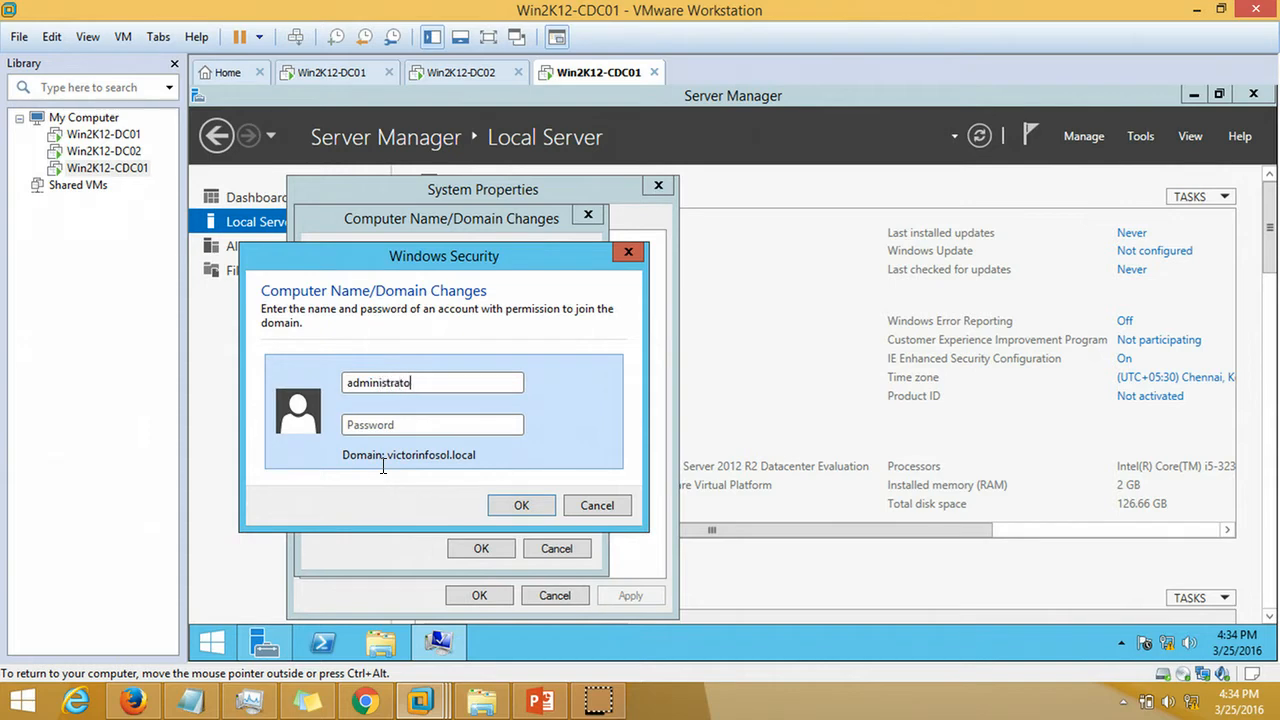
Supply administrator credentials, acknowledge the domain welcome and restart prompts, and close System Properties
{"action": "left_click", "coordinate": [432, 424]}
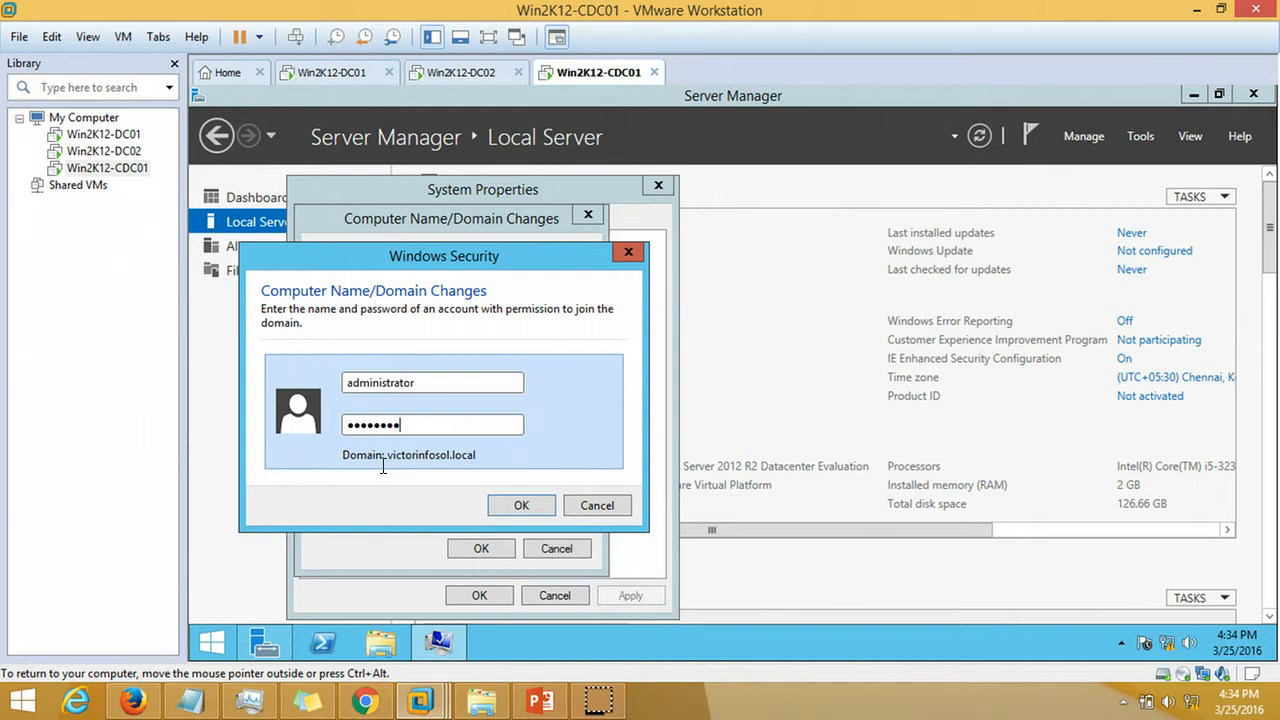
{"action": "left_click", "coordinate": [520, 504]}
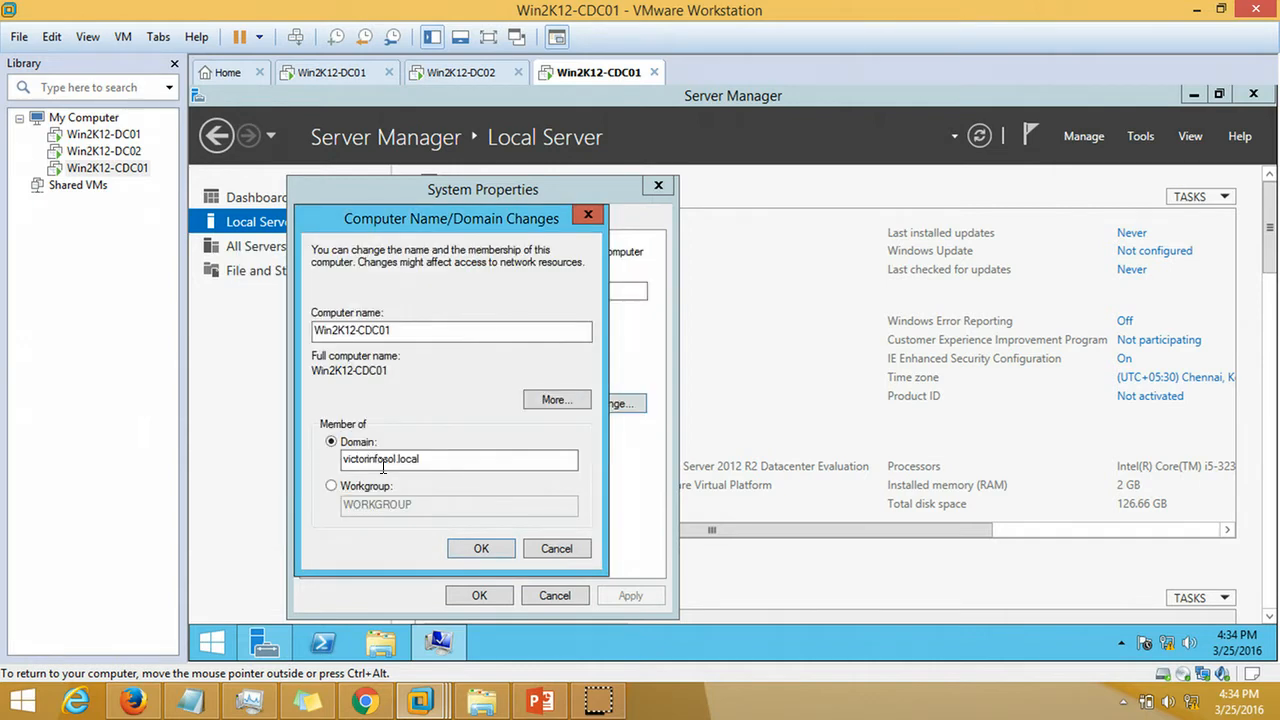
{"action": "left_click", "coordinate": [480, 548]}
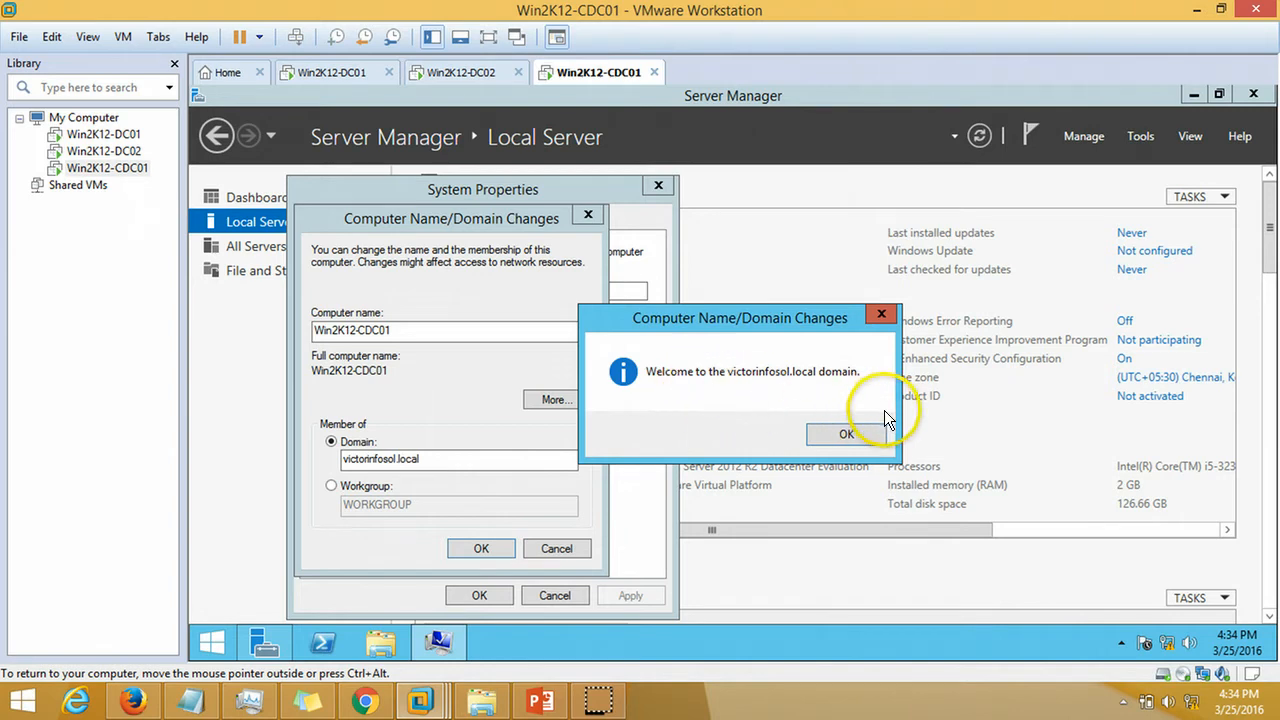
{"action": "left_click", "coordinate": [846, 432]}
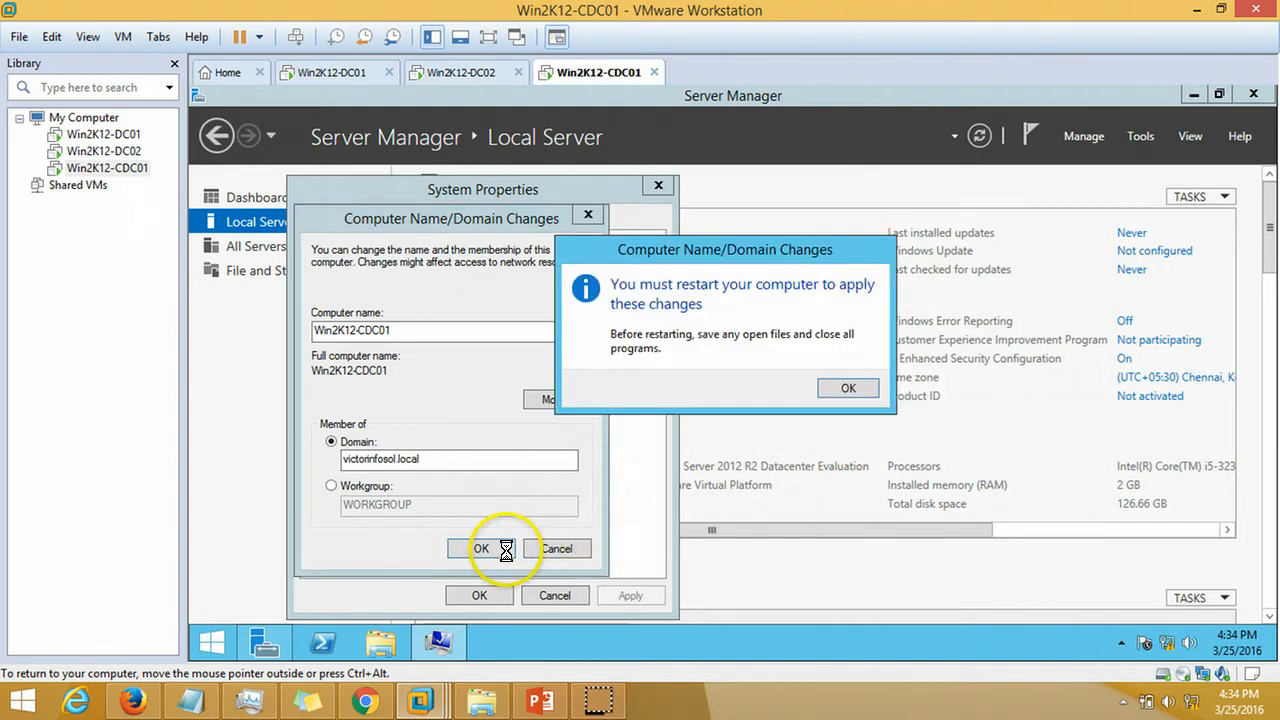
{"action": "left_click", "coordinate": [848, 388]}
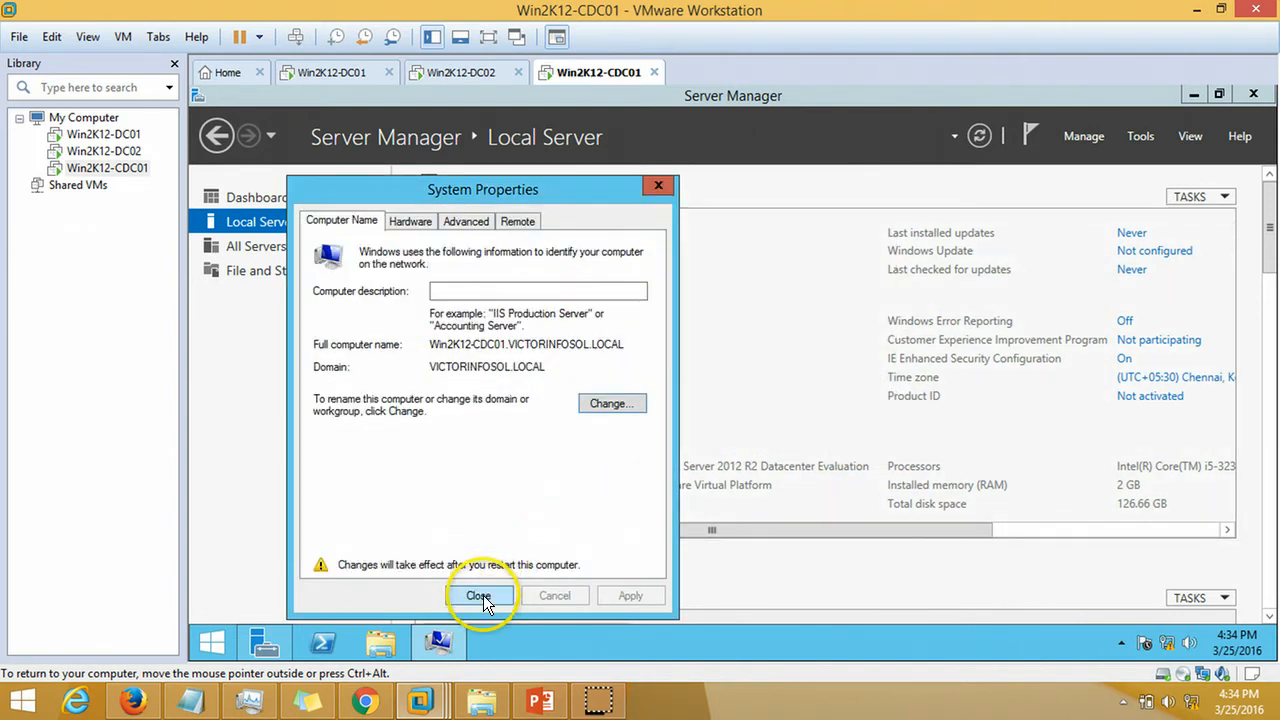
{"action": "left_click", "coordinate": [480, 596]}
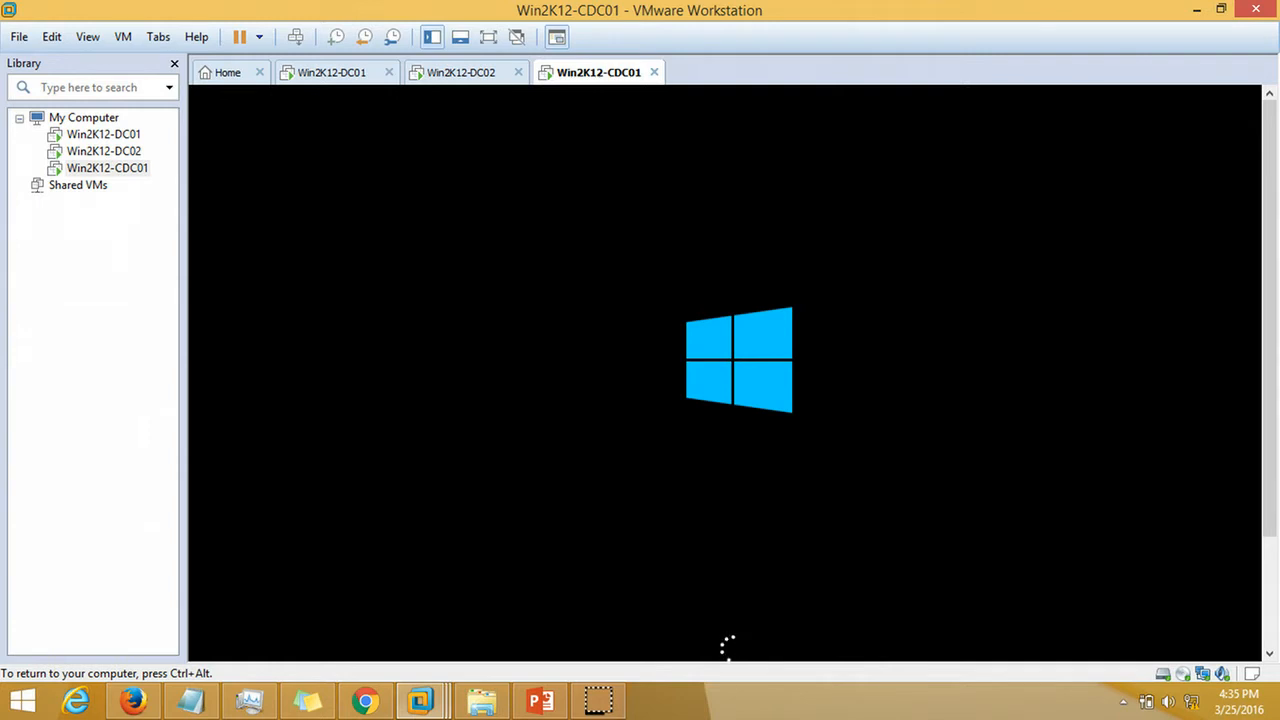
{"action": "mouse_move", "coordinate": [752, 468]}
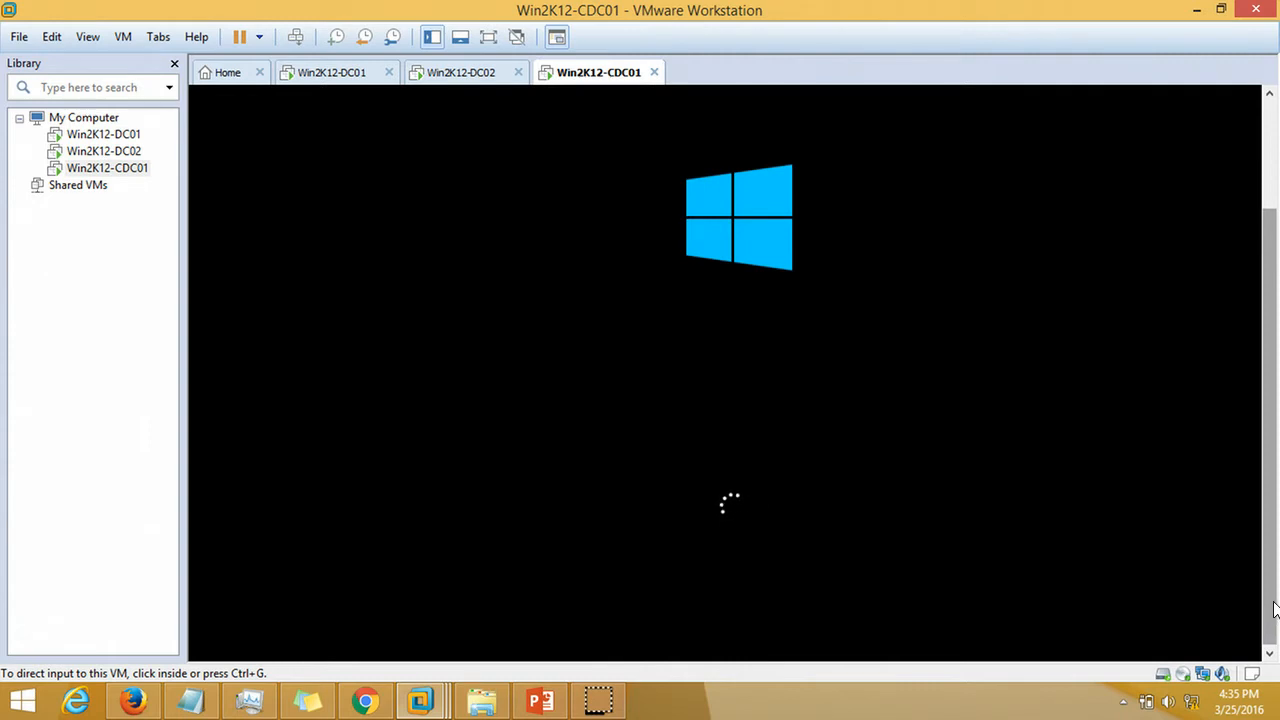
{"action": "mouse_move", "coordinate": [1064, 644]}
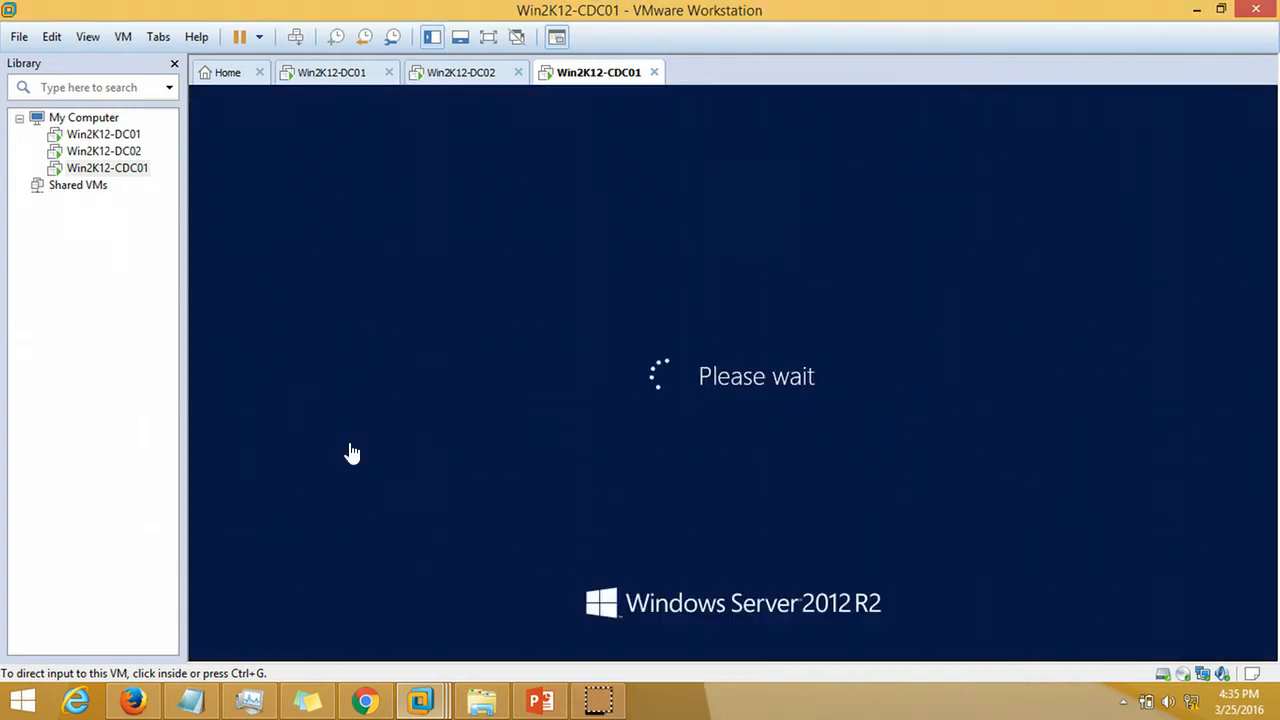
{"action": "mouse_move", "coordinate": [670, 700]}
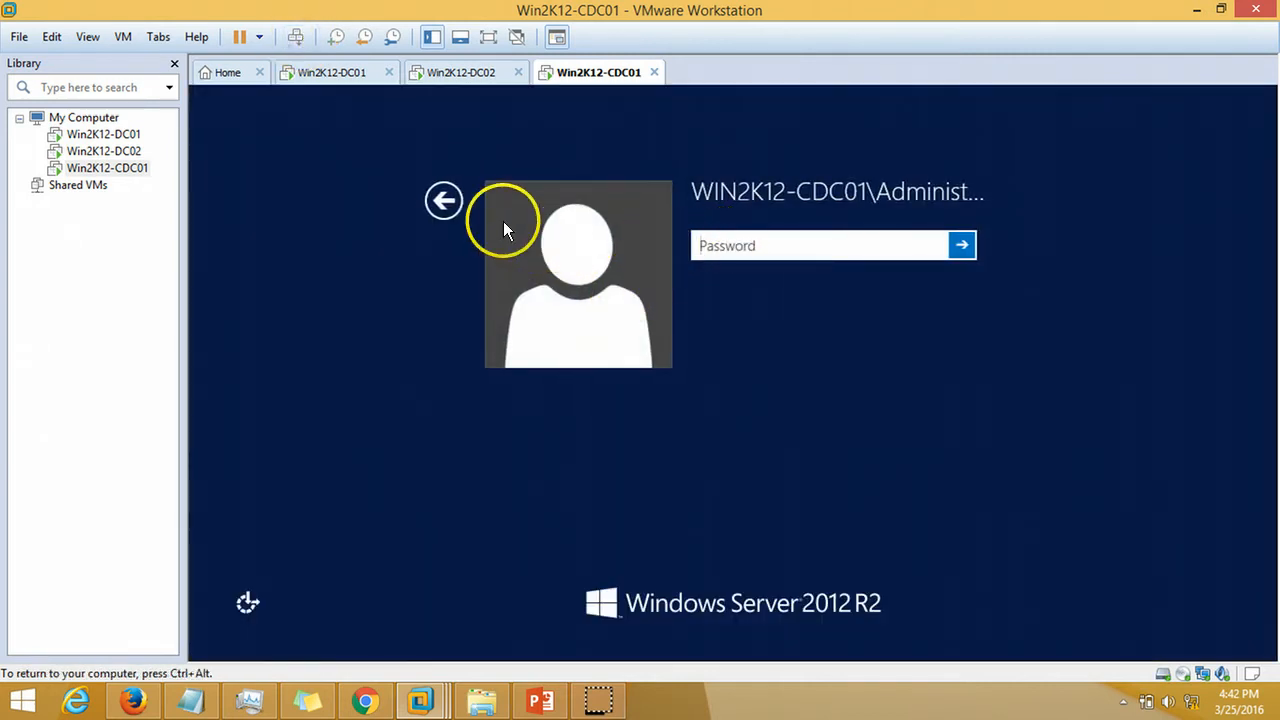
Sign in as VICTORINFOSOL\Administrator with the domain password
{"action": "left_click", "coordinate": [444, 200]}
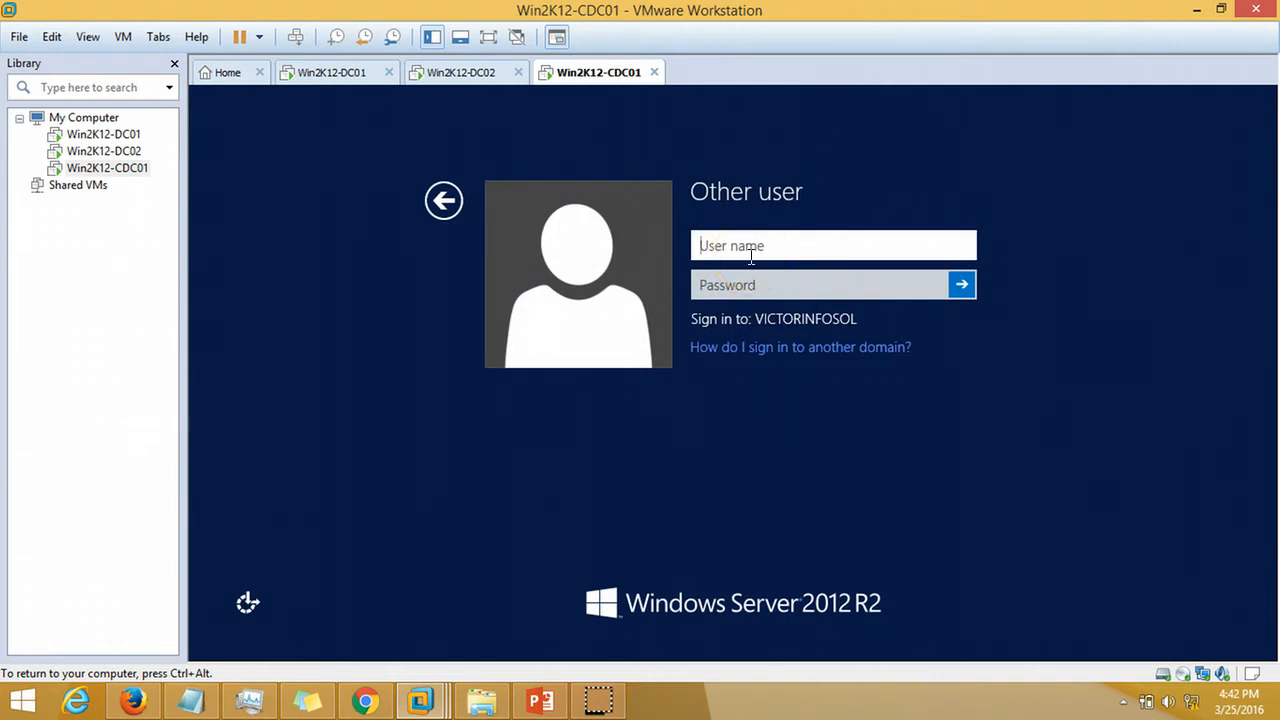
{"action": "type", "text": "VICTORINF"}
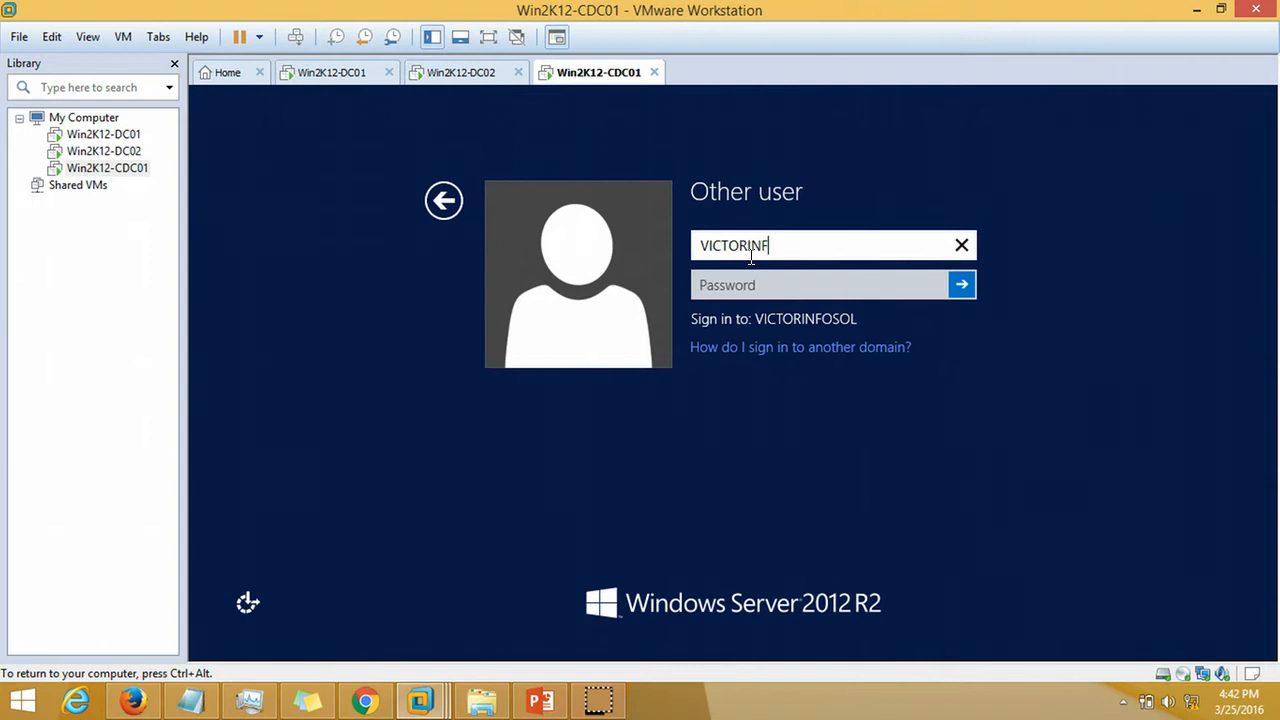
{"action": "type", "text": "OSOL\\"}
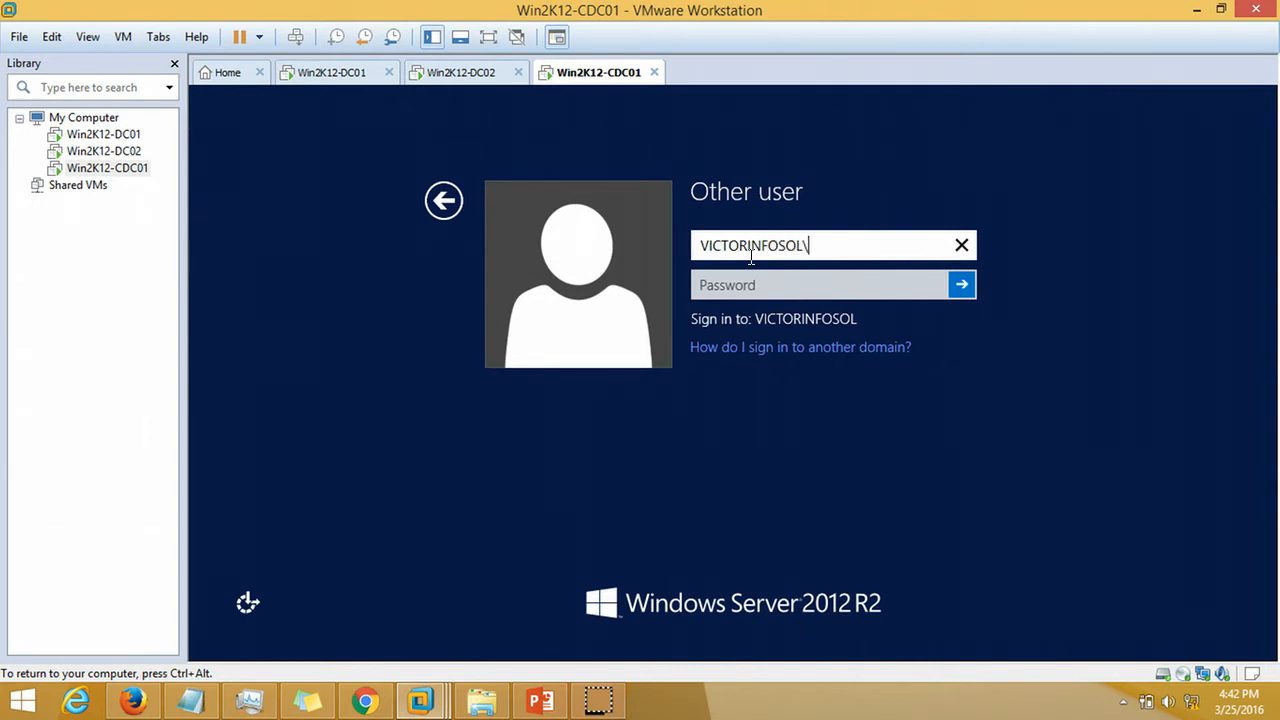
{"action": "type", "text": "Adminis"}
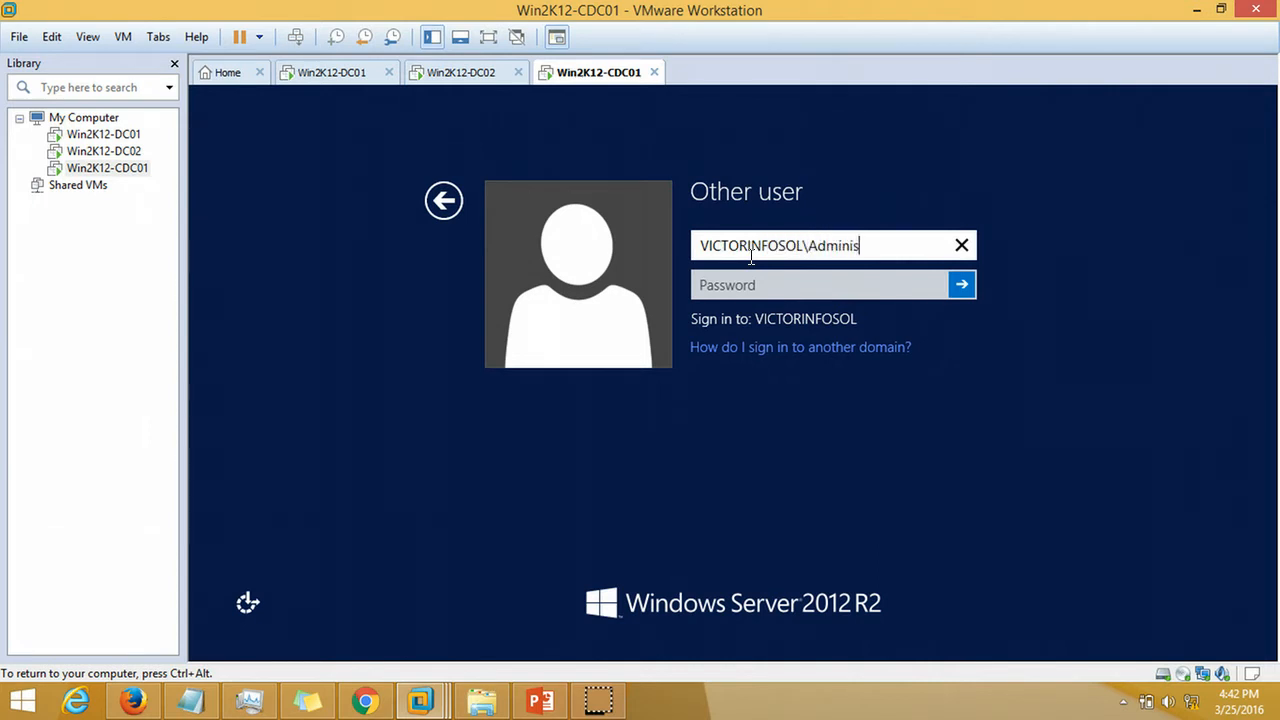
{"action": "type", "text": "trator"}
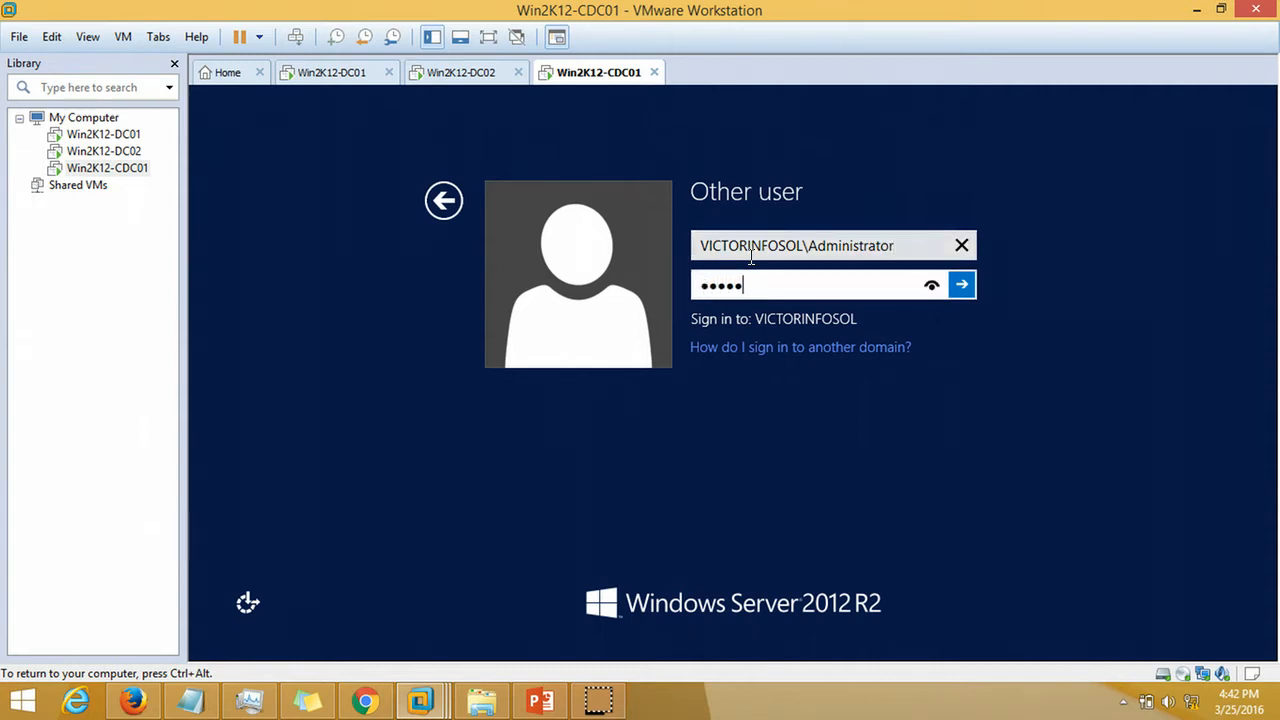
{"action": "left_click", "coordinate": [960, 284]}
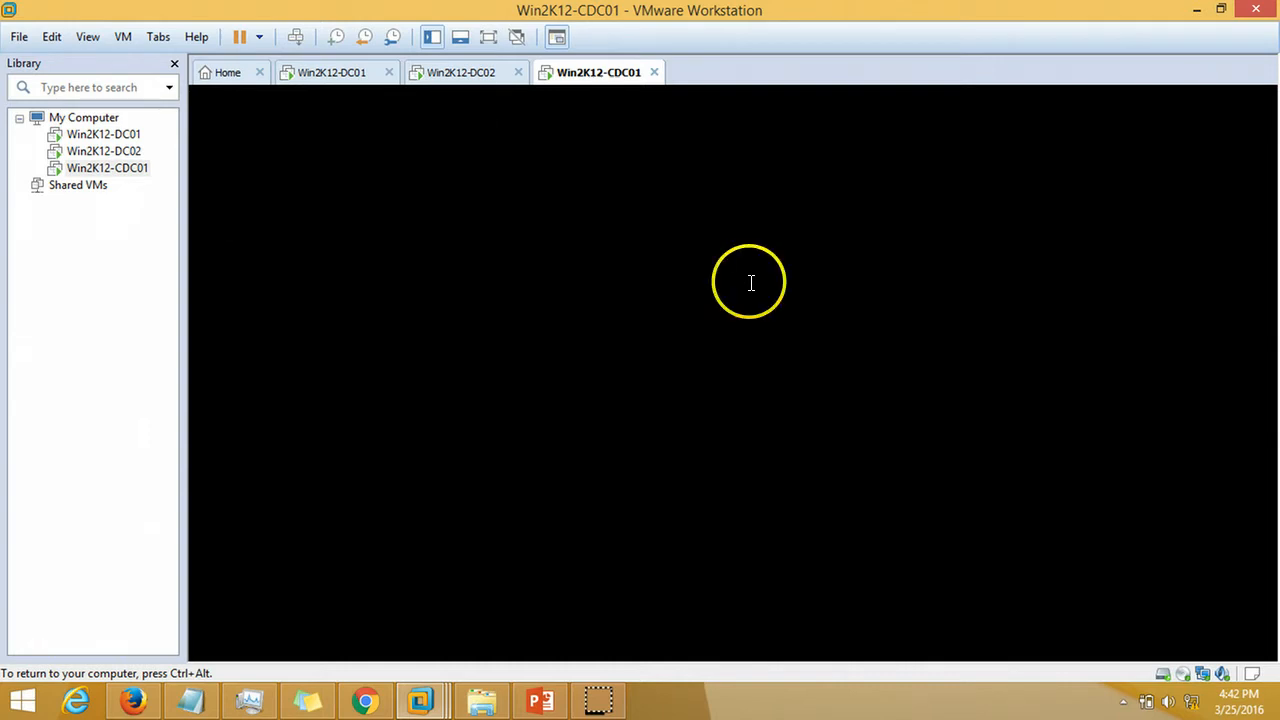
{"action": "mouse_move", "coordinate": [756, 512]}
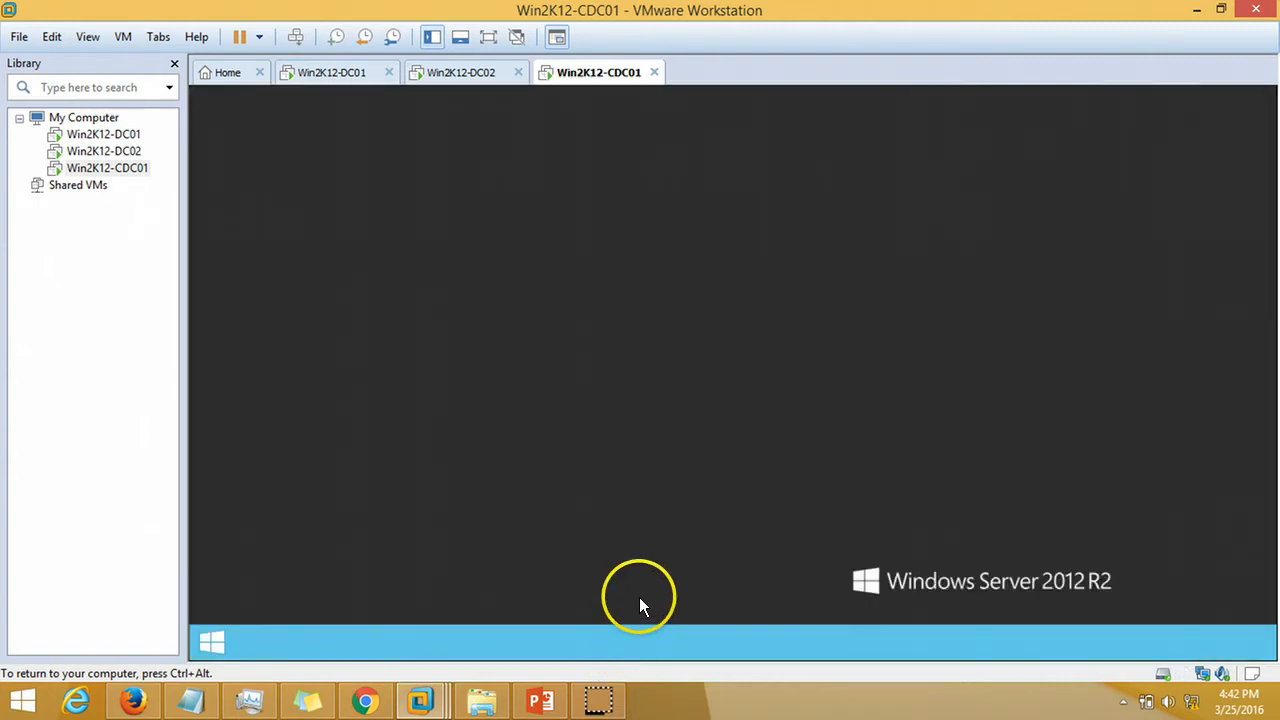
{"action": "mouse_move", "coordinate": [640, 604]}
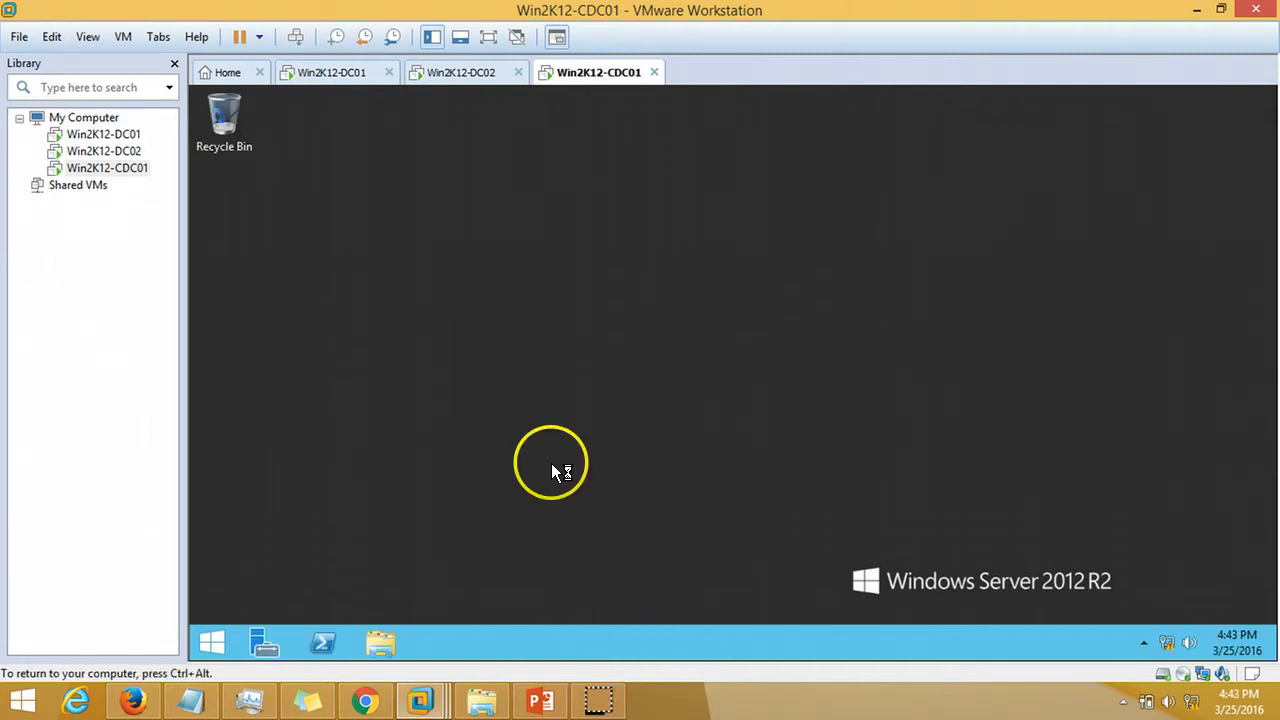
{"action": "mouse_move", "coordinate": [604, 440]}
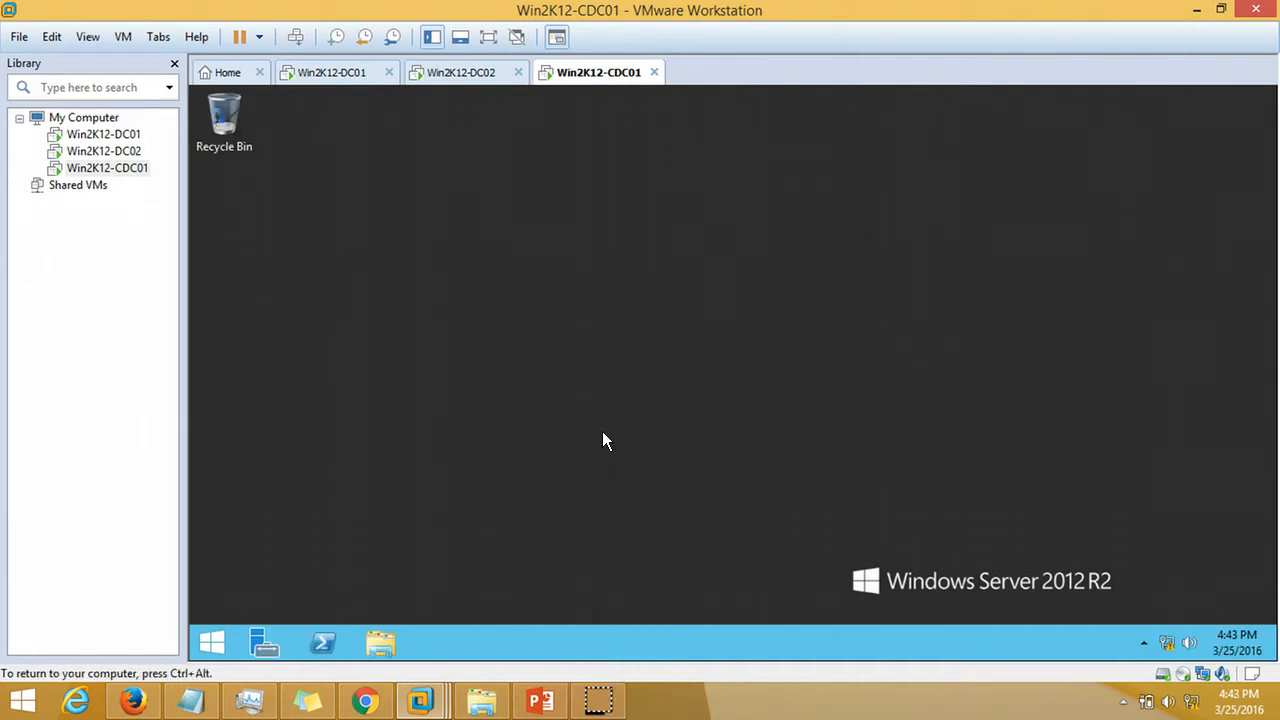
Launch Server Manager and hide the Welcome quick-start tile
{"action": "left_click", "coordinate": [264, 644]}
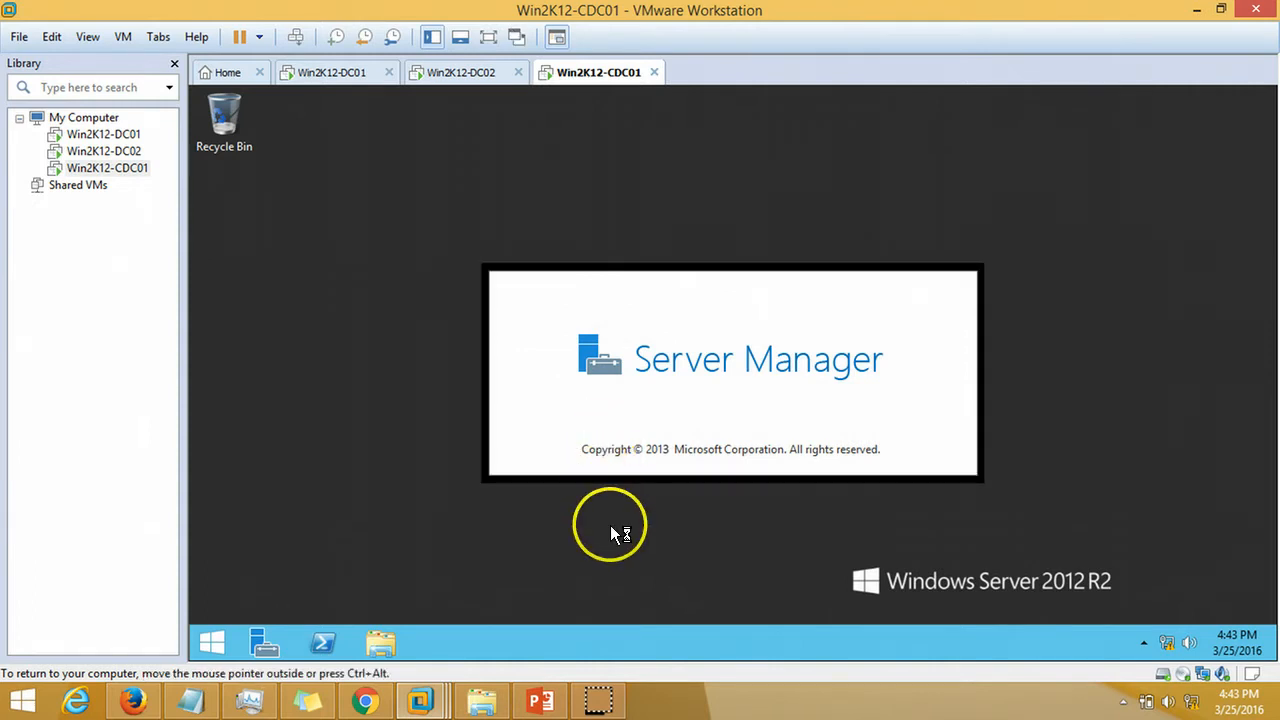
{"action": "mouse_move", "coordinate": [620, 532]}
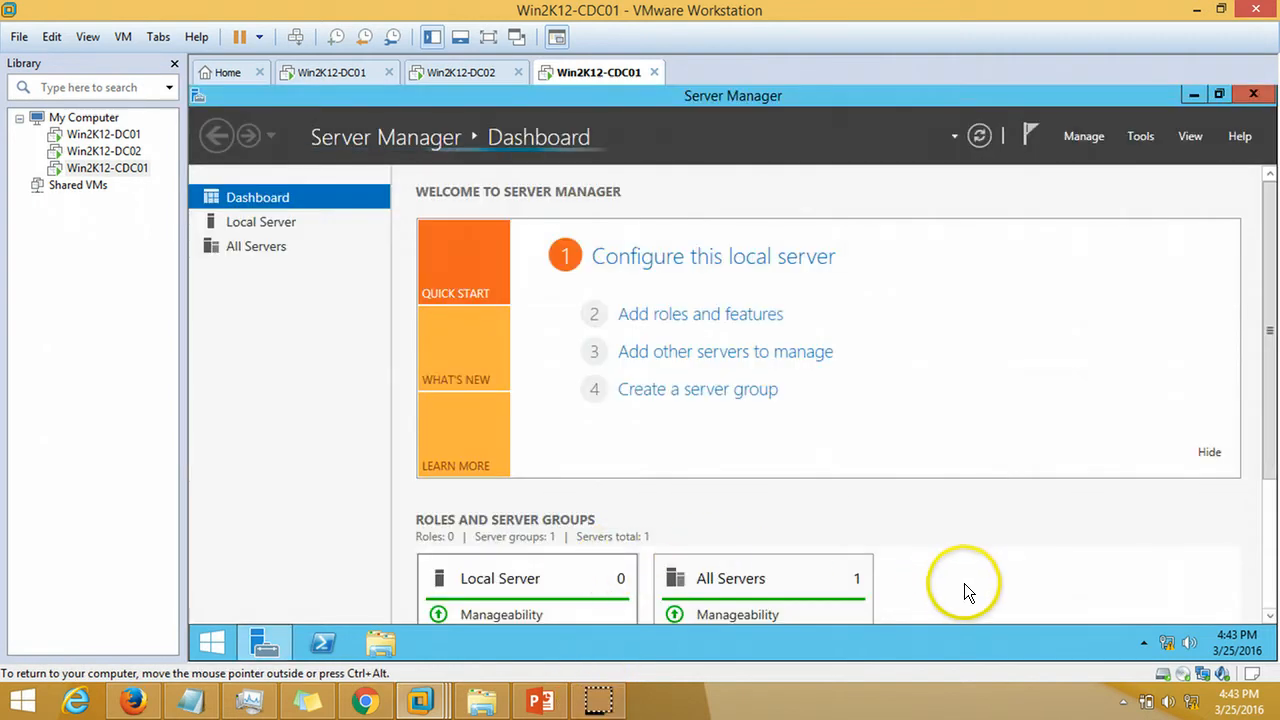
{"action": "mouse_move", "coordinate": [1218, 464]}
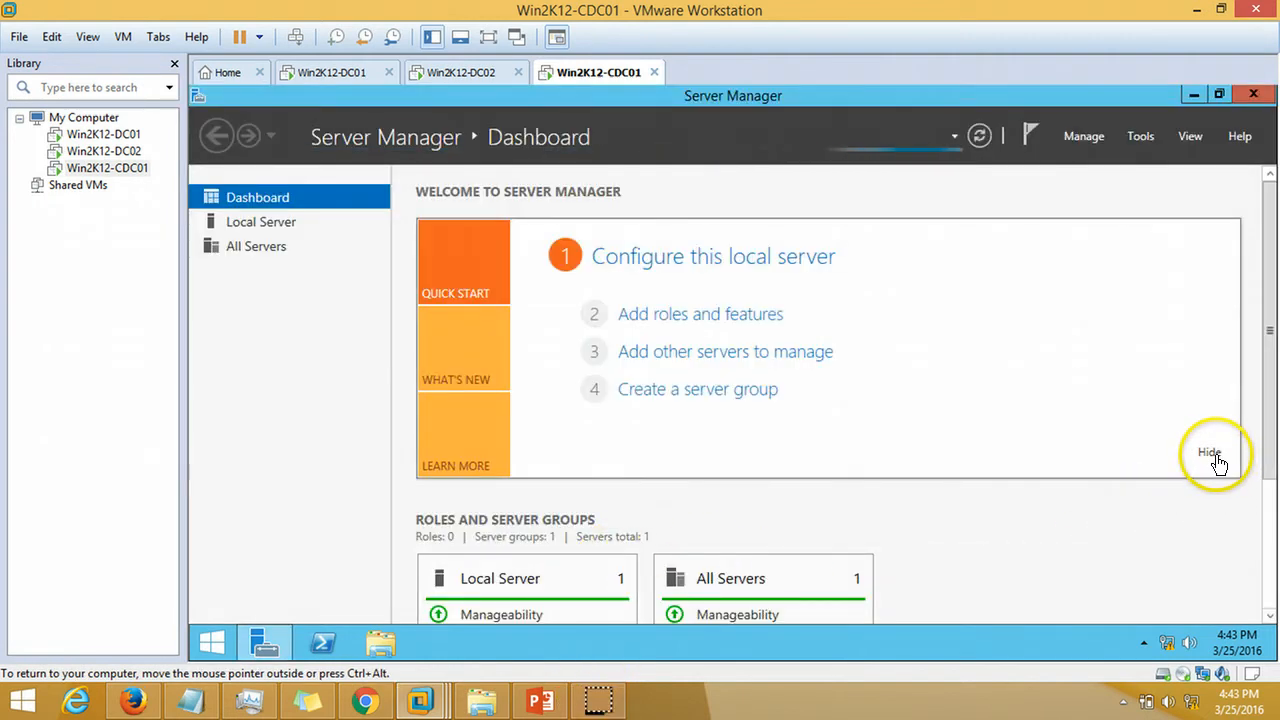
{"action": "left_click", "coordinate": [540, 700]}
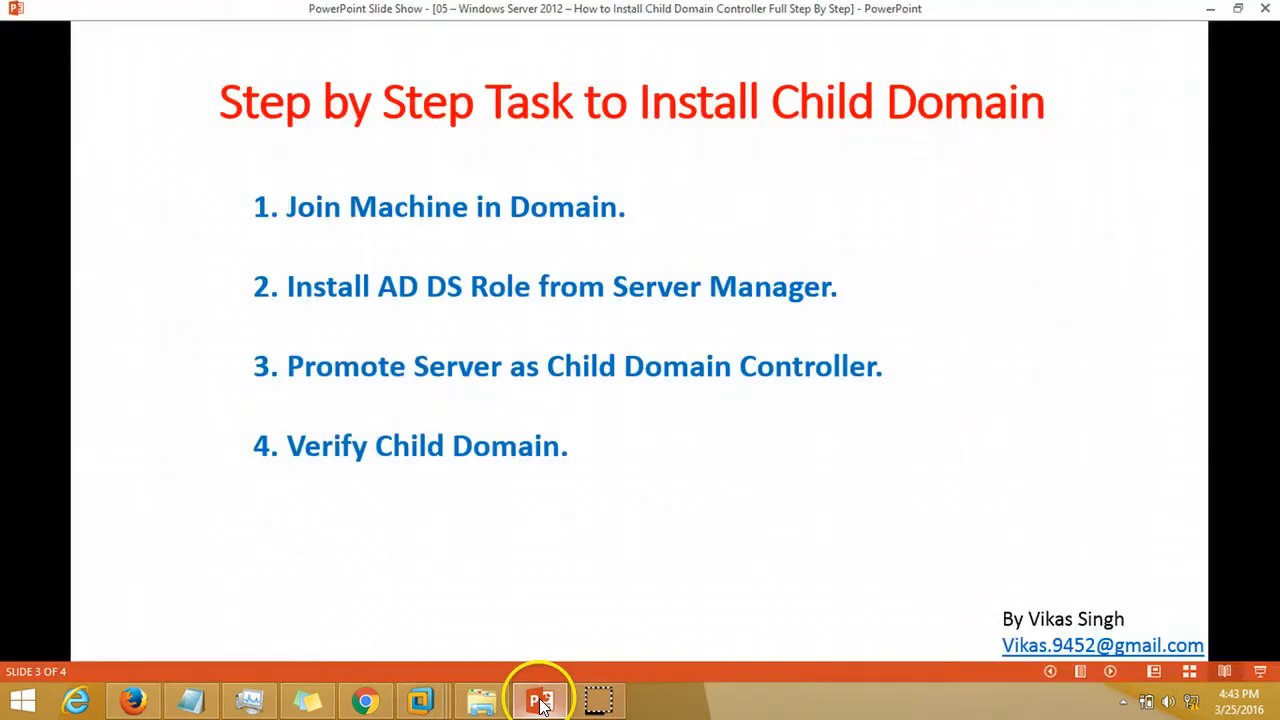
{"action": "mouse_move", "coordinate": [372, 284]}
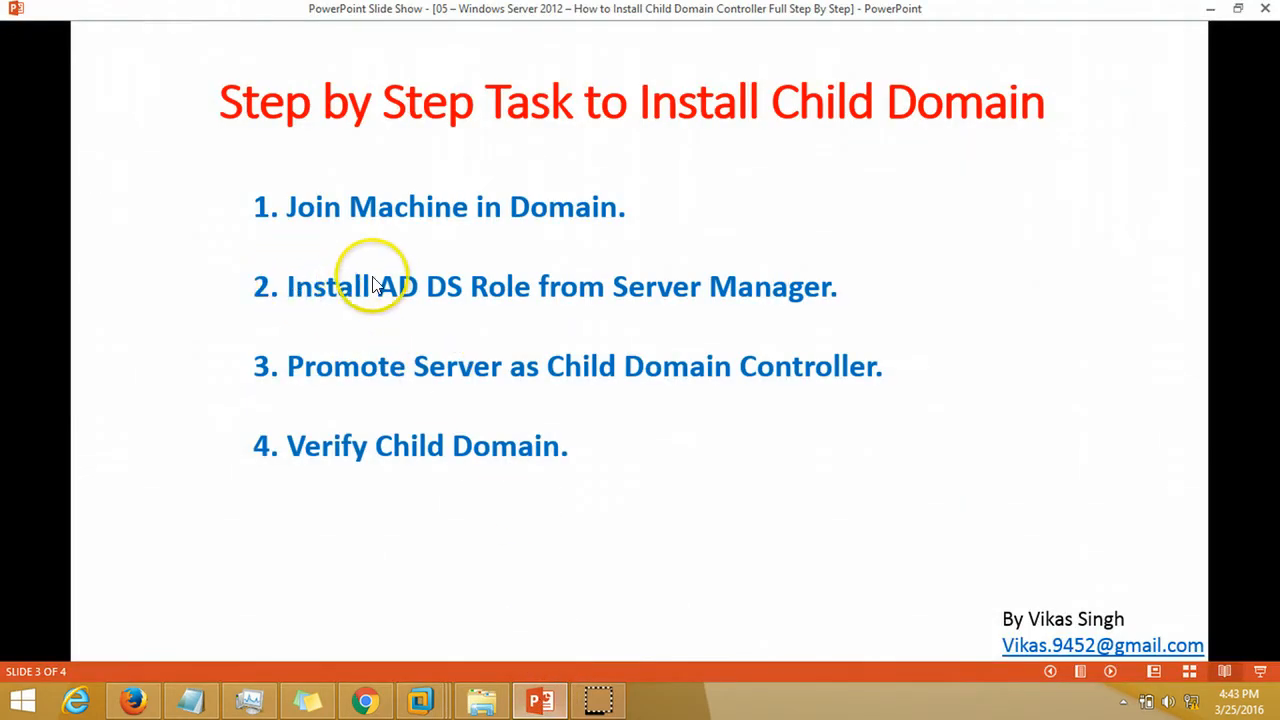
{"action": "mouse_move", "coordinate": [624, 528]}
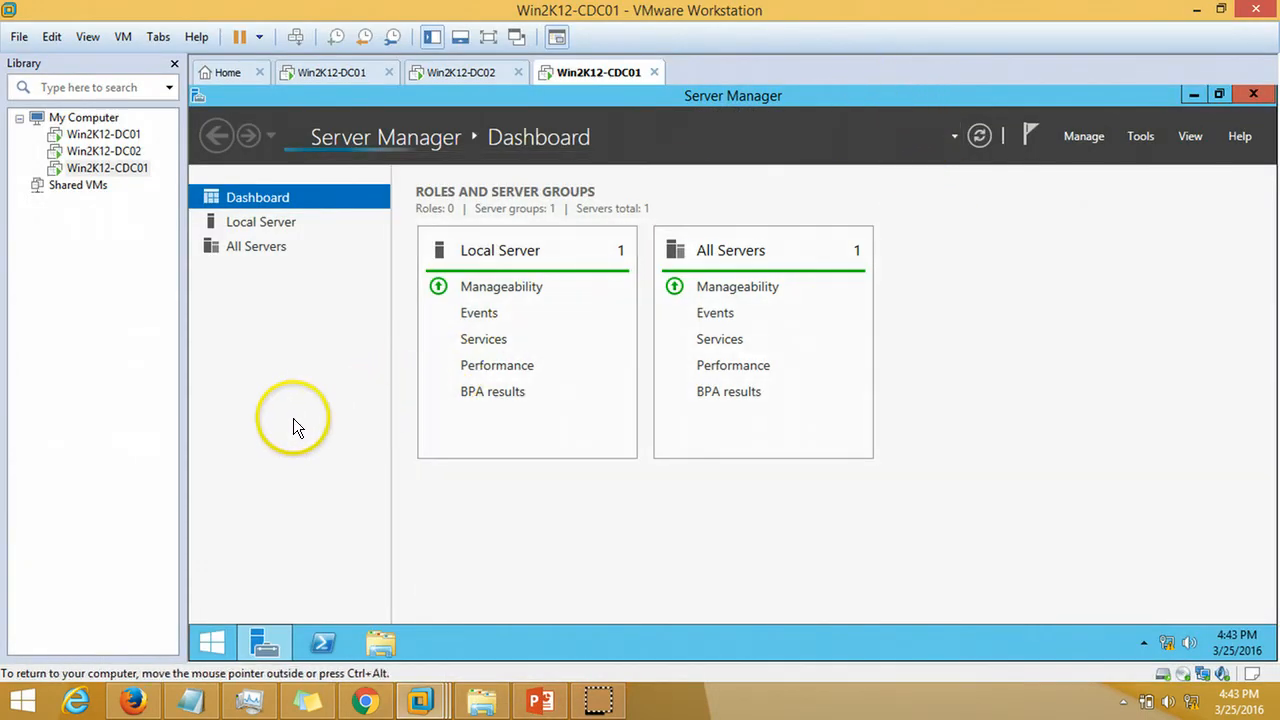
{"action": "mouse_move", "coordinate": [1084, 136]}
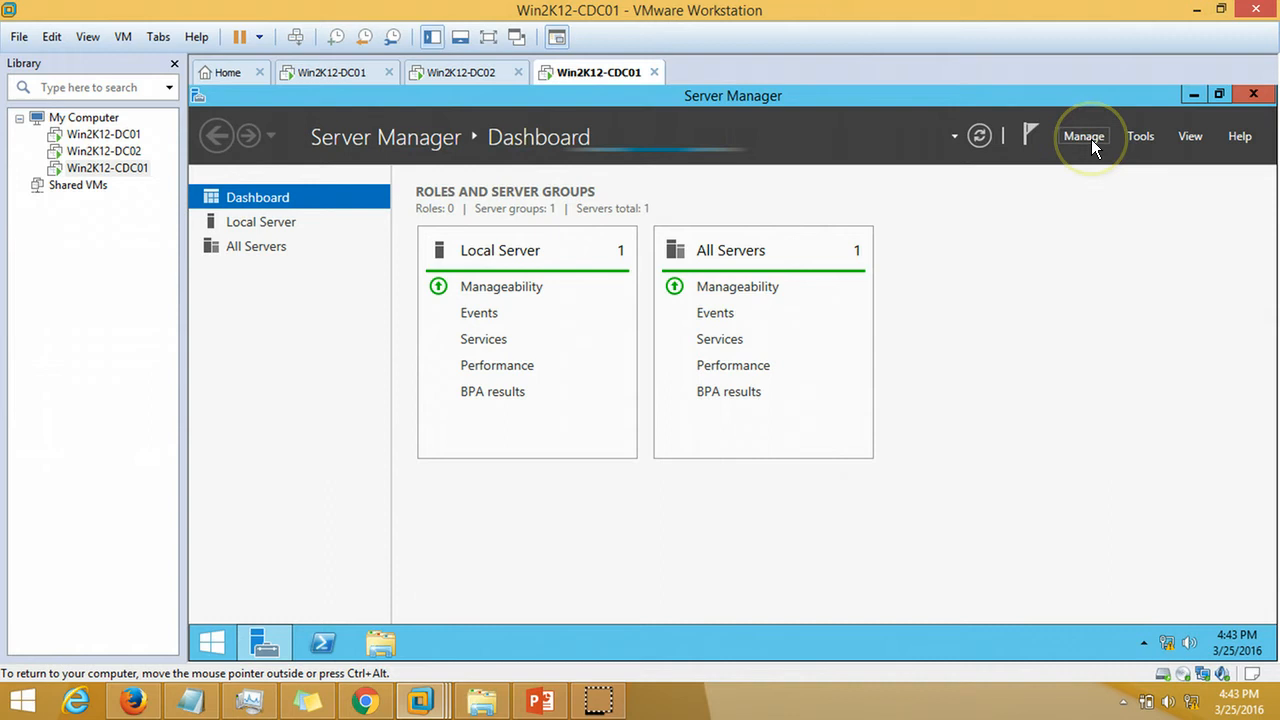
{"action": "mouse_move", "coordinate": [936, 404]}
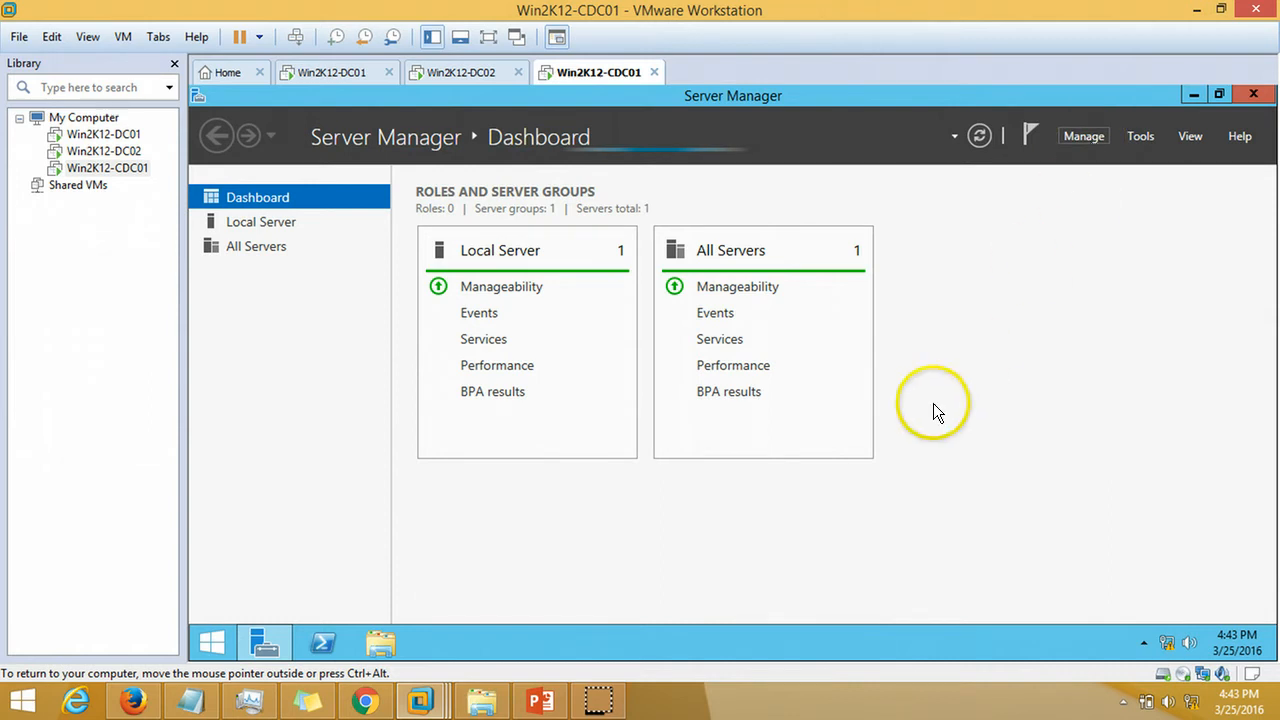
Start Add Roles and Features with role-based installation on this server
{"action": "left_click", "coordinate": [1084, 136]}
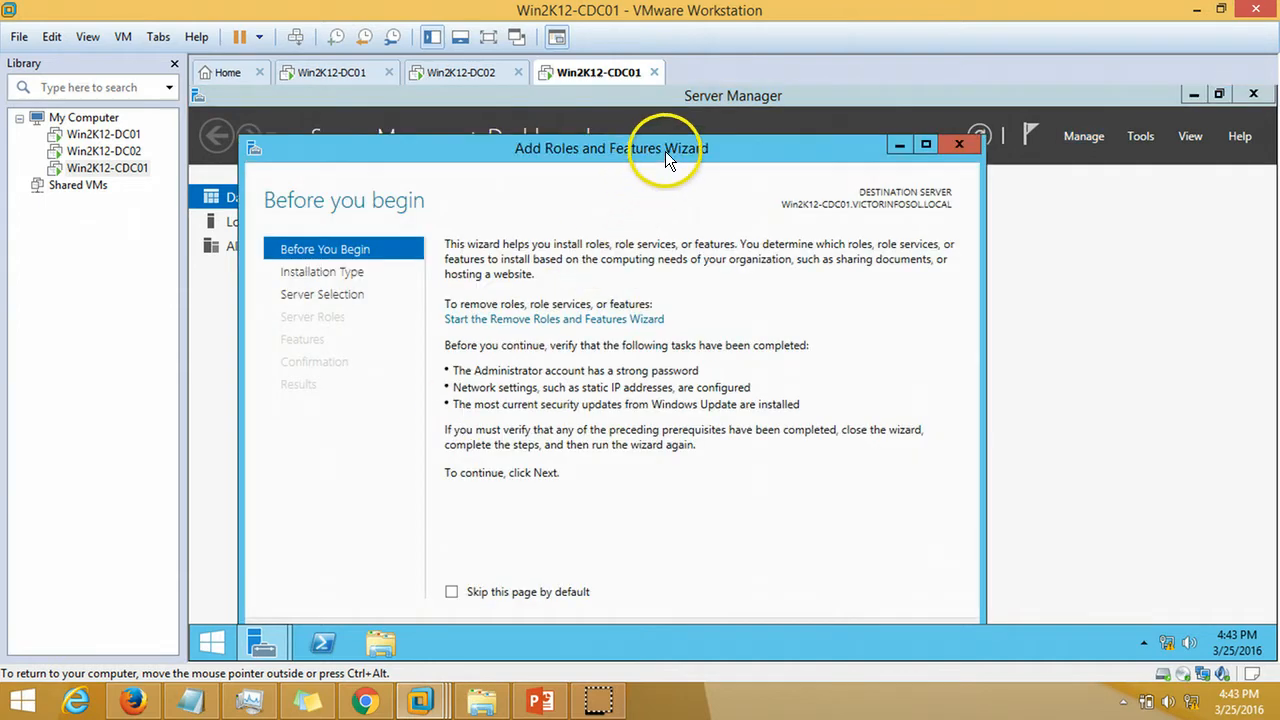
{"action": "left_click", "coordinate": [1040, 604]}
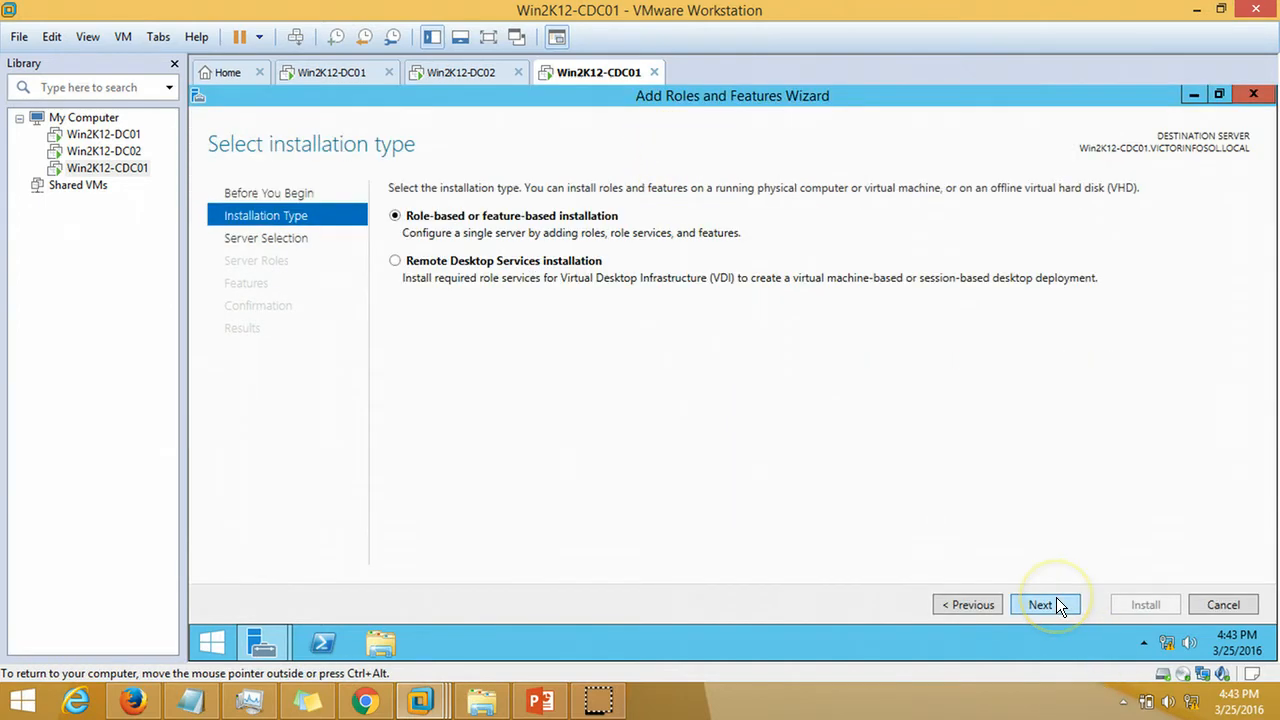
{"action": "mouse_move", "coordinate": [740, 250]}
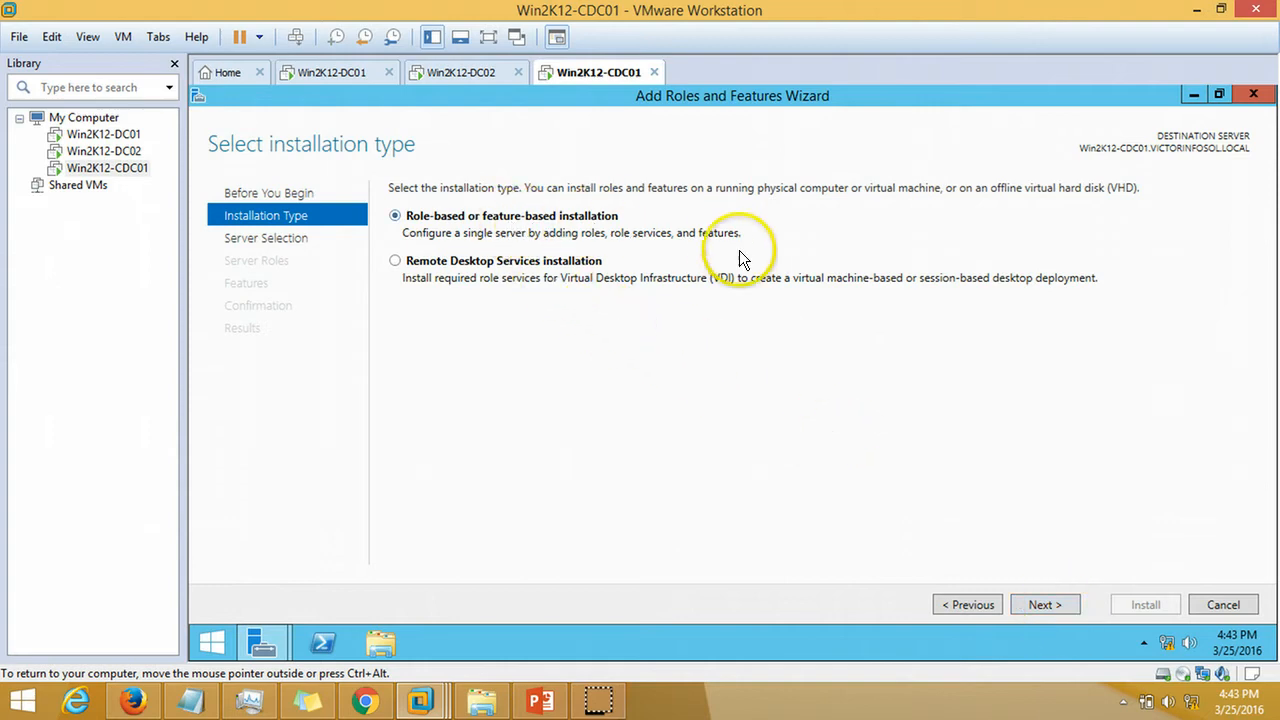
{"action": "mouse_move", "coordinate": [1044, 604]}
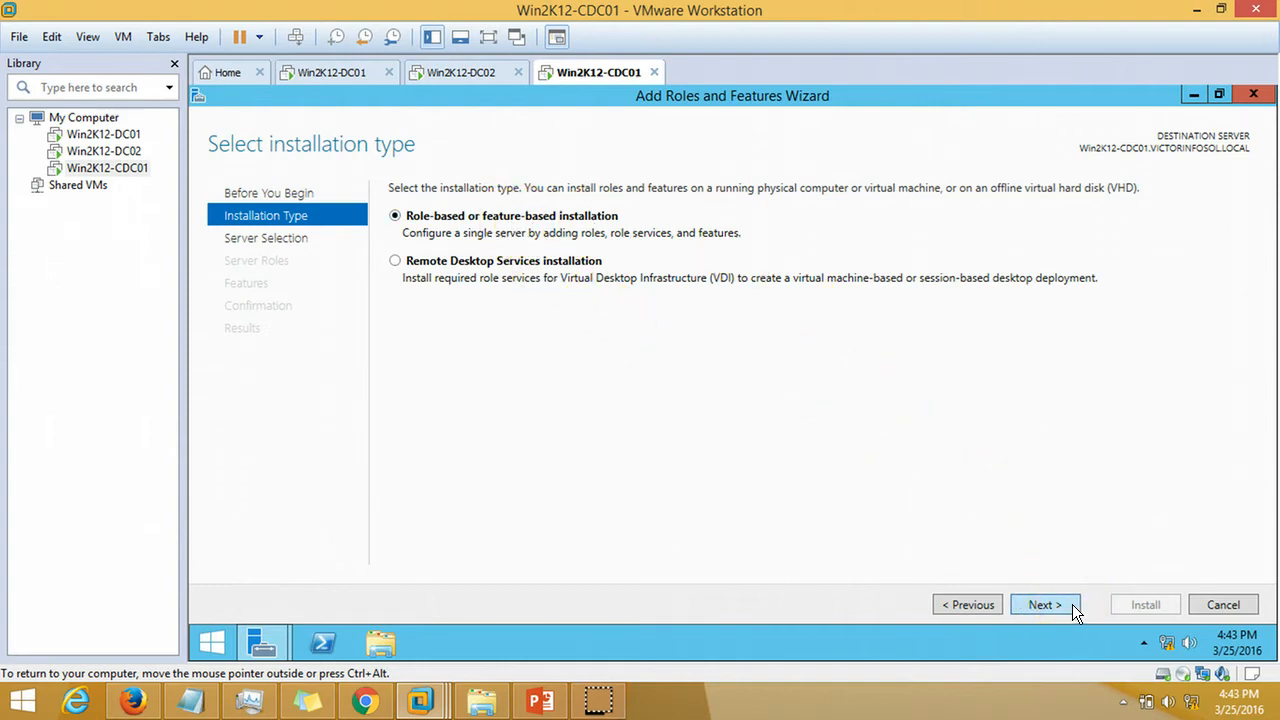
{"action": "left_click", "coordinate": [1044, 604]}
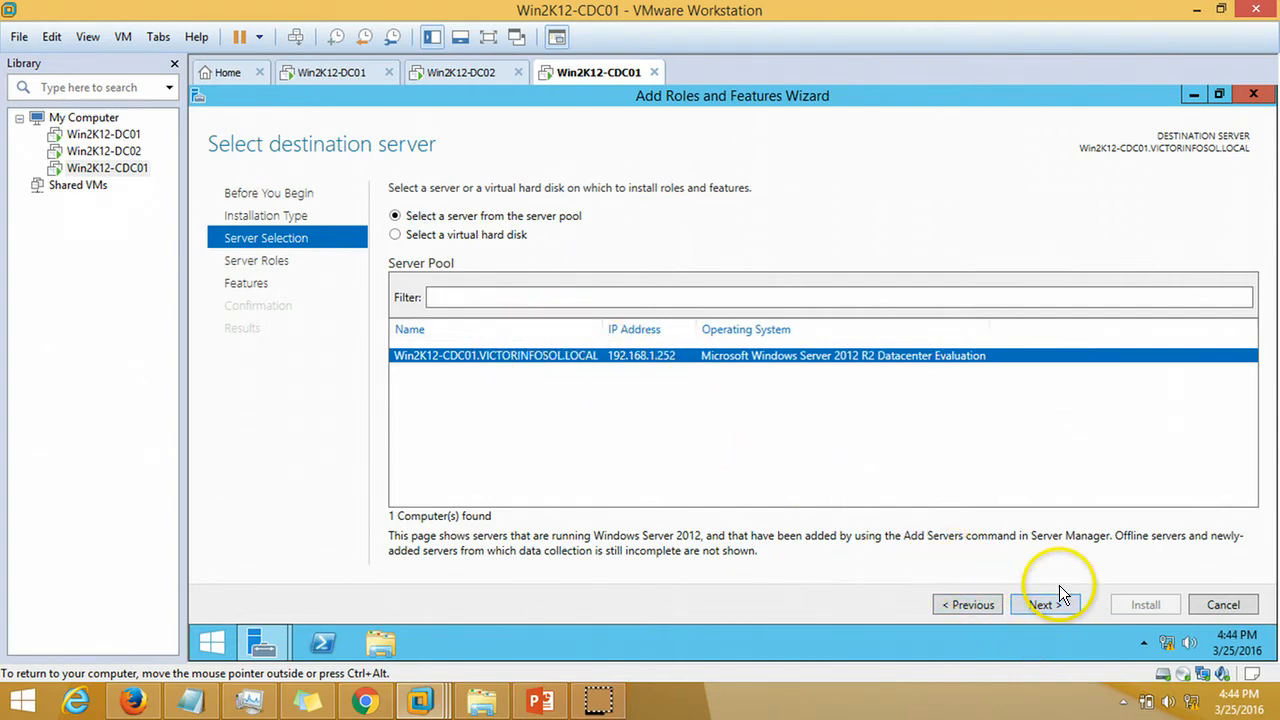
{"action": "left_click", "coordinate": [1044, 604]}
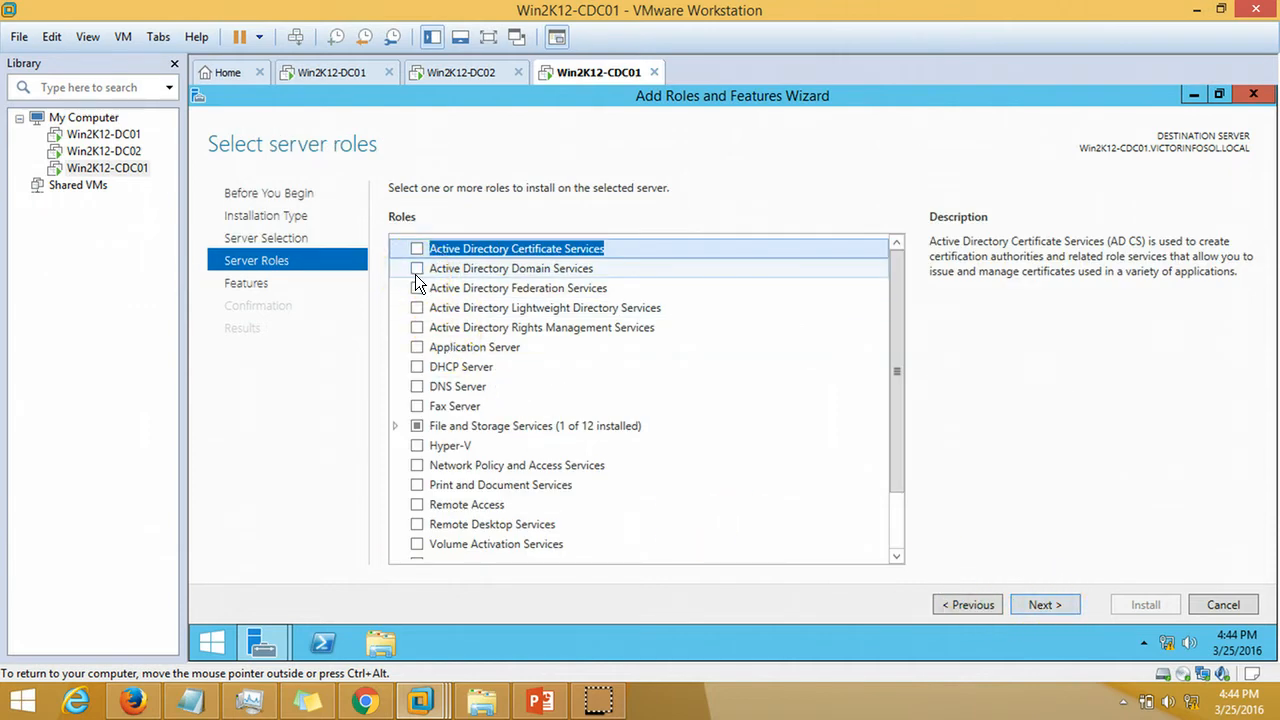
Select Active Directory Domain Services with its management tools and start the installation
{"action": "left_click", "coordinate": [416, 268]}
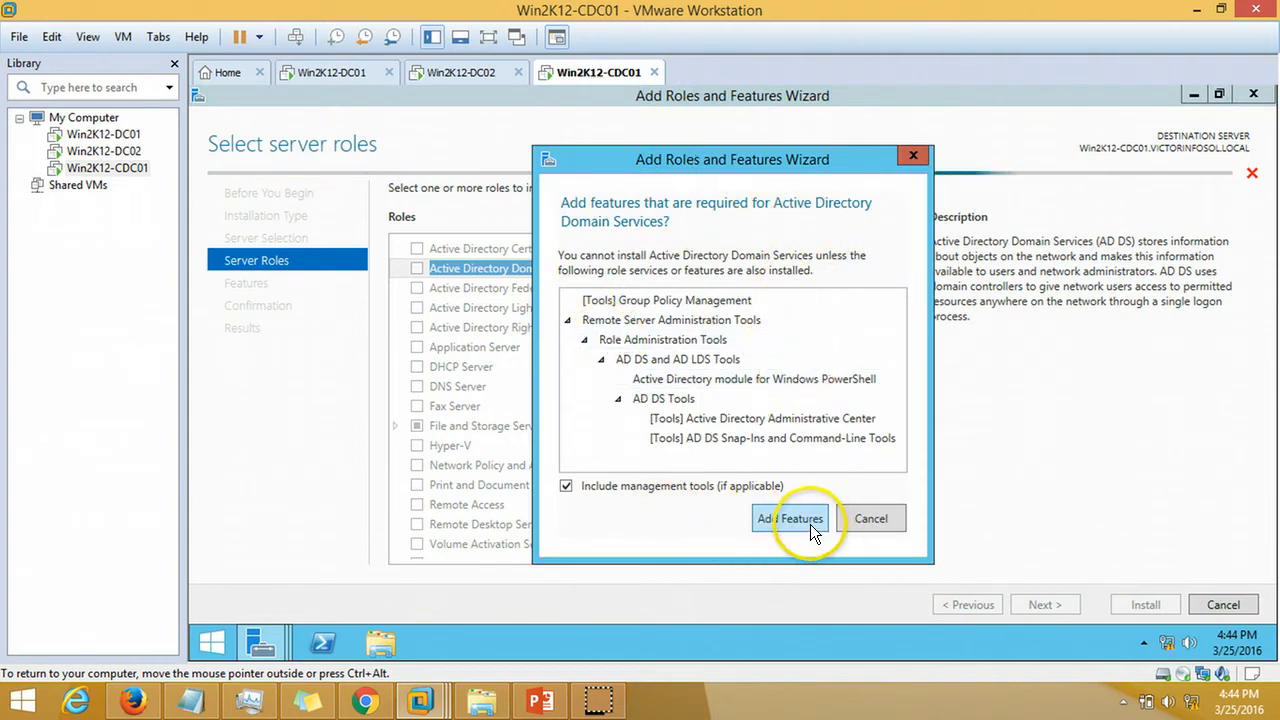
{"action": "left_click", "coordinate": [788, 518]}
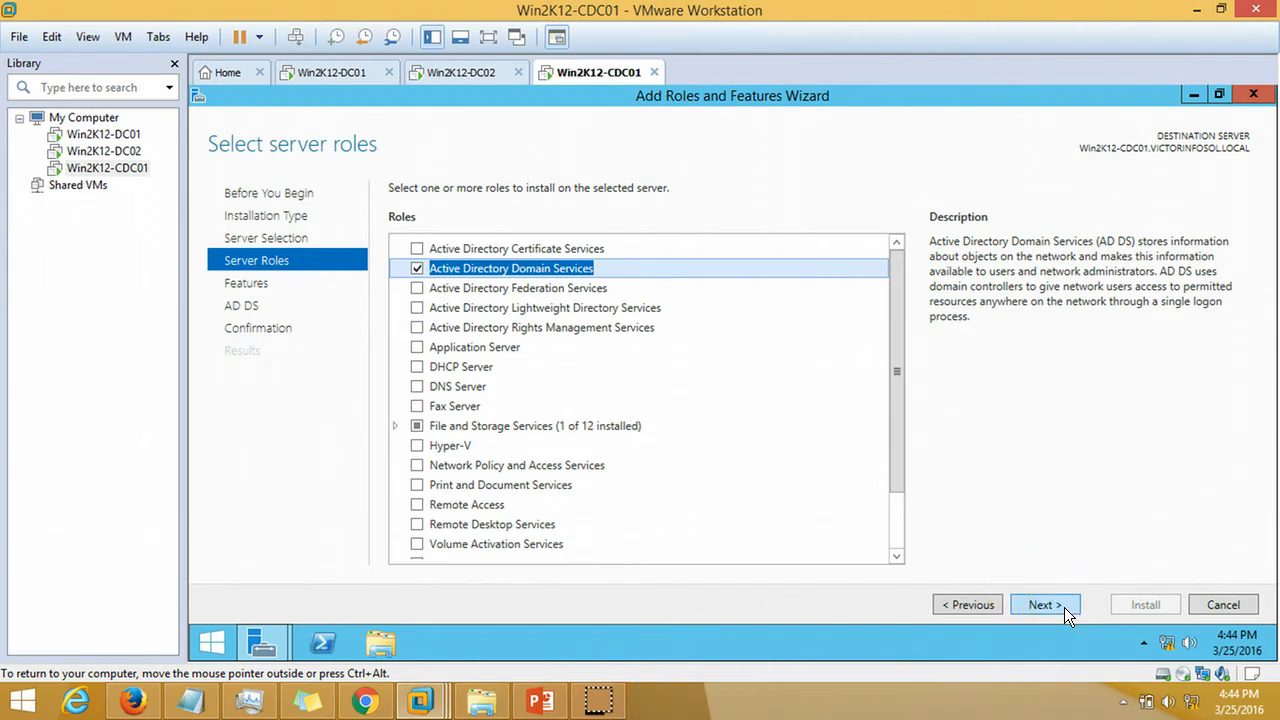
{"action": "left_click", "coordinate": [1044, 604]}
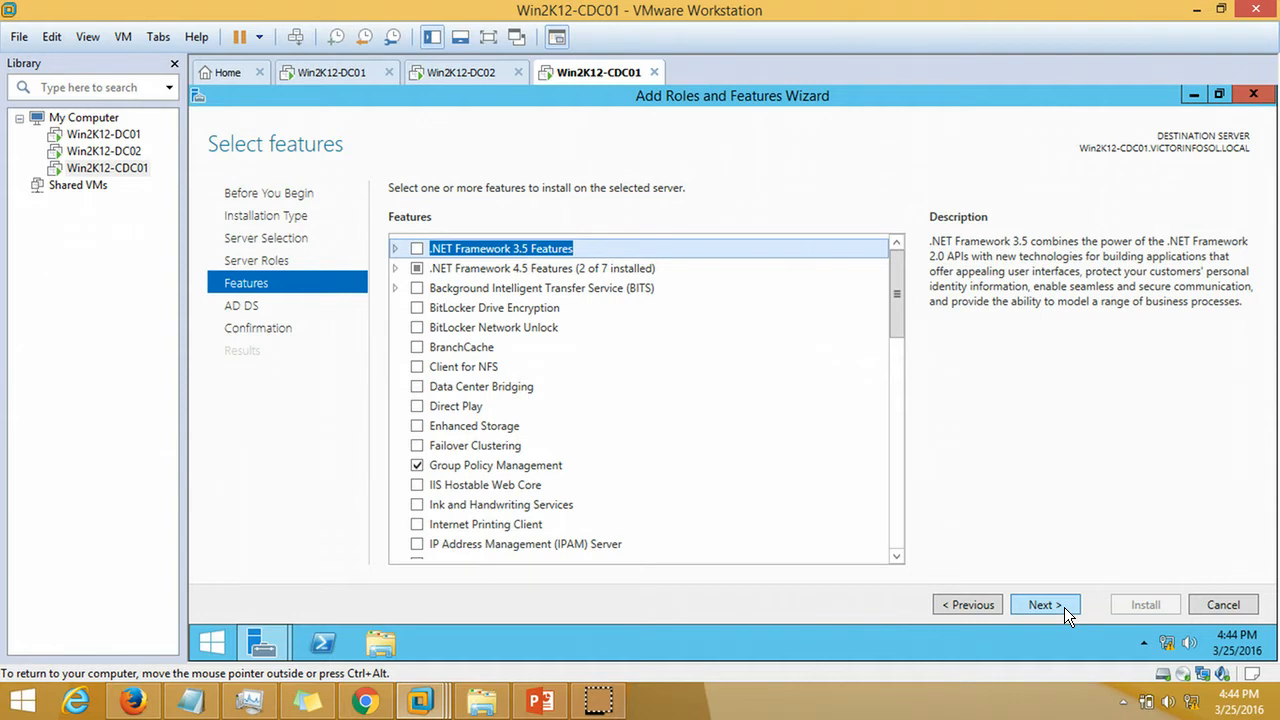
{"action": "left_click", "coordinate": [1044, 604]}
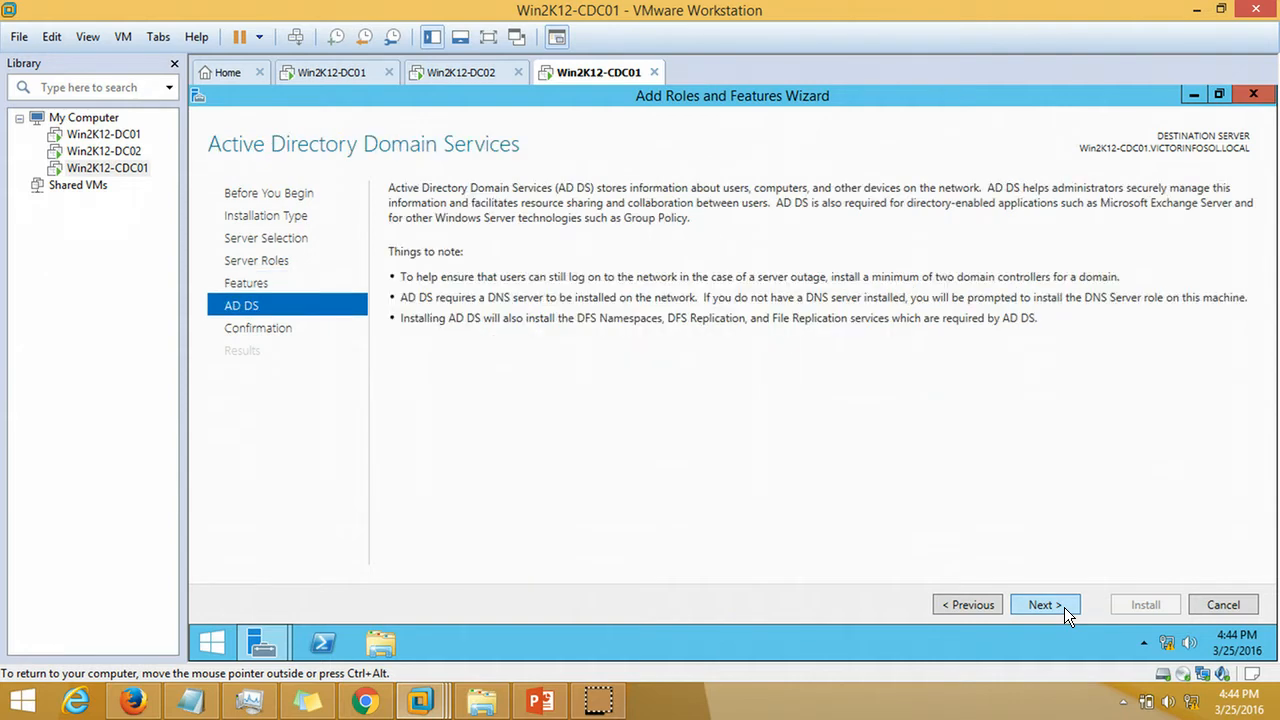
{"action": "left_click", "coordinate": [1044, 604]}
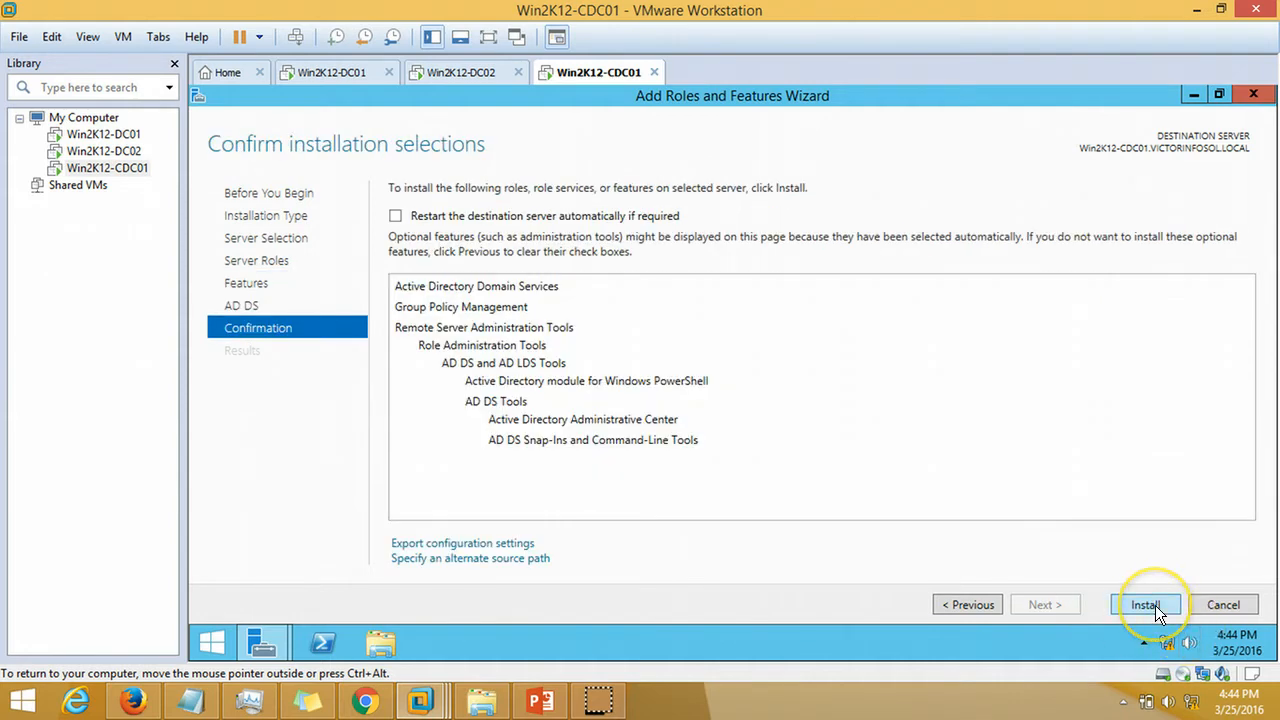
{"action": "left_click", "coordinate": [1144, 604]}
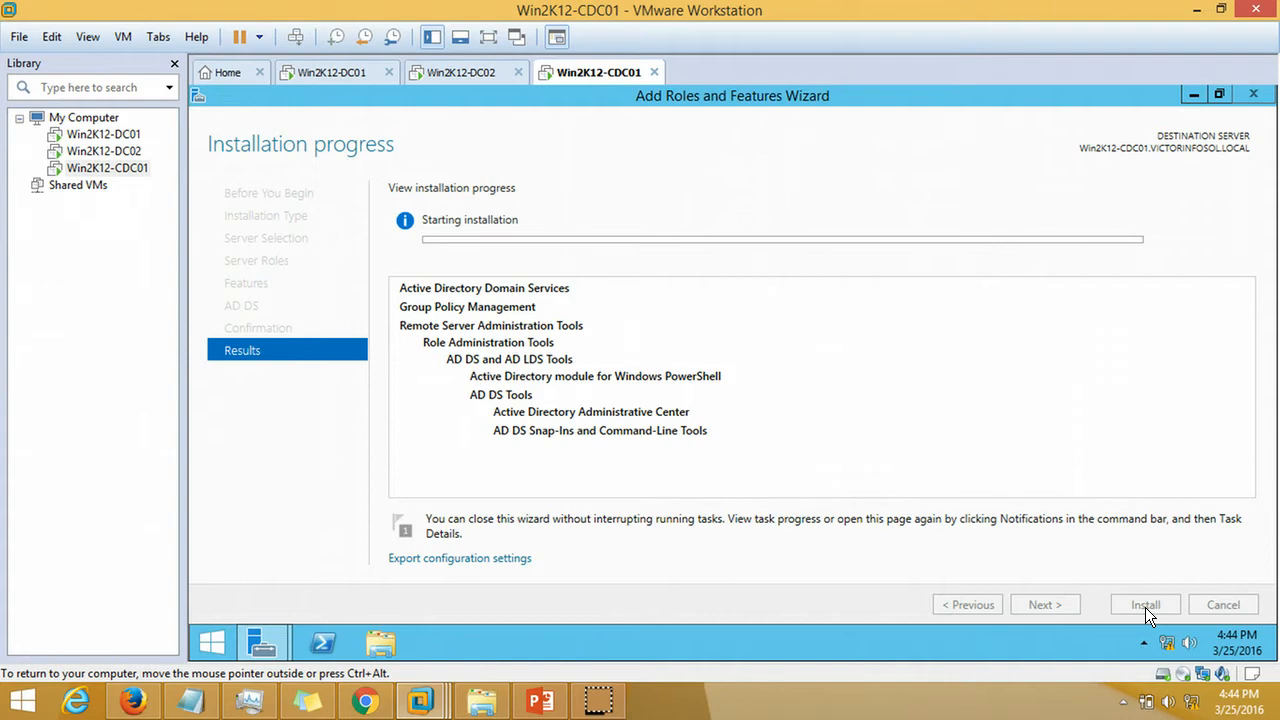
{"action": "mouse_move", "coordinate": [450, 306]}
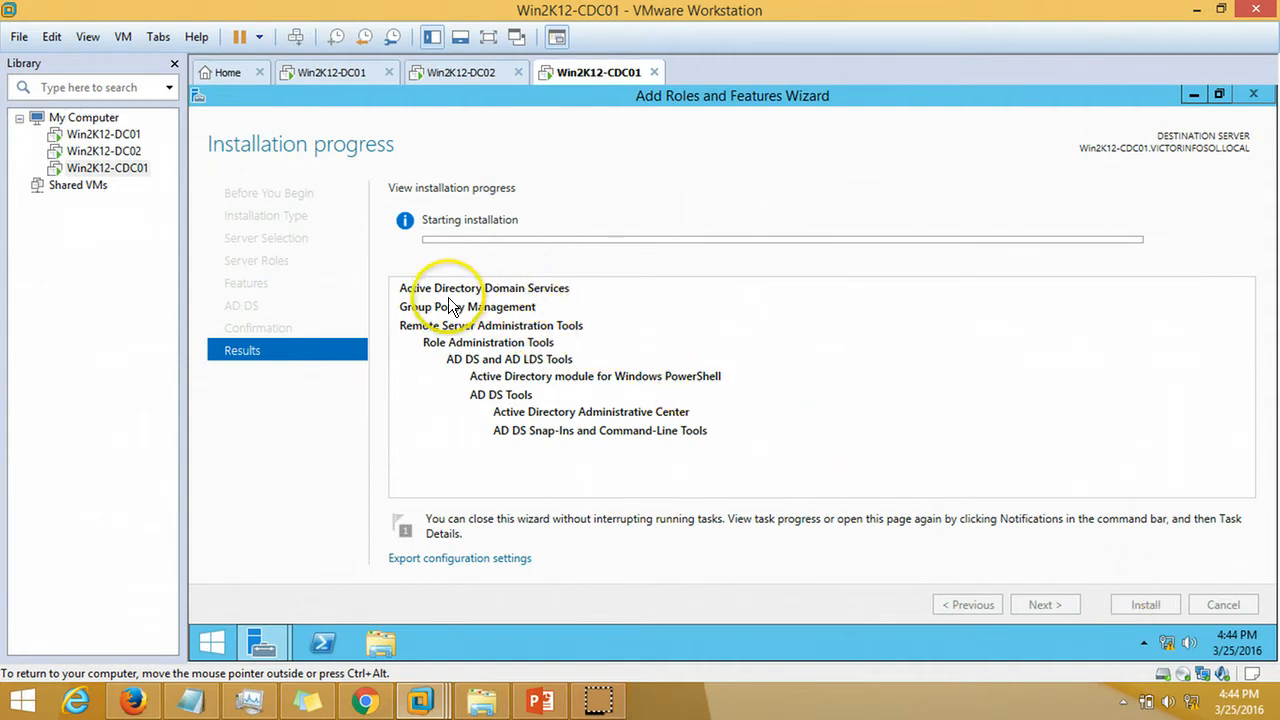
{"action": "mouse_move", "coordinate": [428, 324]}
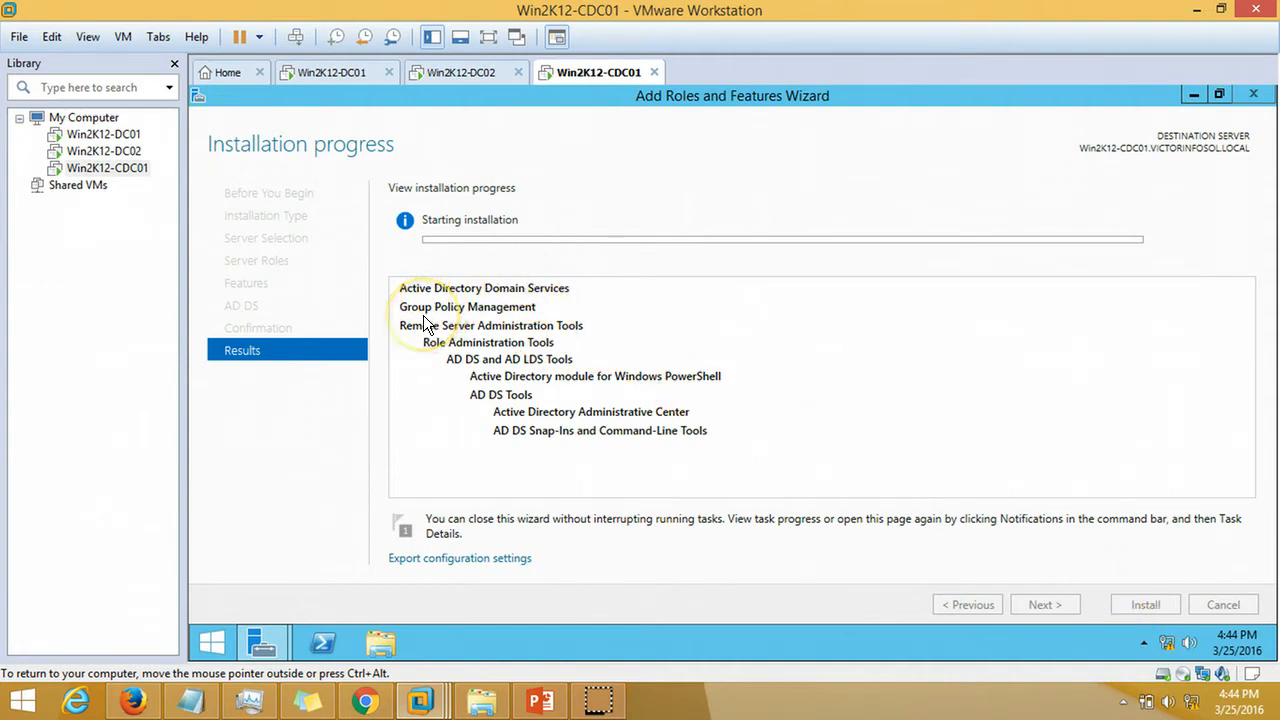
{"action": "mouse_move", "coordinate": [576, 358]}
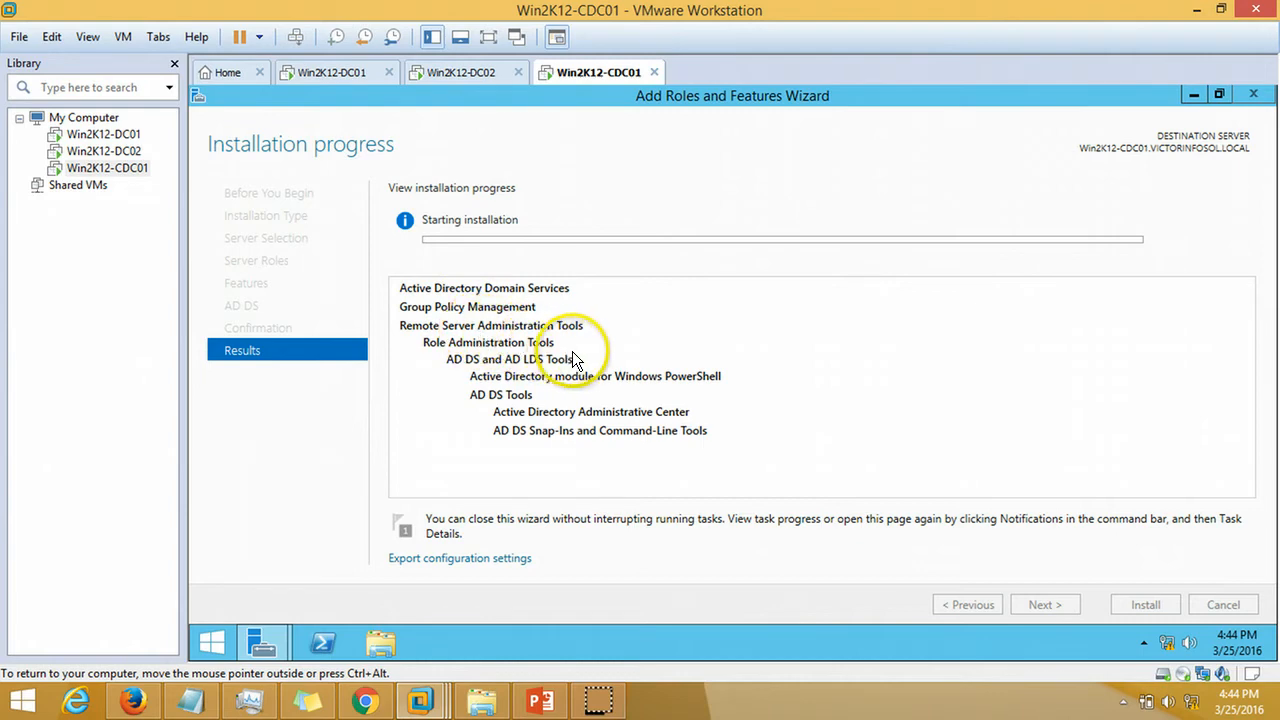
{"action": "mouse_move", "coordinate": [464, 380]}
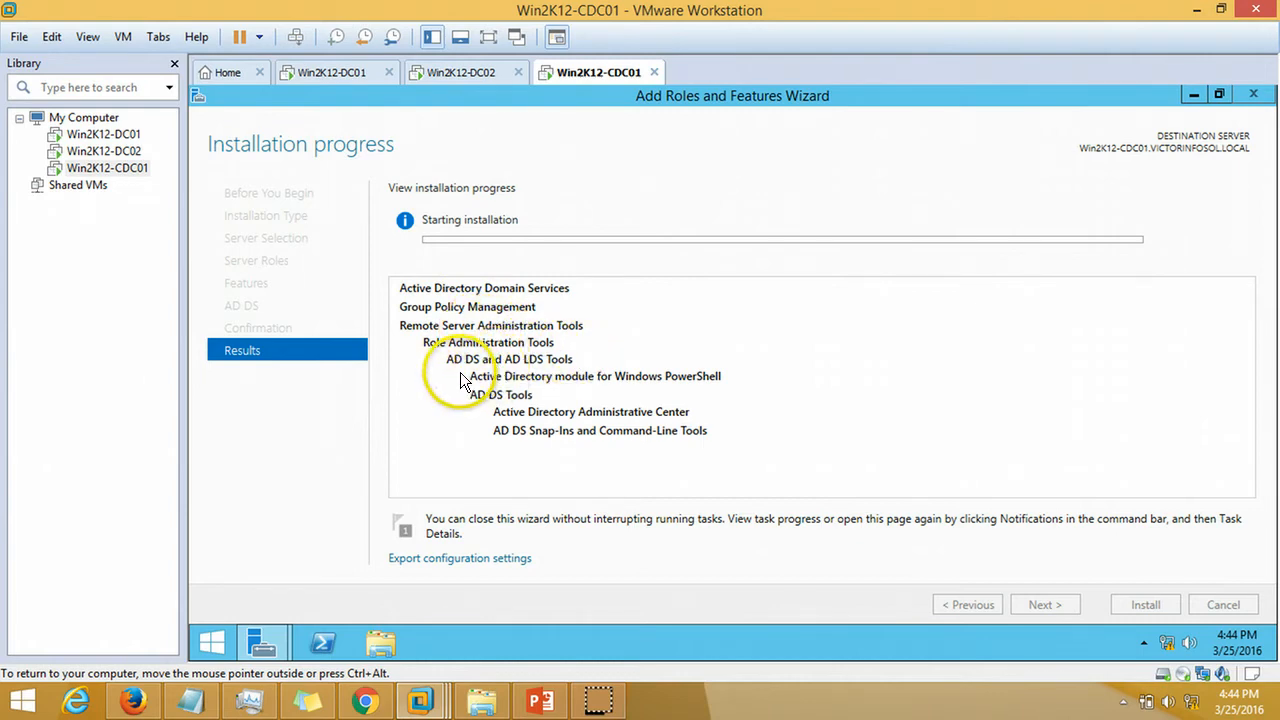
{"action": "mouse_move", "coordinate": [552, 412]}
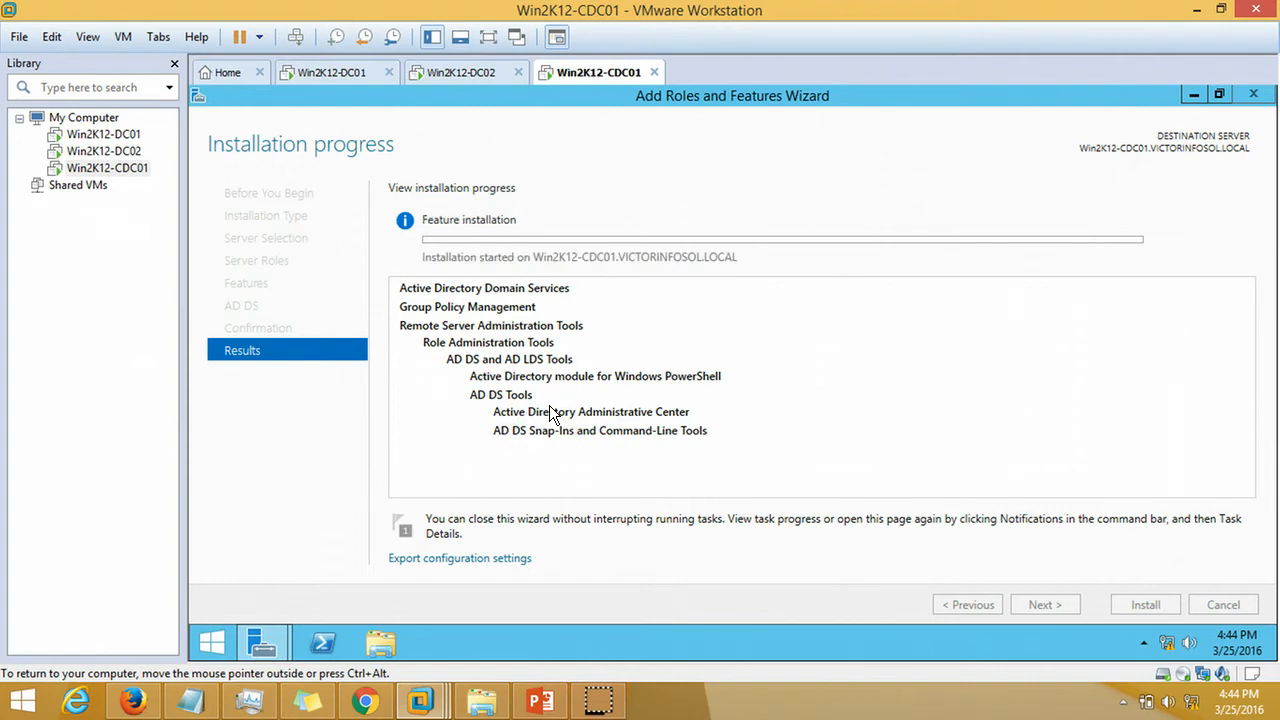
{"action": "mouse_move", "coordinate": [604, 204]}
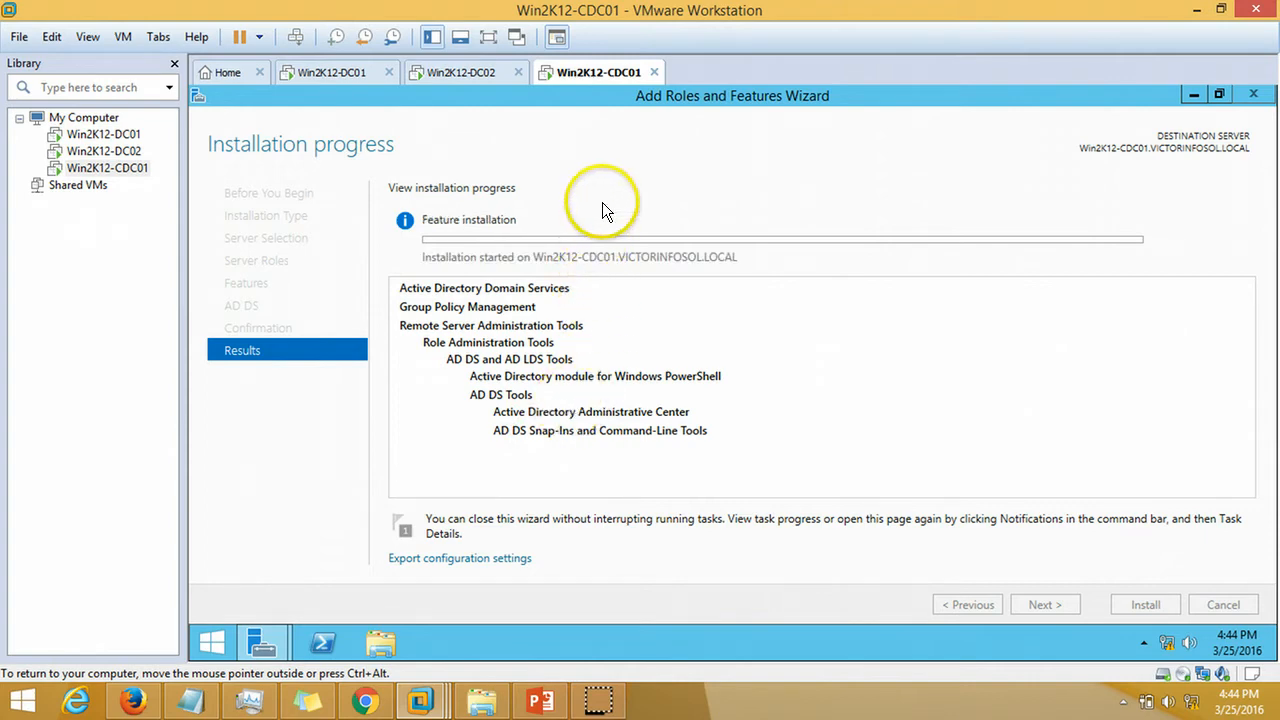
{"action": "mouse_move", "coordinate": [604, 210]}
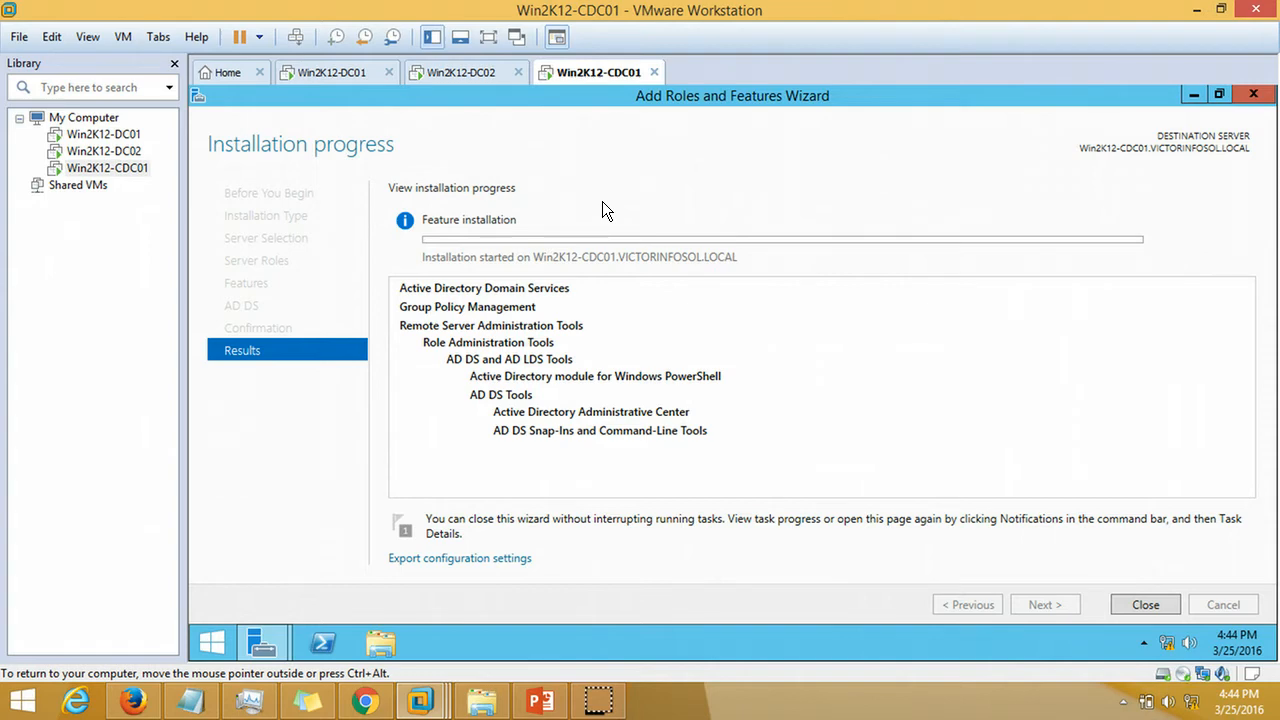
{"action": "mouse_move", "coordinate": [704, 200]}
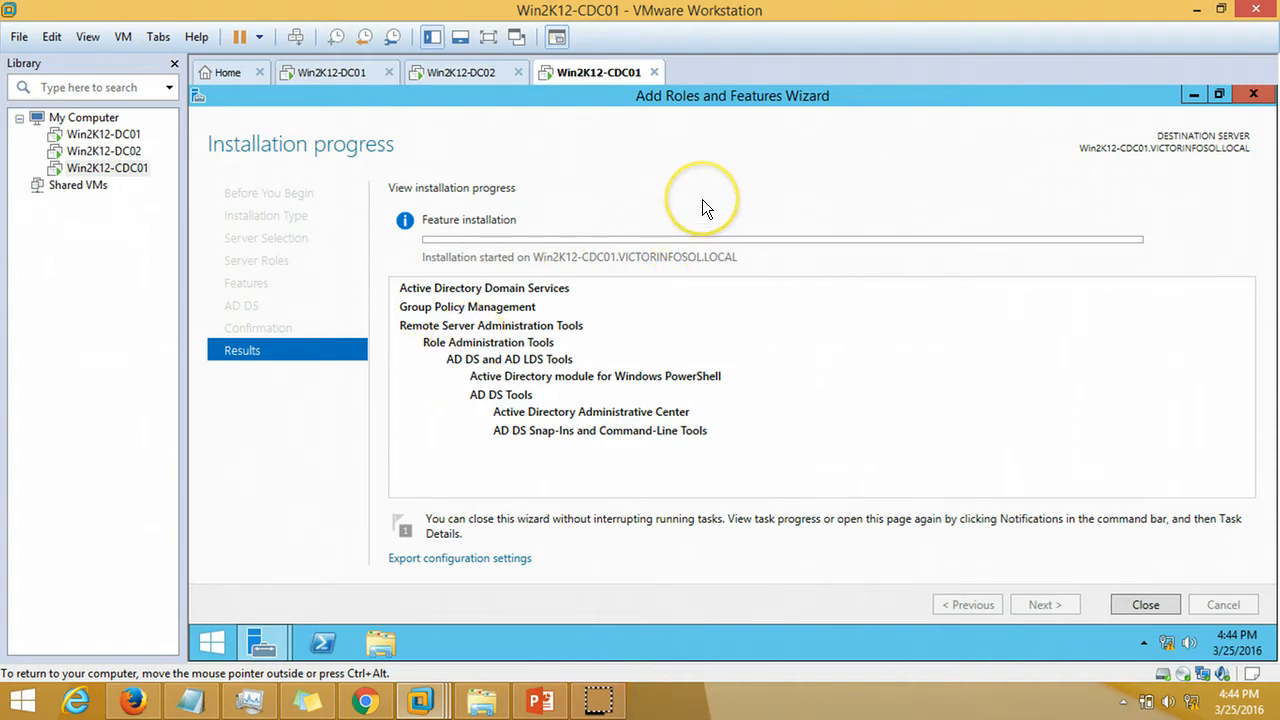
{"action": "mouse_move", "coordinate": [784, 170]}
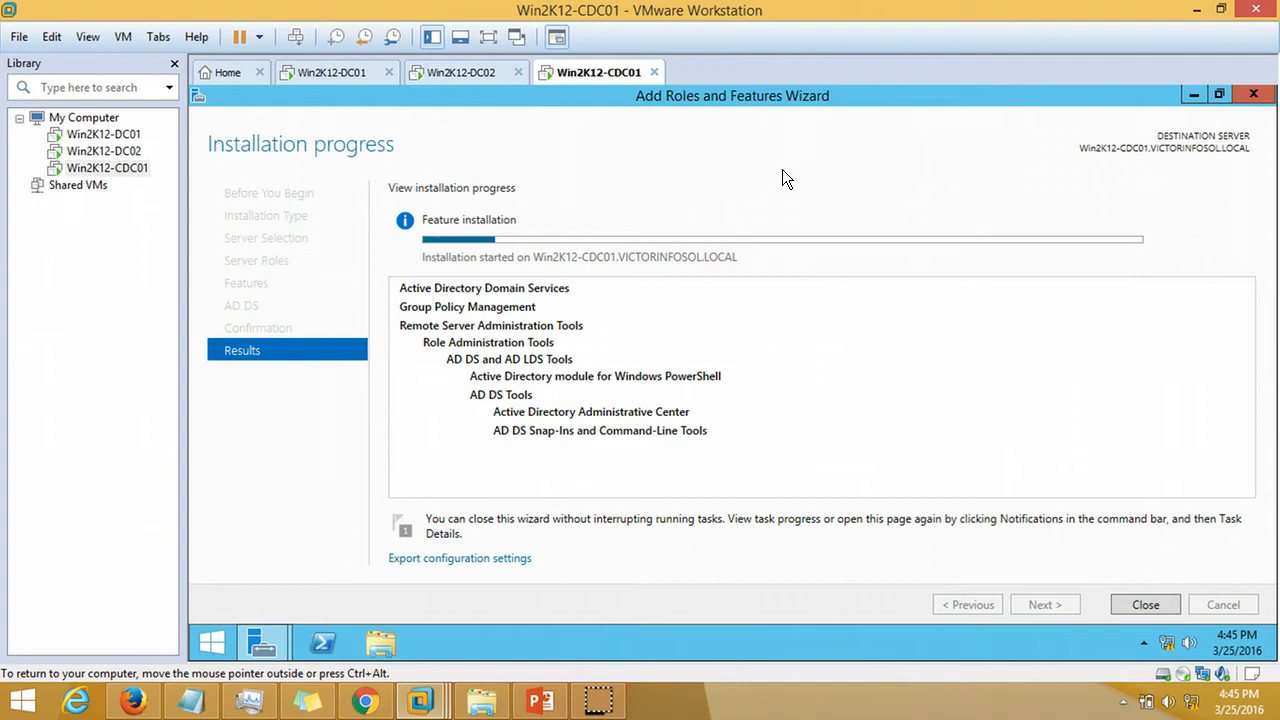
{"action": "mouse_move", "coordinate": [608, 696]}
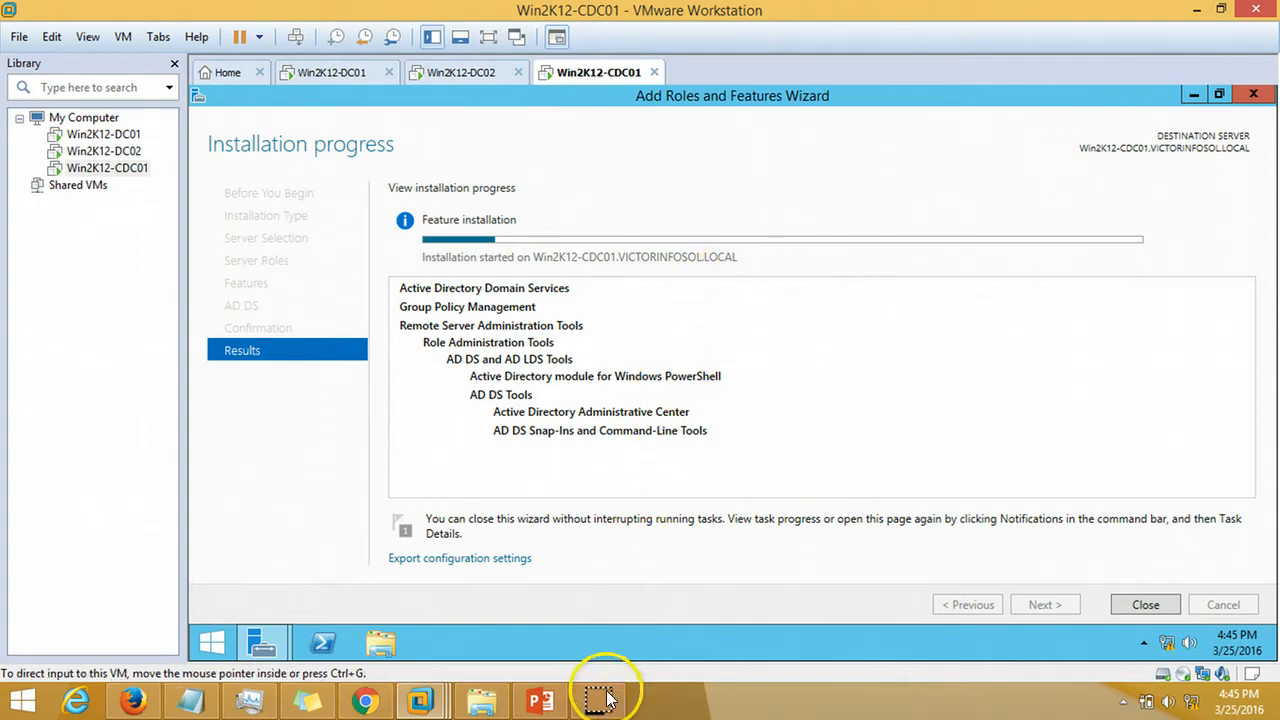
{"action": "mouse_move", "coordinate": [360, 450]}
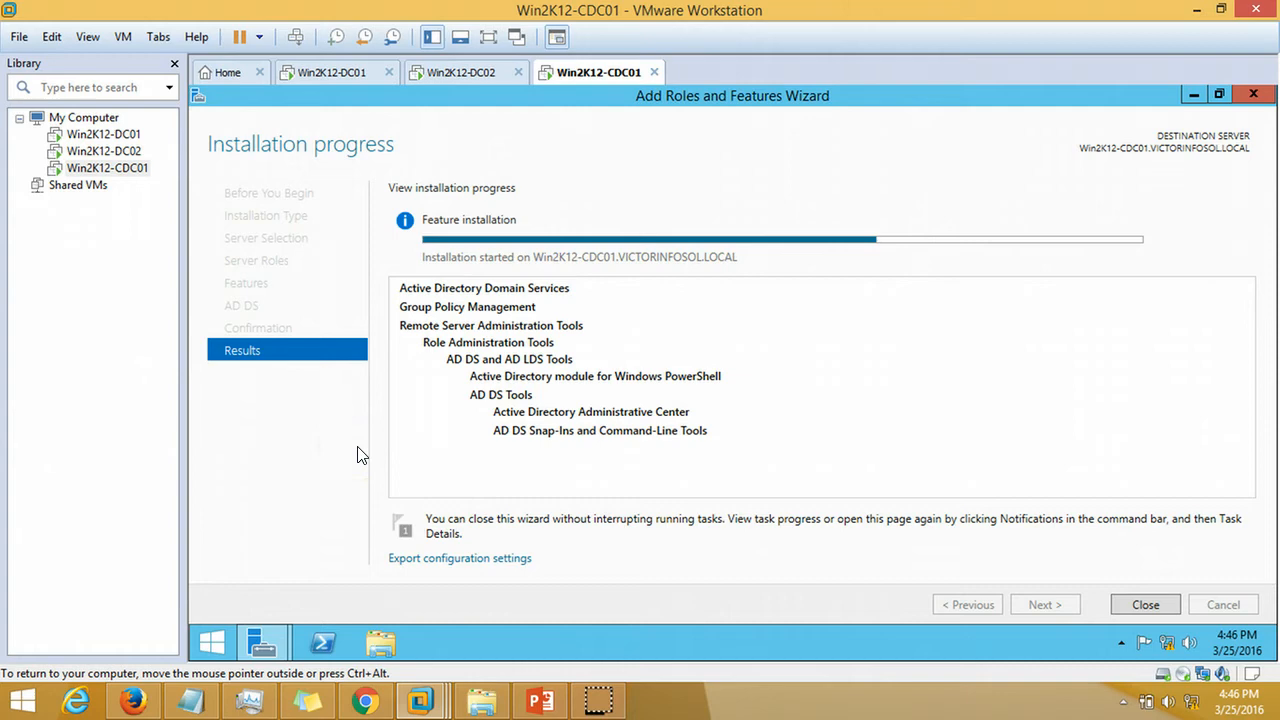
{"action": "mouse_move", "coordinate": [660, 584]}
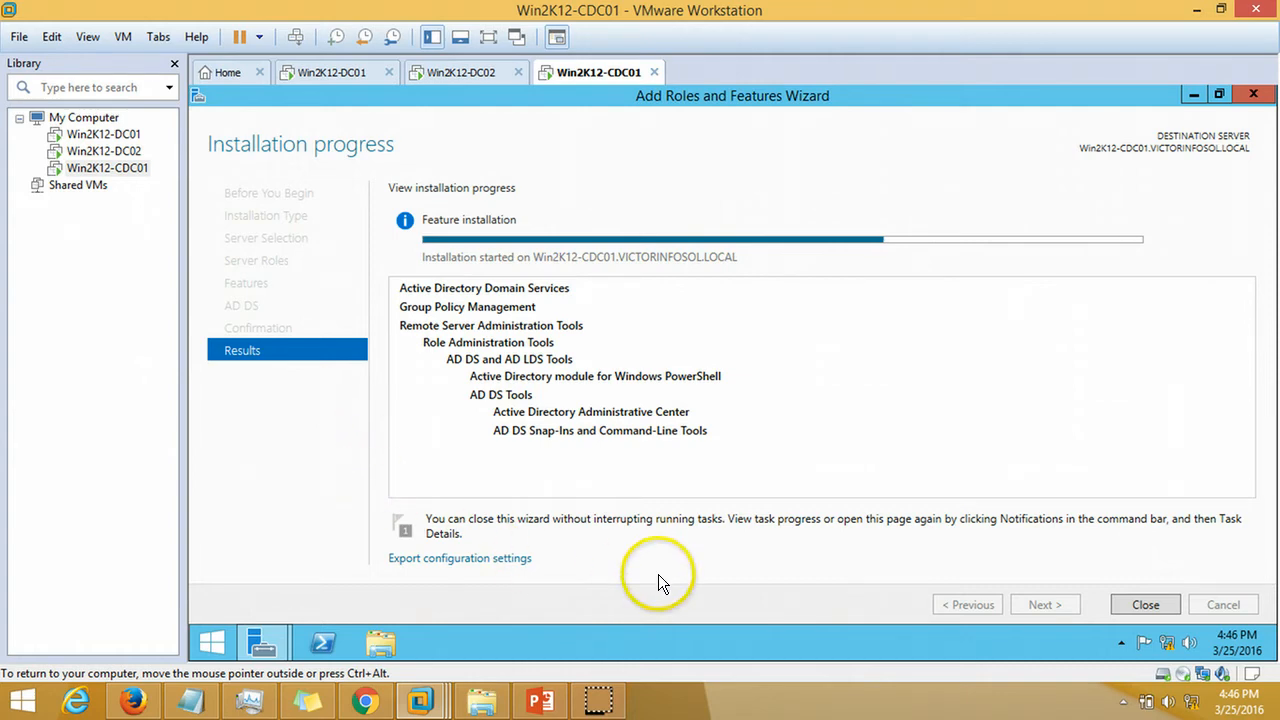
{"action": "mouse_move", "coordinate": [660, 584]}
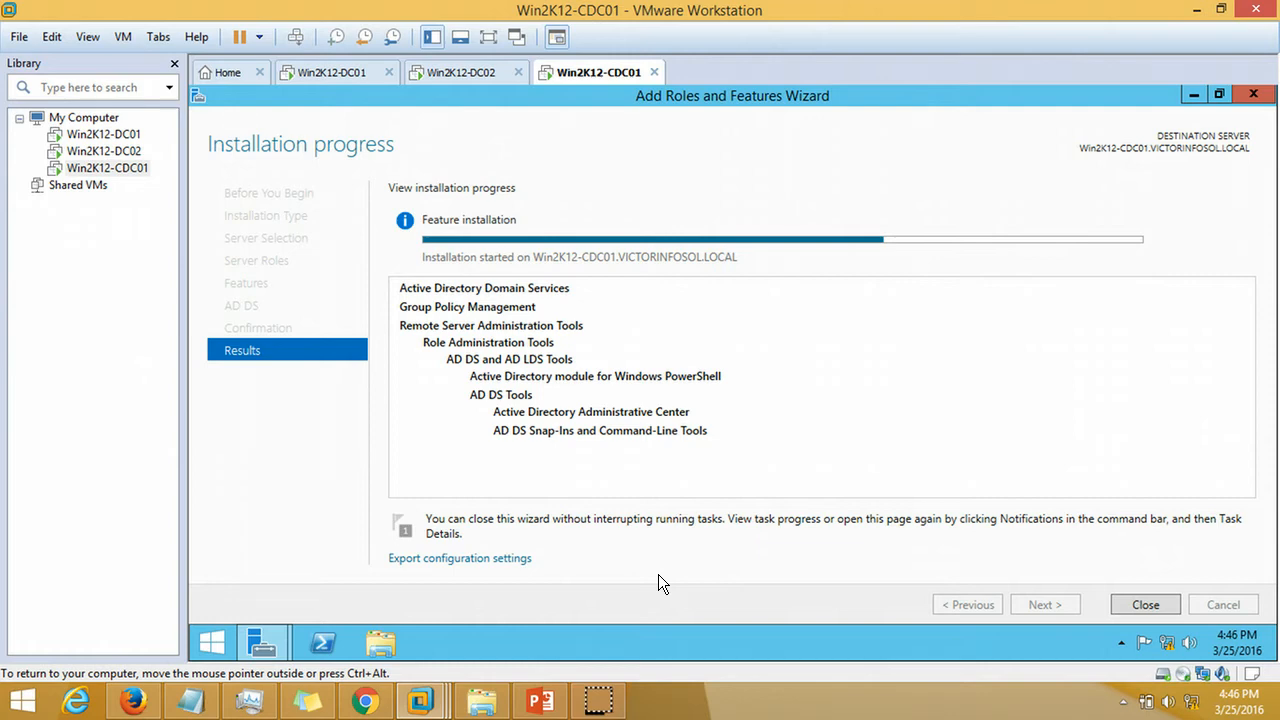
{"action": "mouse_move", "coordinate": [622, 660]}
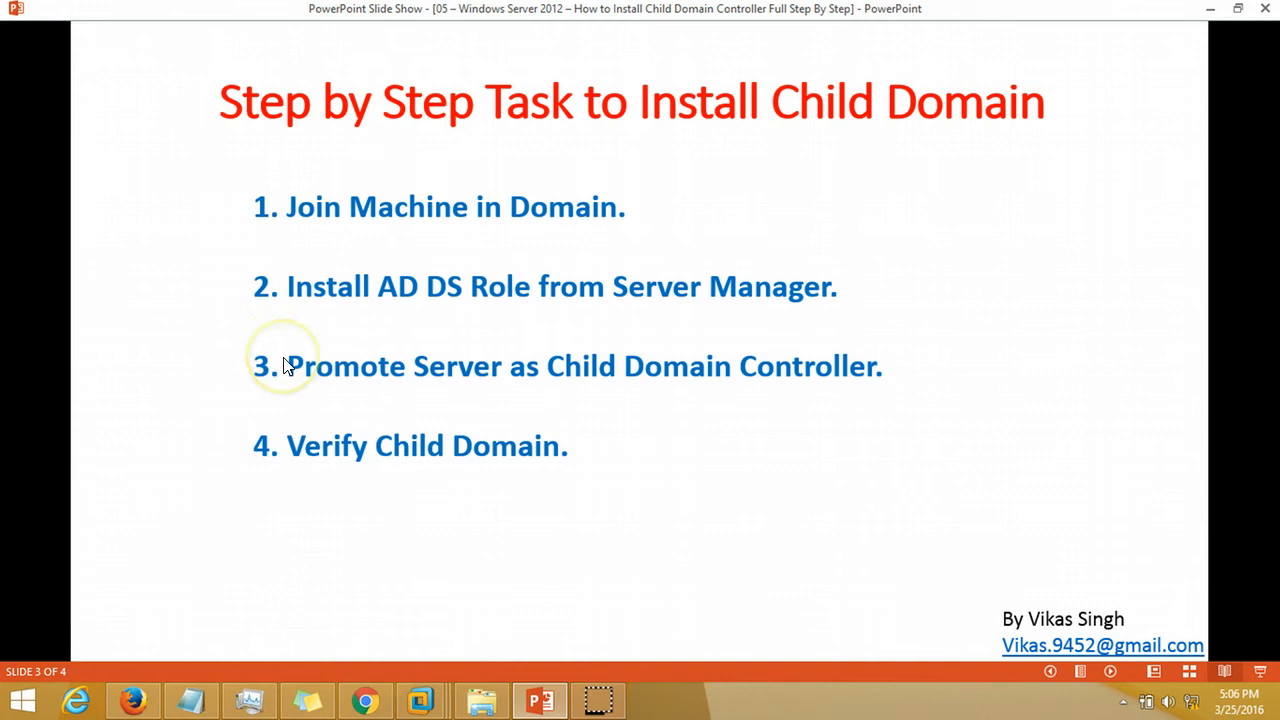
{"action": "mouse_move", "coordinate": [520, 700]}
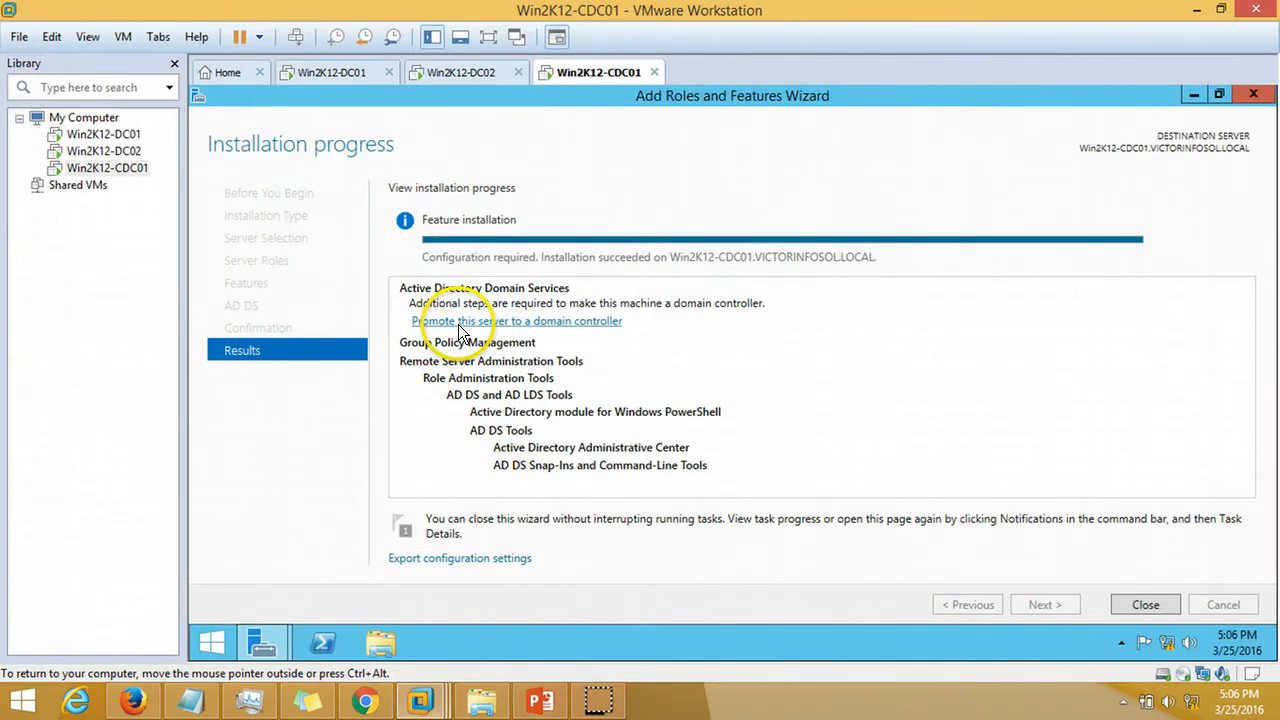
{"action": "mouse_move", "coordinate": [568, 332]}
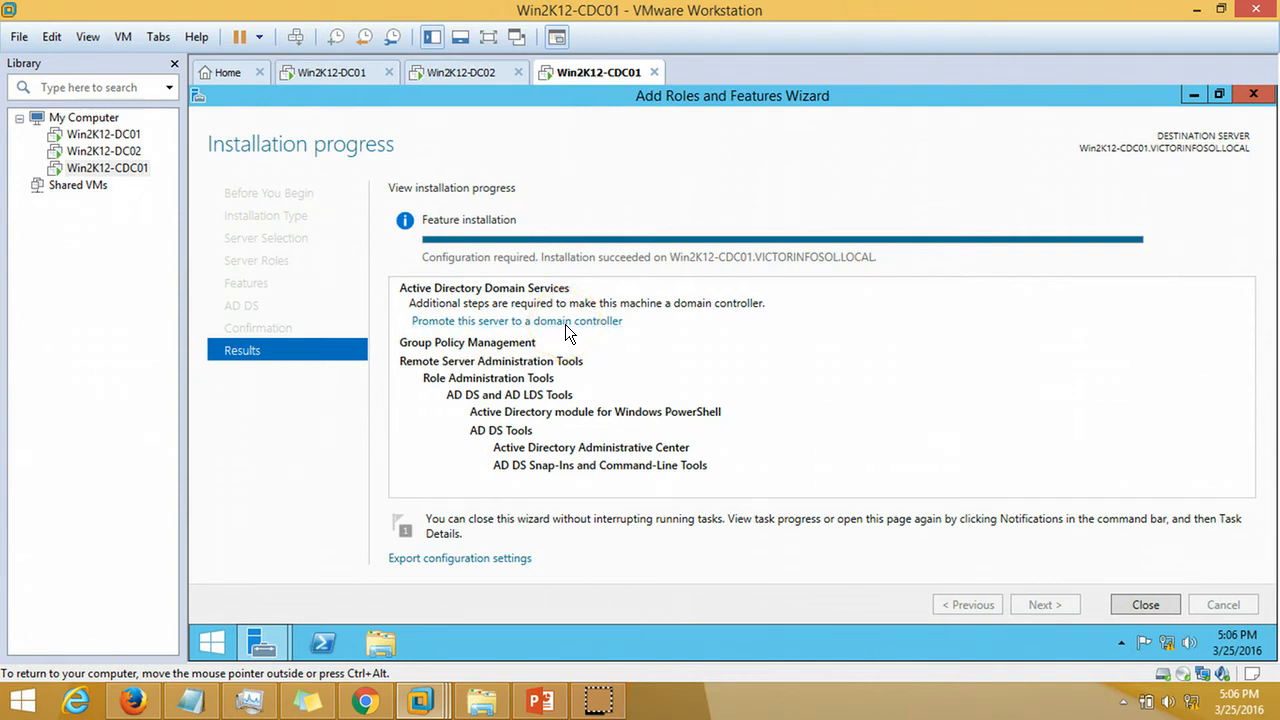
Promote this server to a domain controller after the AD DS install succeeds
{"action": "left_click", "coordinate": [516, 320]}
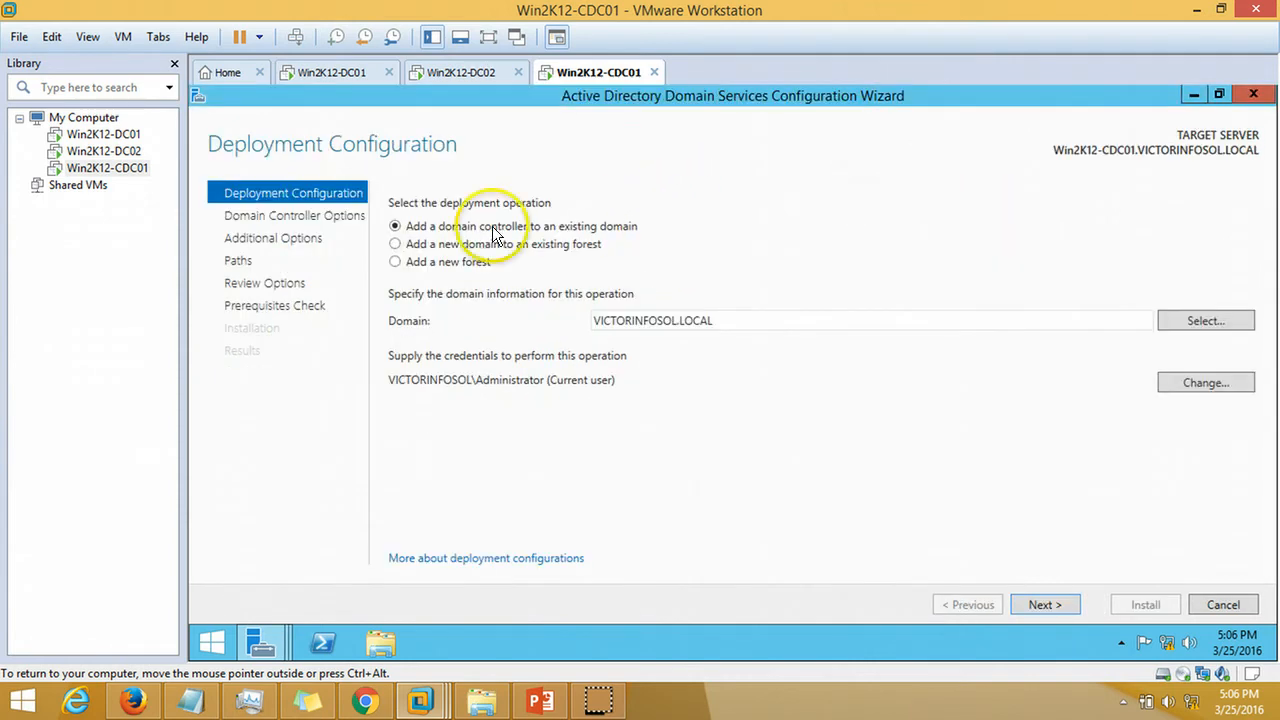
{"action": "mouse_move", "coordinate": [420, 248]}
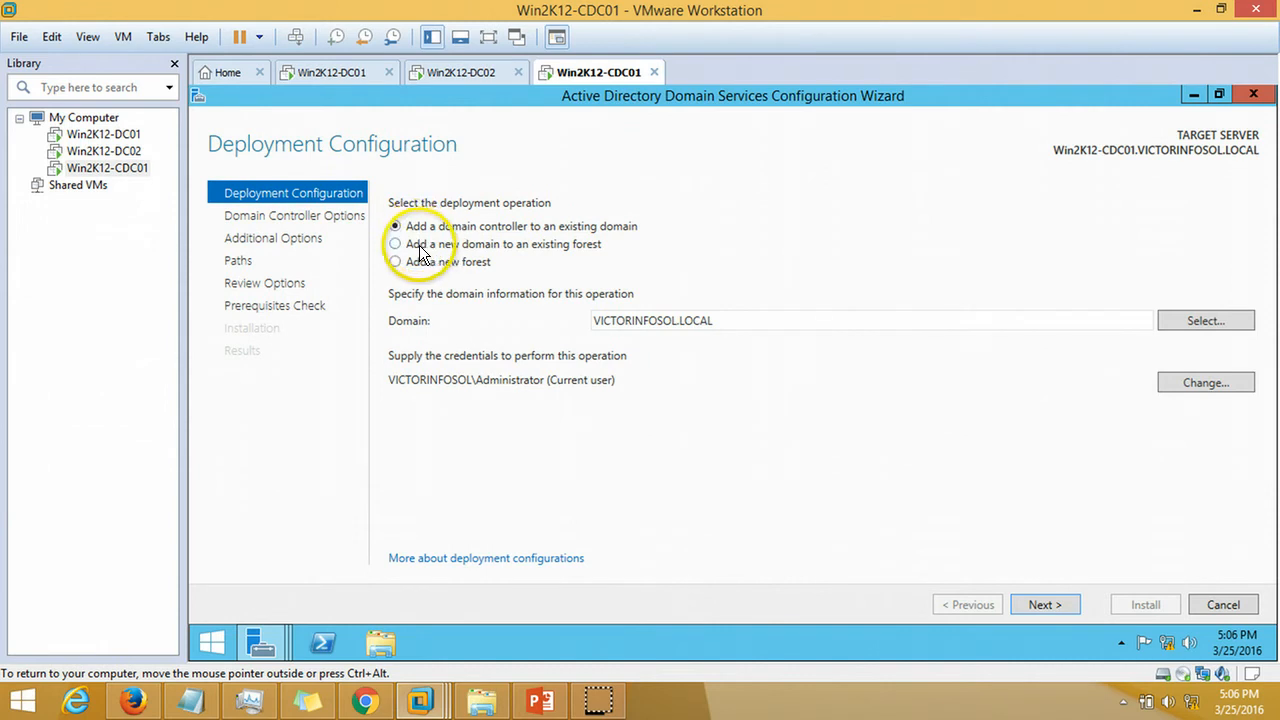
Add a new child domain NOIDA to the existing forest and set the DSRM password
{"action": "left_click", "coordinate": [396, 244]}
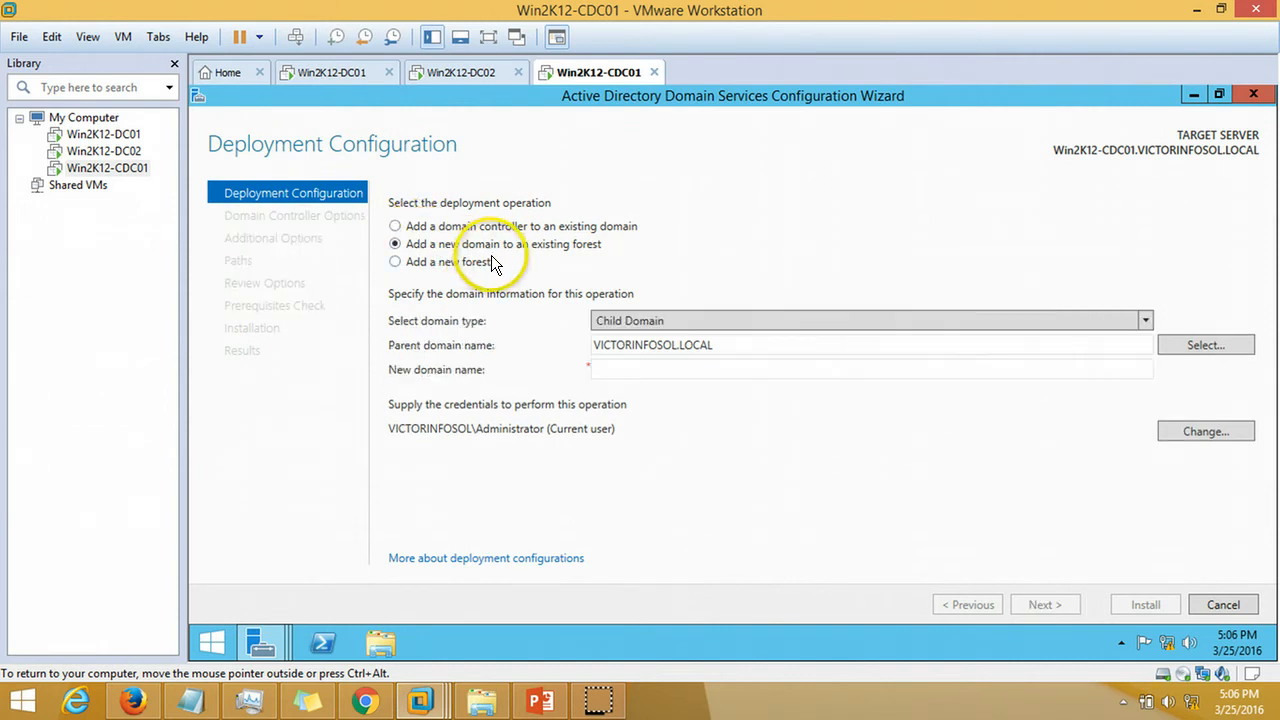
{"action": "mouse_move", "coordinate": [616, 256]}
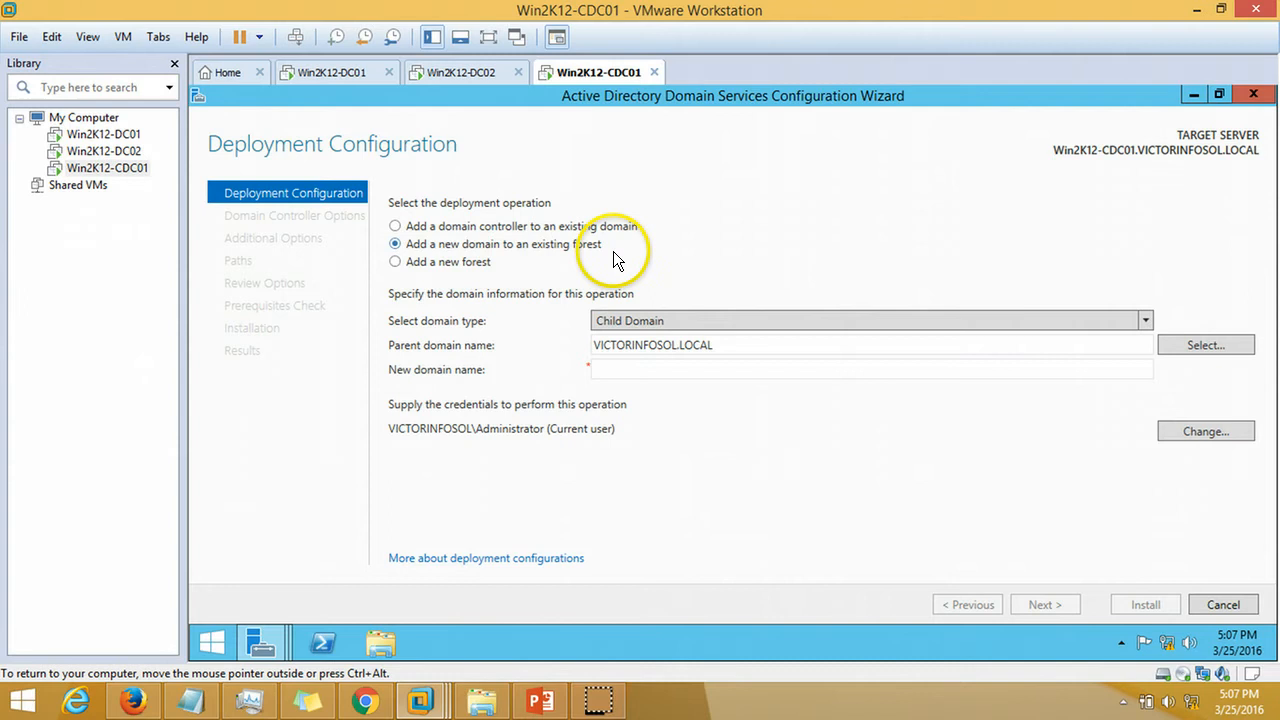
{"action": "mouse_move", "coordinate": [744, 352]}
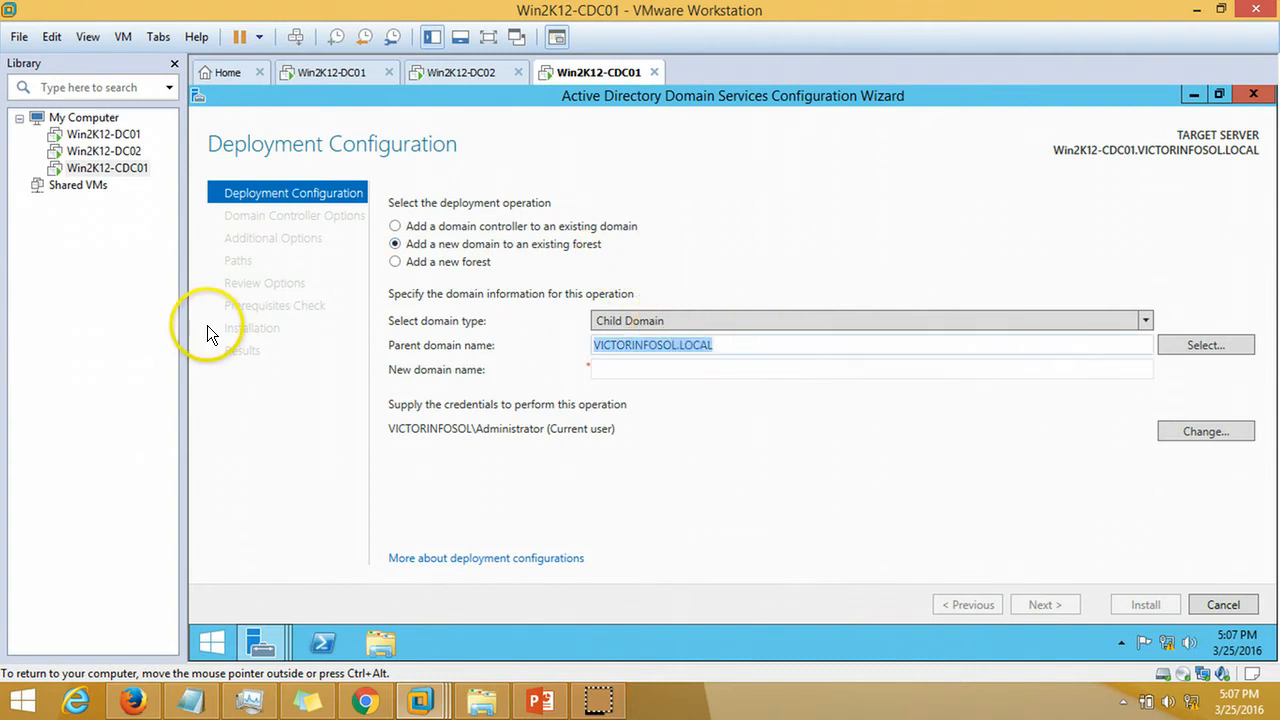
{"action": "left_click", "coordinate": [624, 368]}
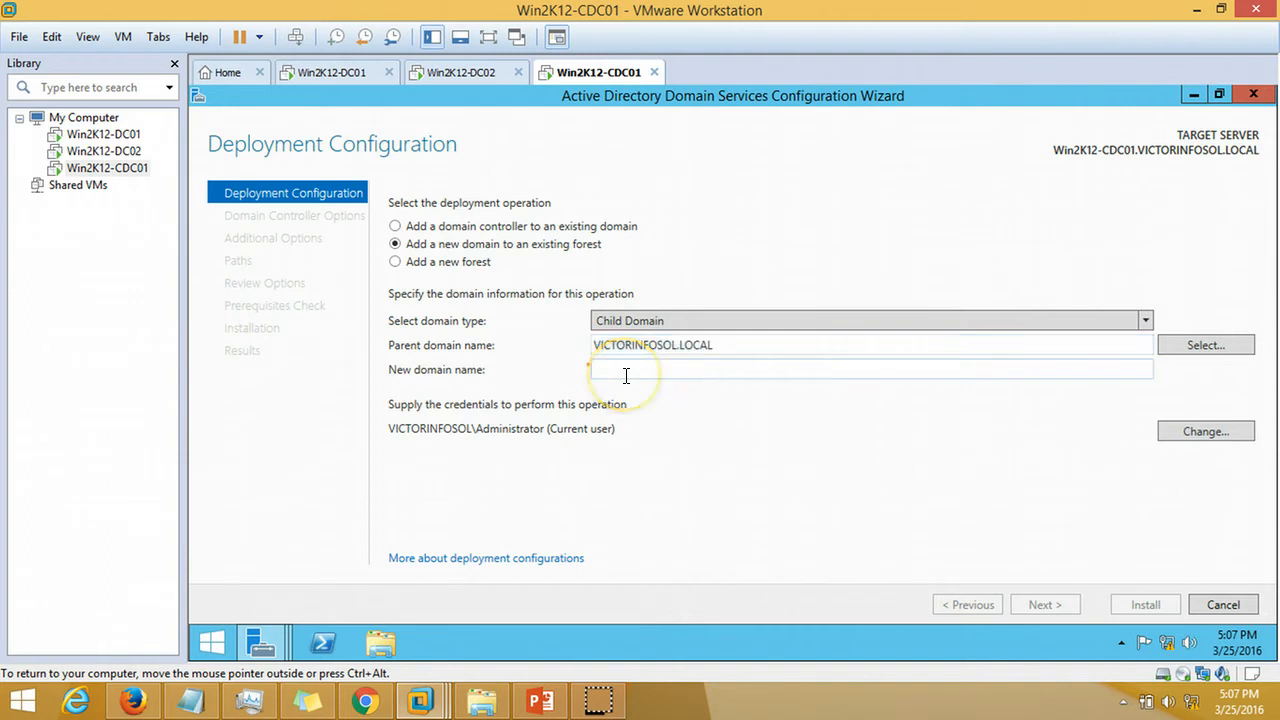
{"action": "type", "text": "NOIDA"}
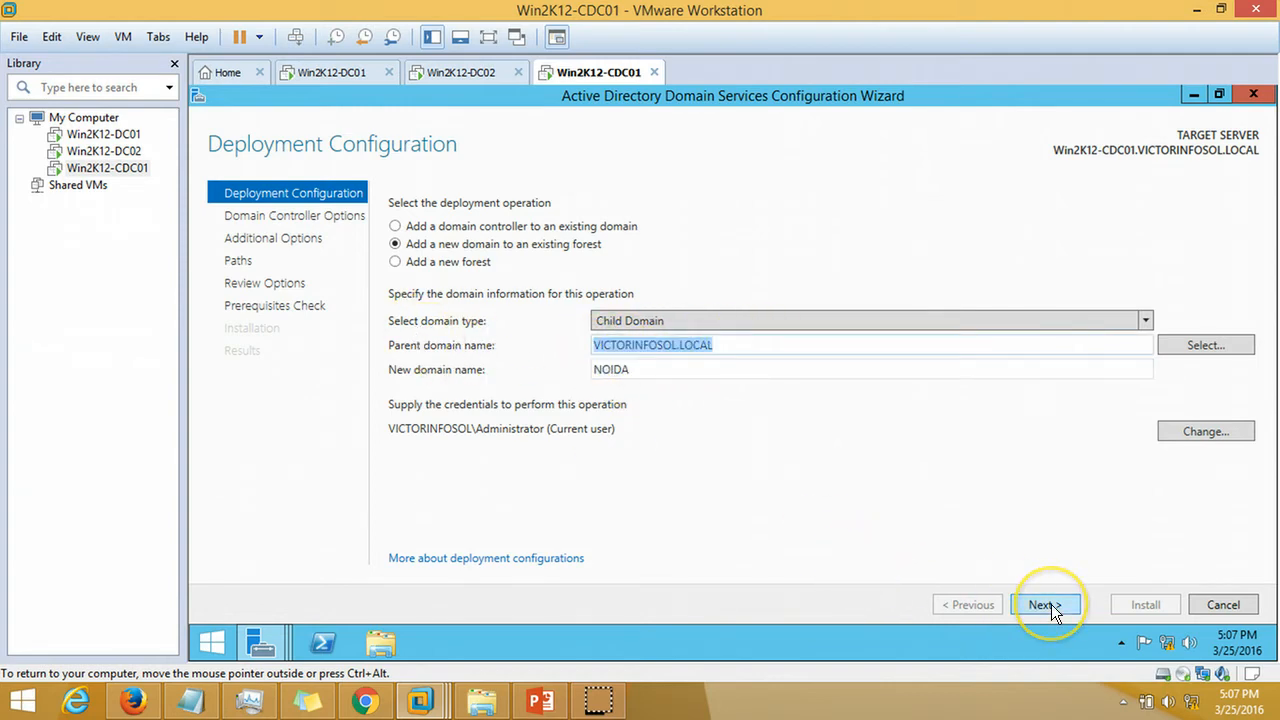
{"action": "left_click", "coordinate": [1044, 604]}
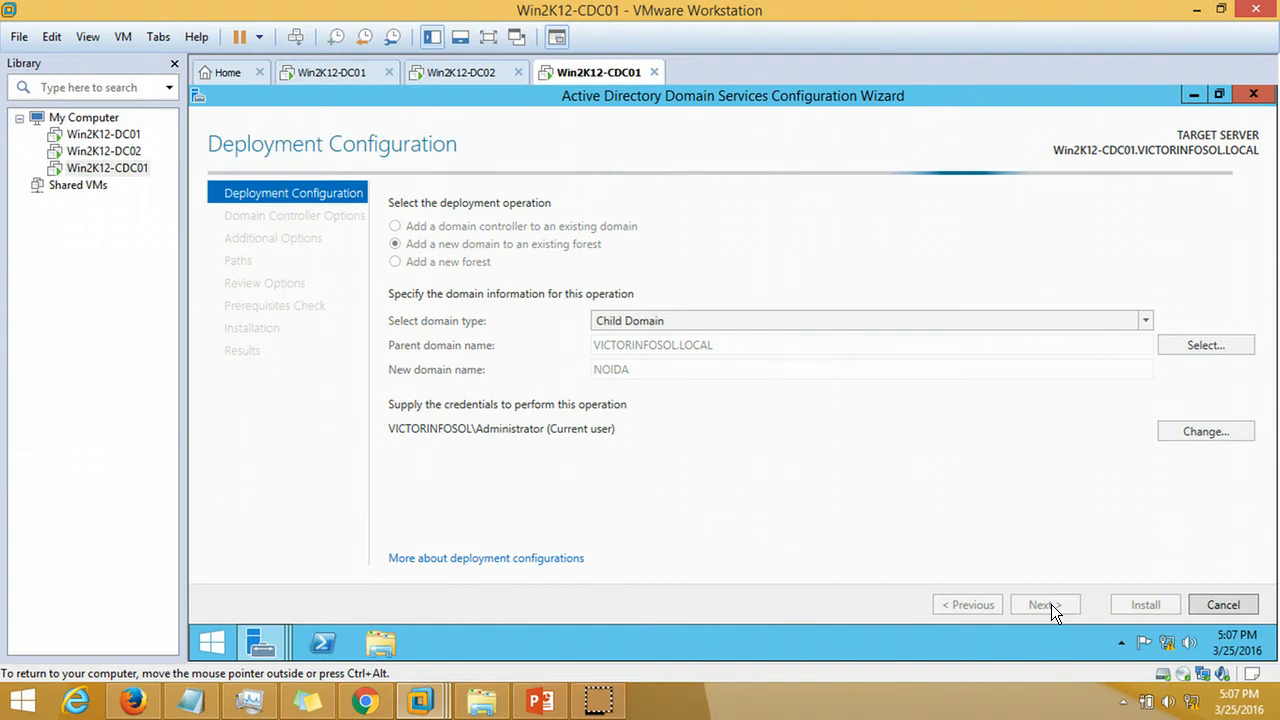
{"action": "mouse_move", "coordinate": [560, 378]}
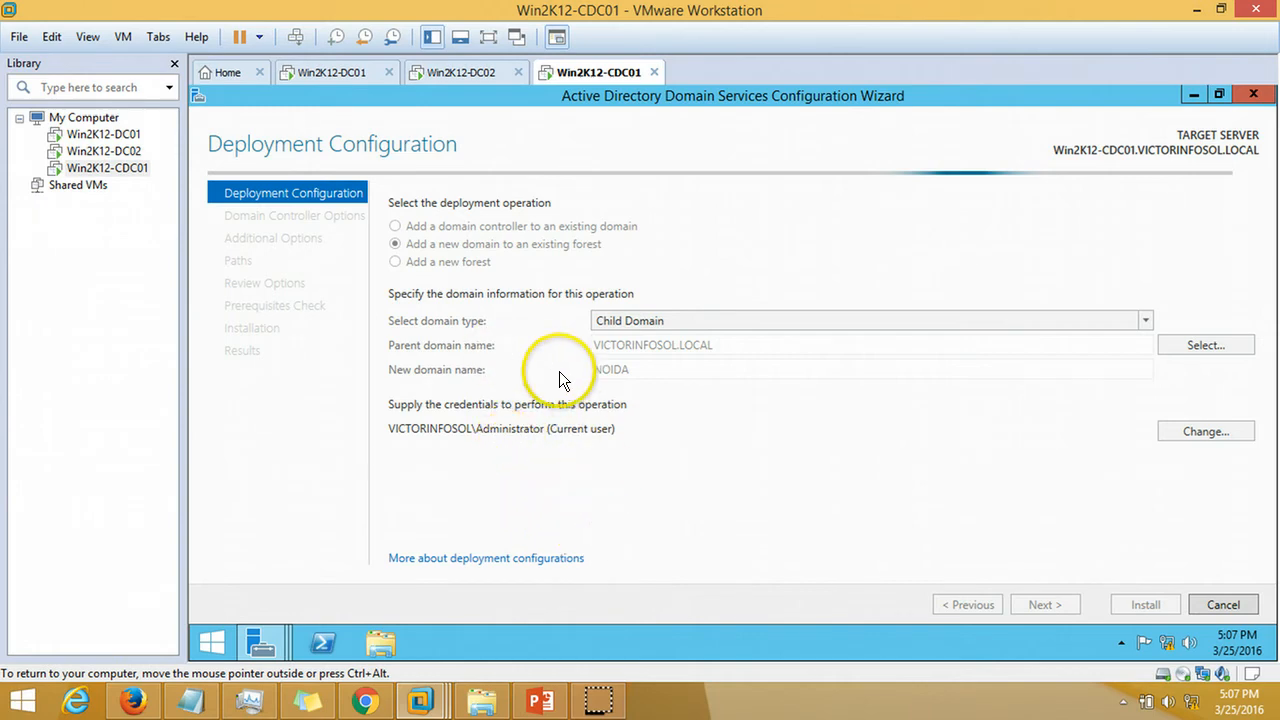
{"action": "left_click", "coordinate": [1044, 604]}
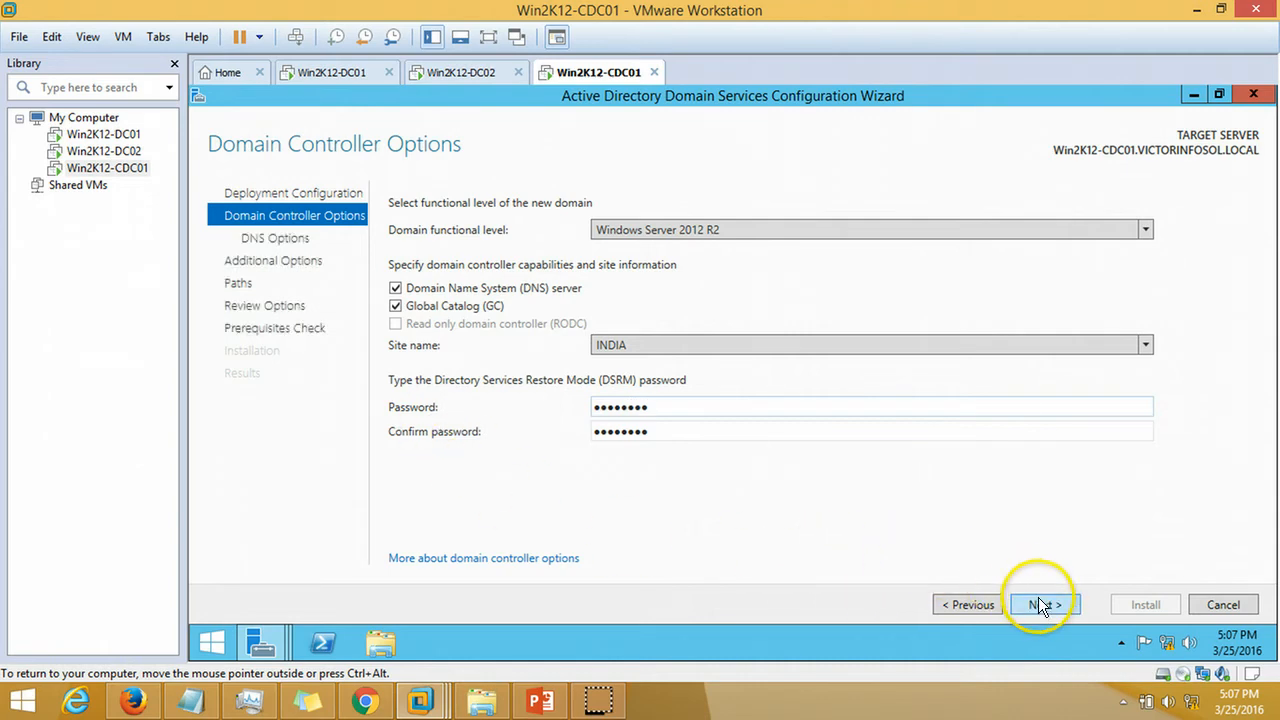
Accept DNS delegation, NetBIOS name NOIDA and default NTDS/SYSVOL paths to reach Review Options
{"action": "left_click", "coordinate": [1044, 604]}
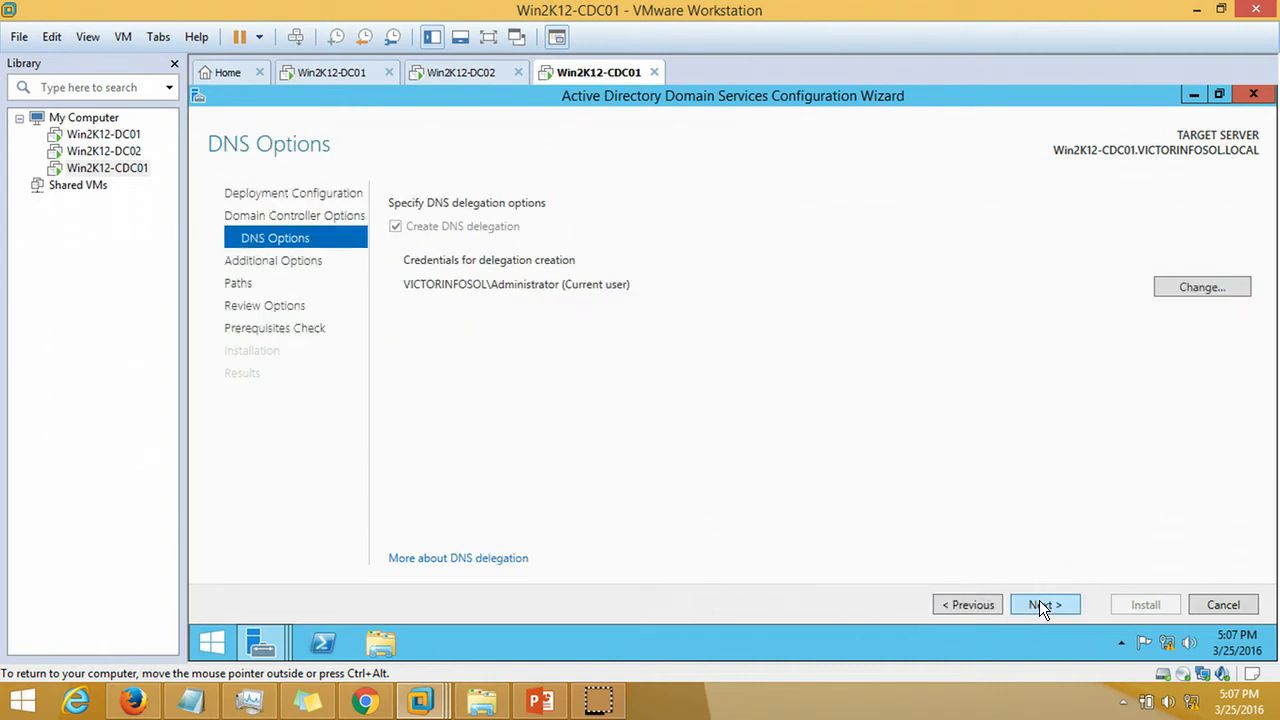
{"action": "left_click", "coordinate": [1044, 604]}
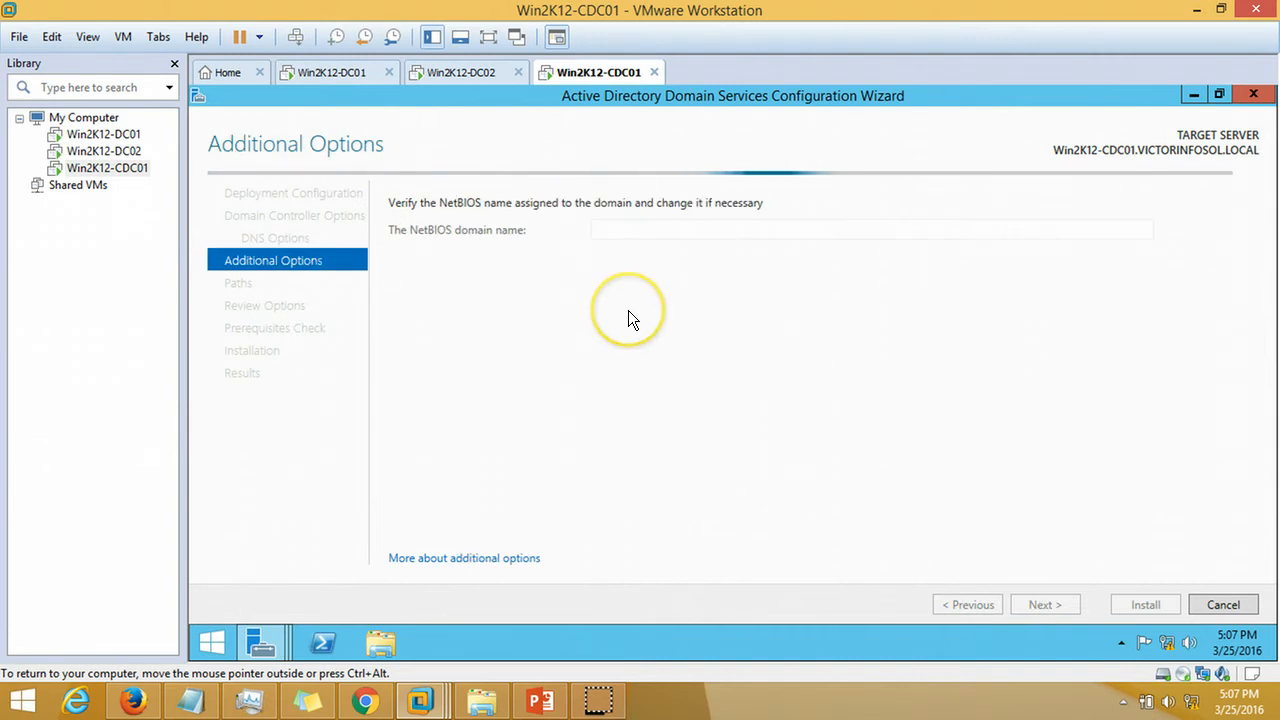
{"action": "mouse_move", "coordinate": [452, 300]}
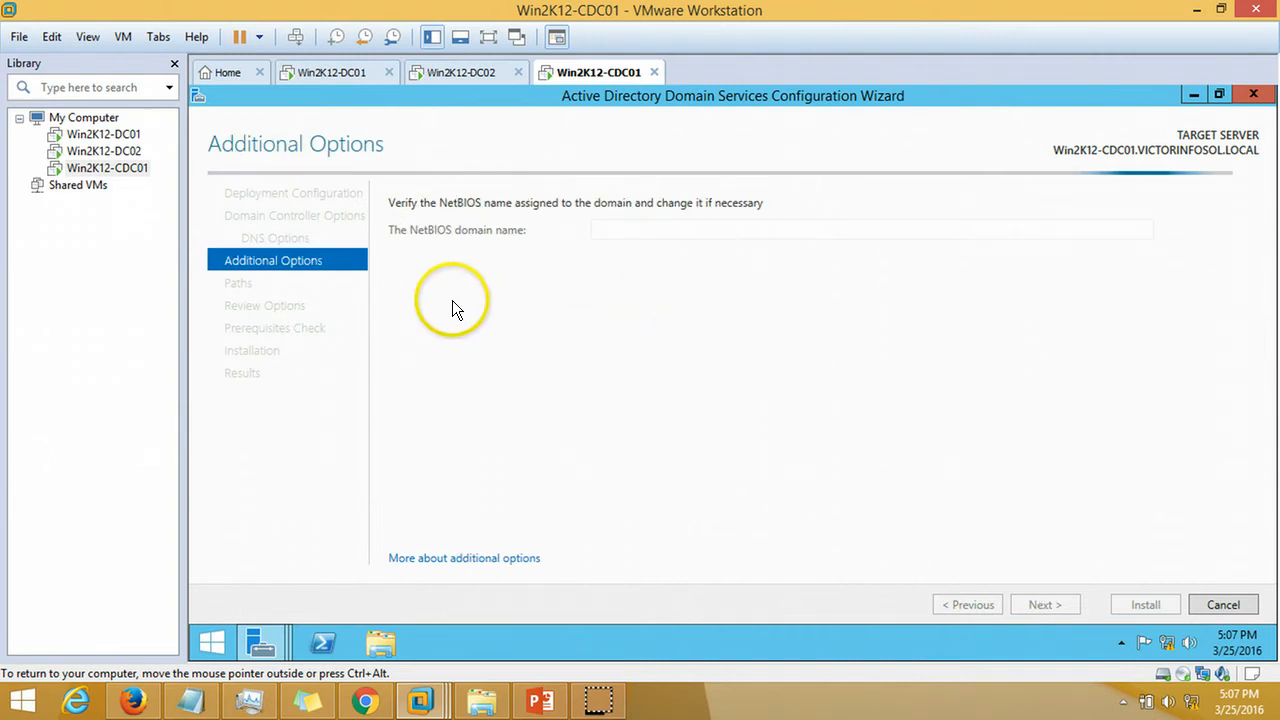
{"action": "mouse_move", "coordinate": [584, 316]}
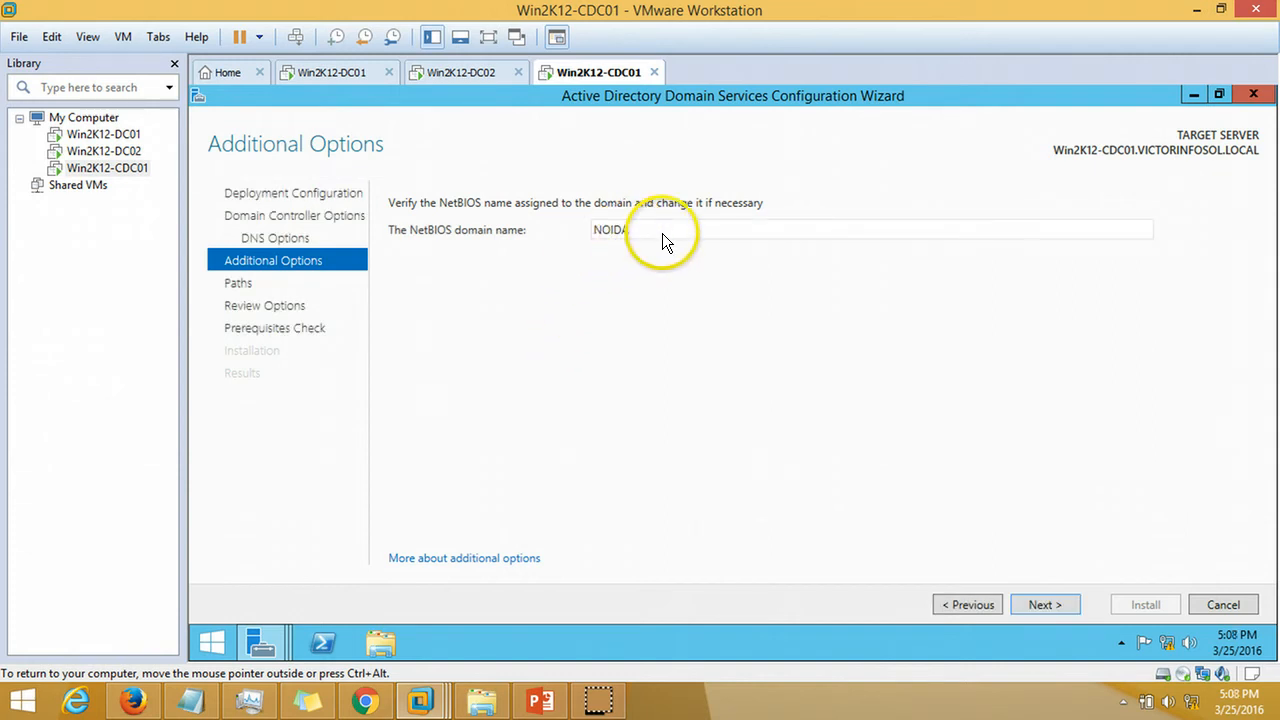
{"action": "mouse_move", "coordinate": [1104, 658]}
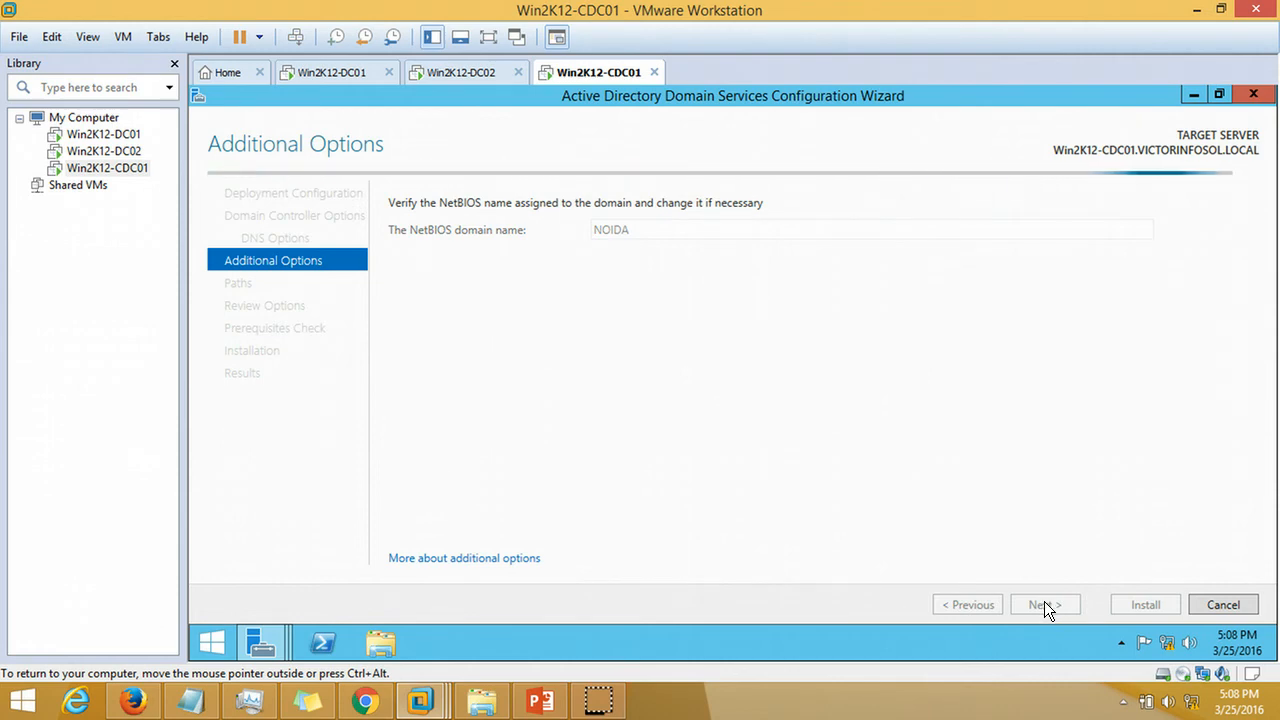
{"action": "left_click", "coordinate": [1044, 604]}
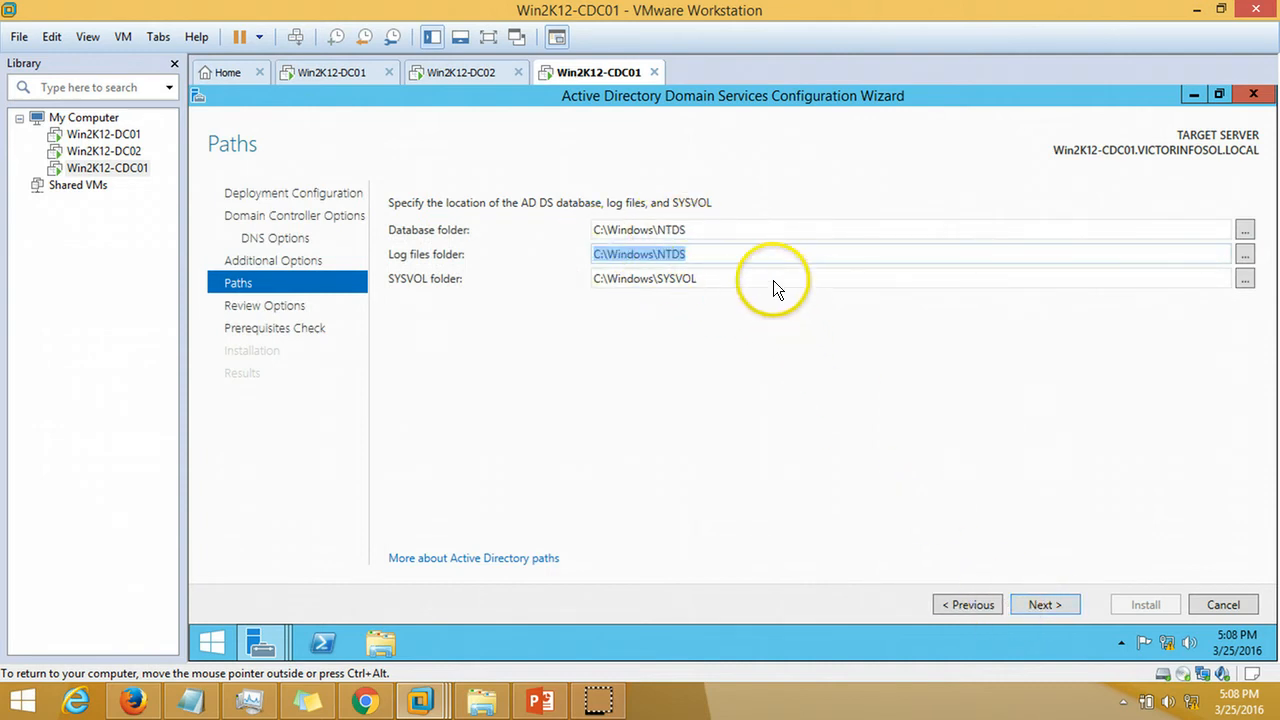
{"action": "left_click", "coordinate": [1044, 604]}
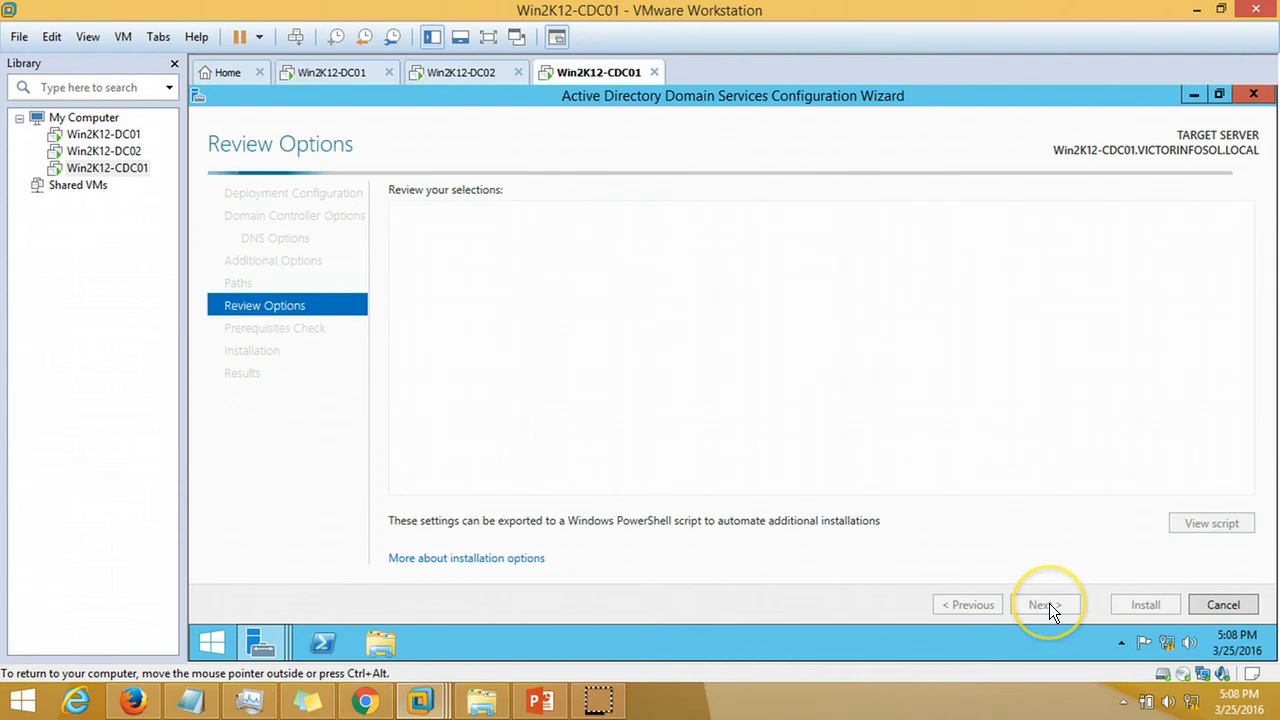
Export the deployment script to the Desktop as 'CDC Installations' and close Notepad
{"action": "left_click", "coordinate": [1048, 604]}
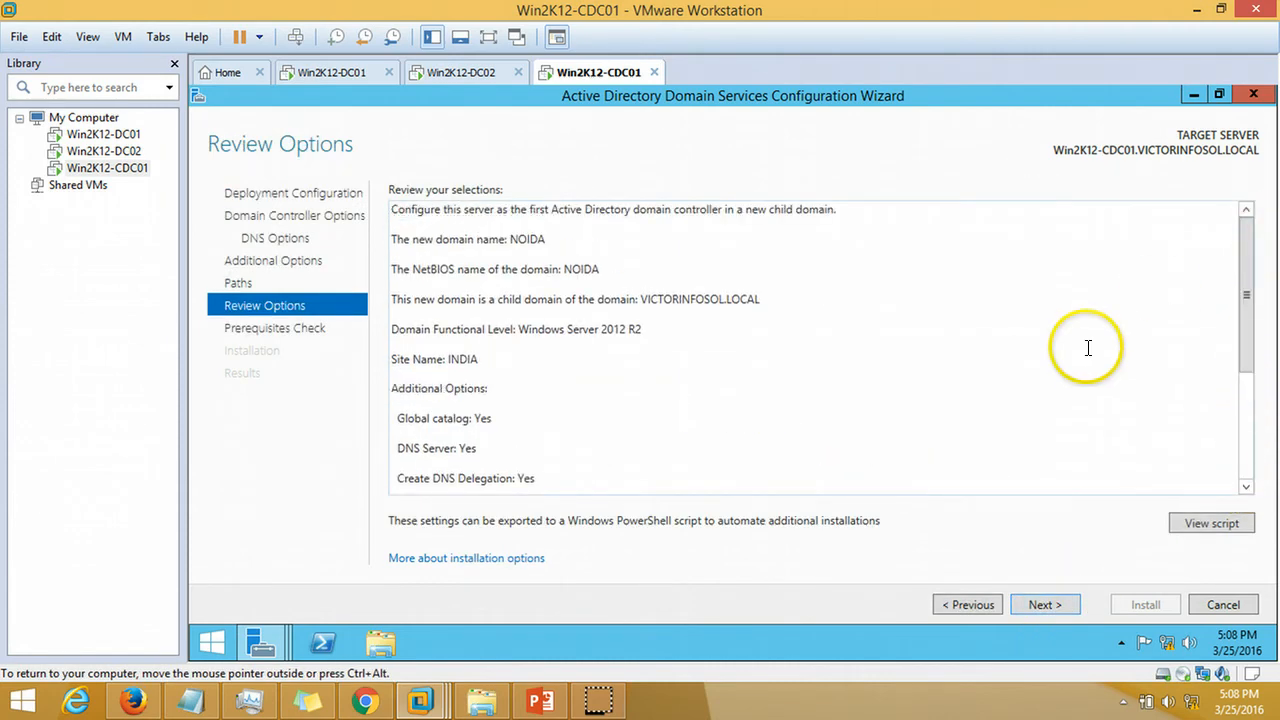
{"action": "mouse_move", "coordinate": [1244, 320]}
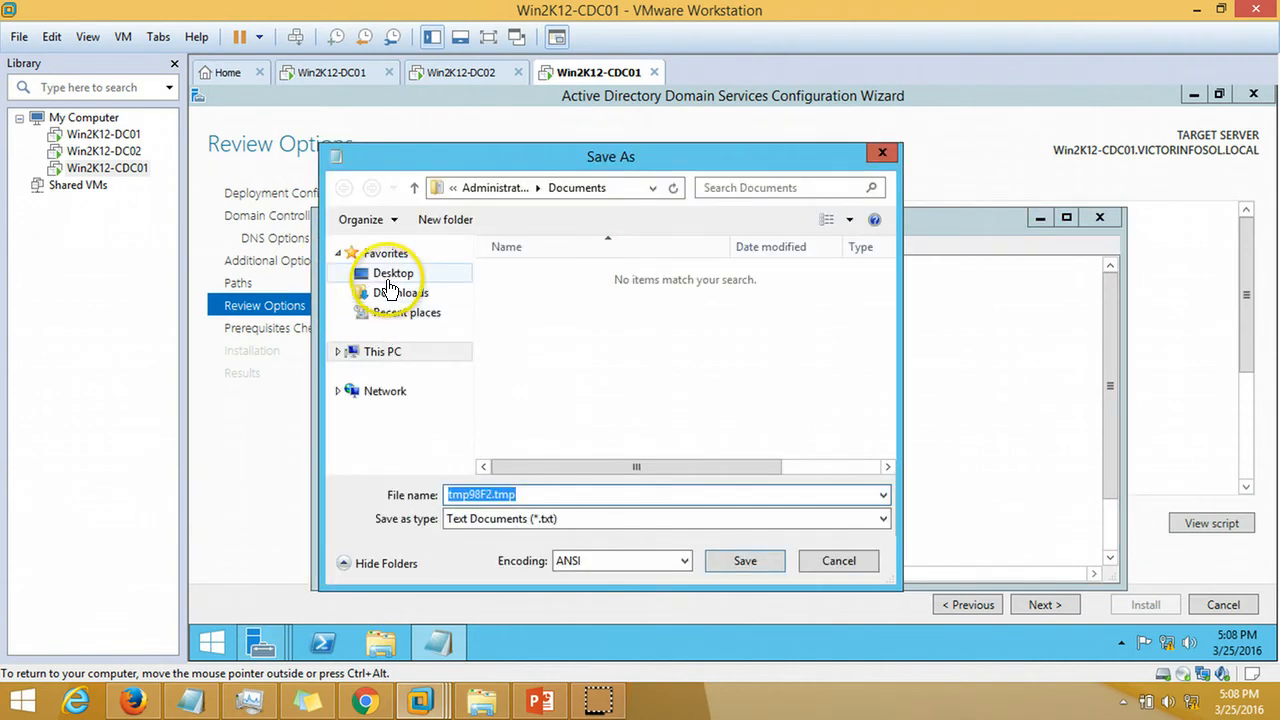
{"action": "left_click", "coordinate": [392, 272]}
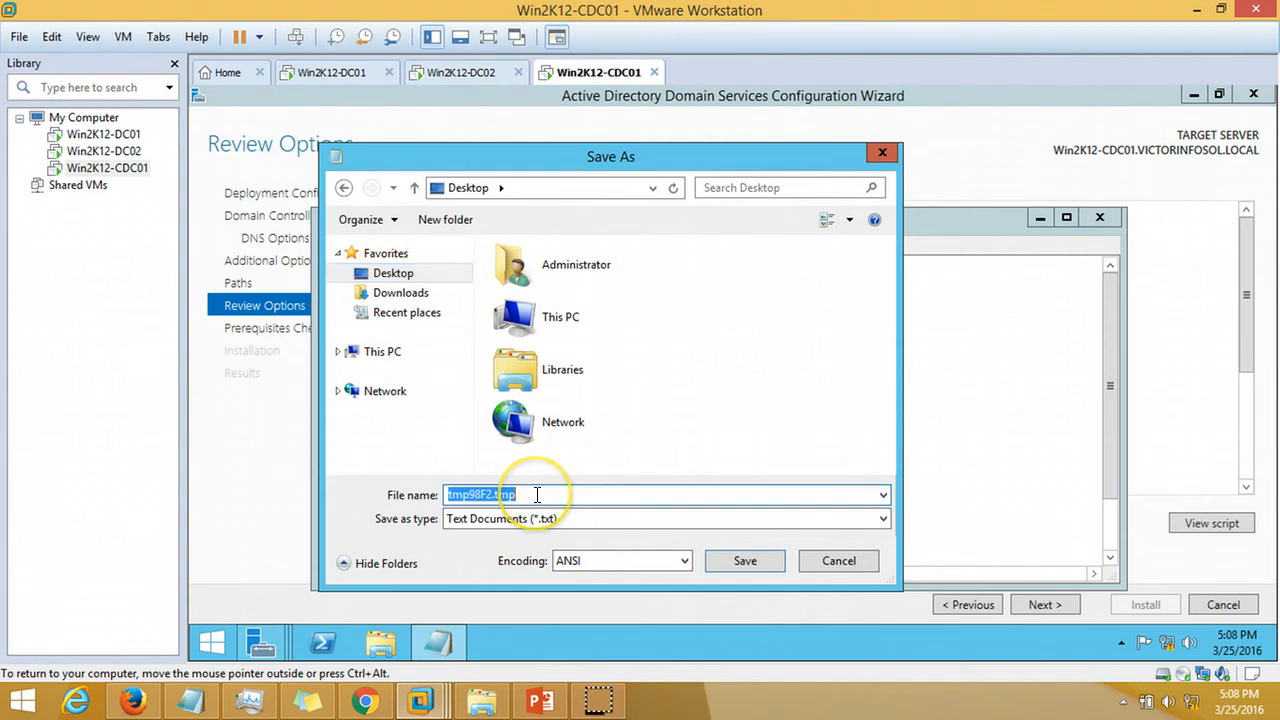
{"action": "type", "text": "CDC"}
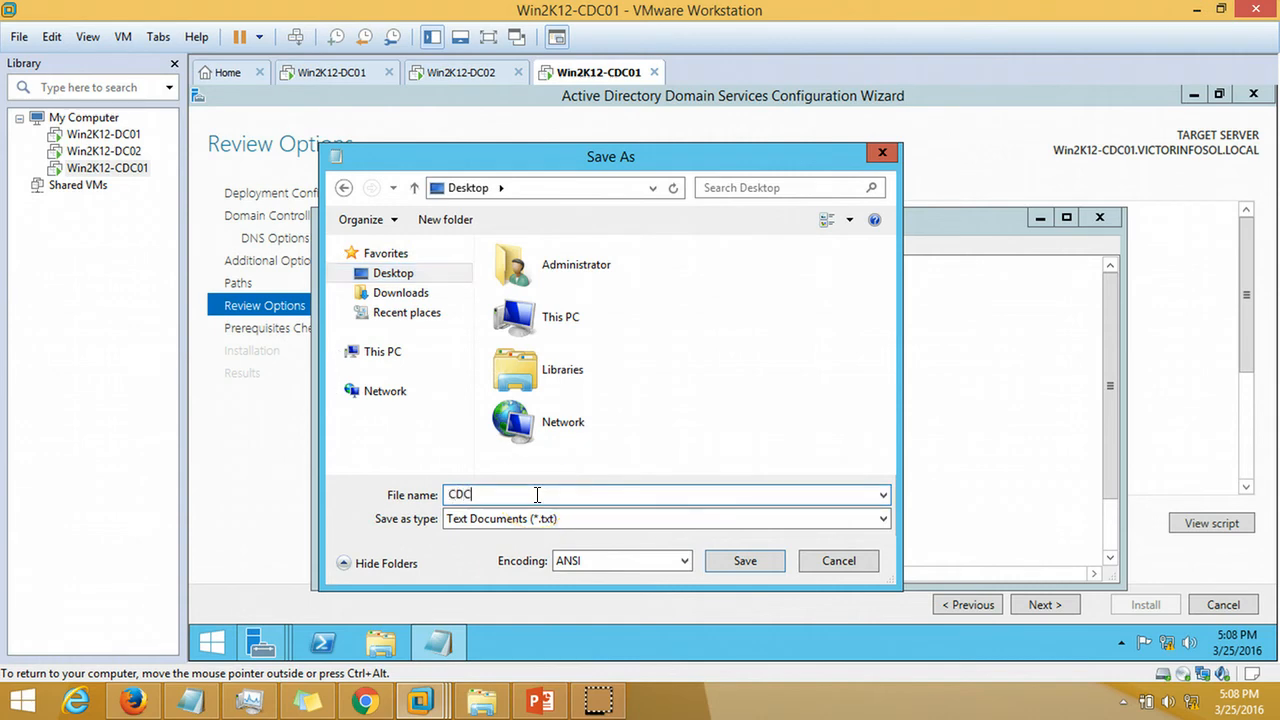
{"action": "type", "text": "Install"}
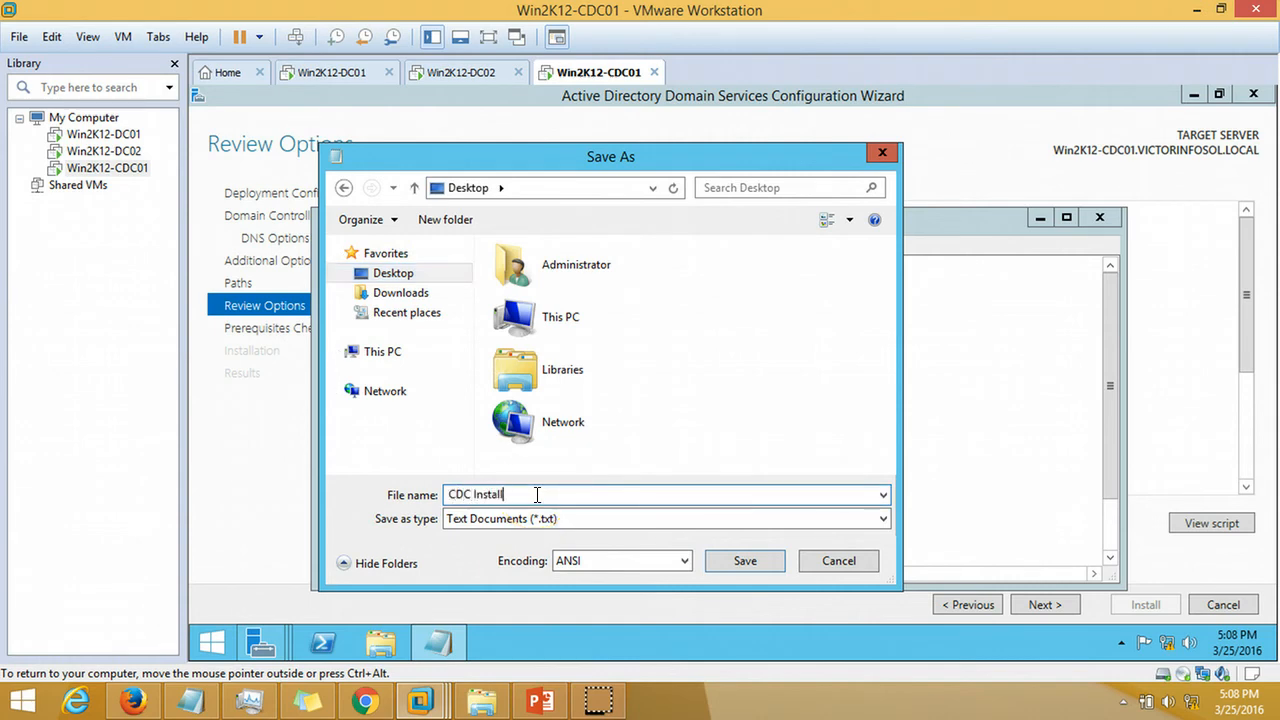
{"action": "type", "text": "ations"}
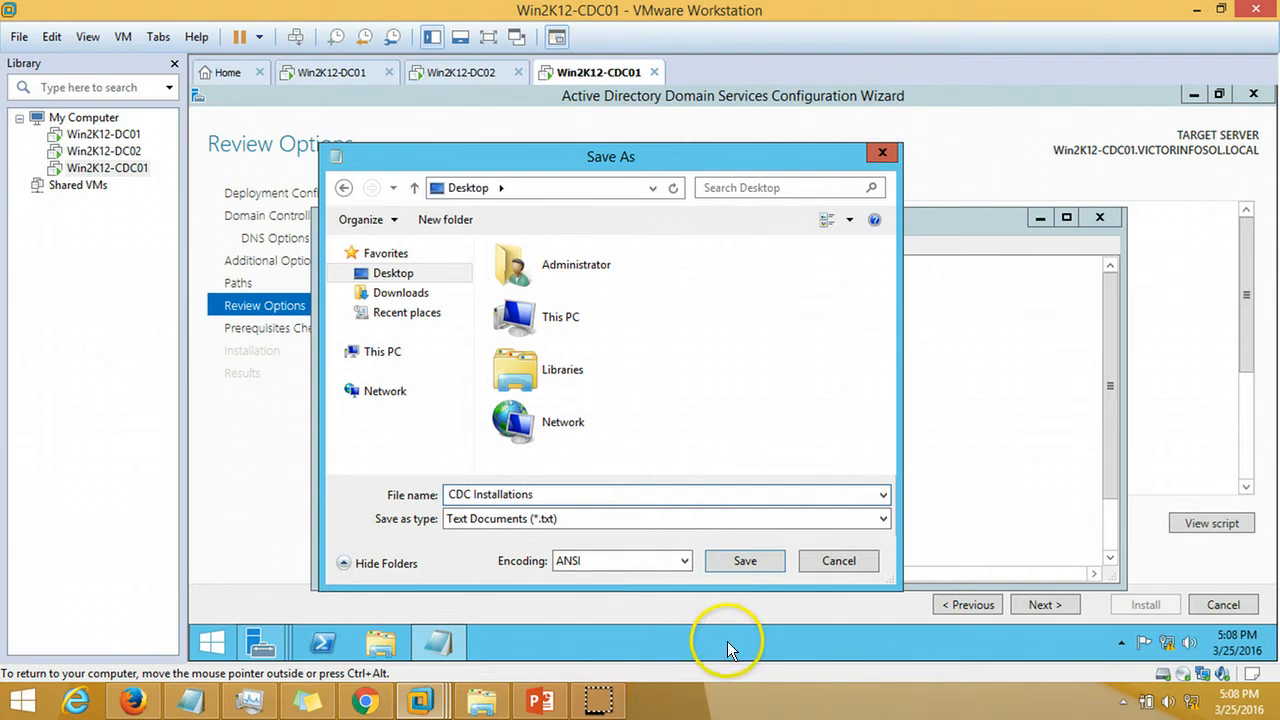
{"action": "left_click", "coordinate": [744, 560]}
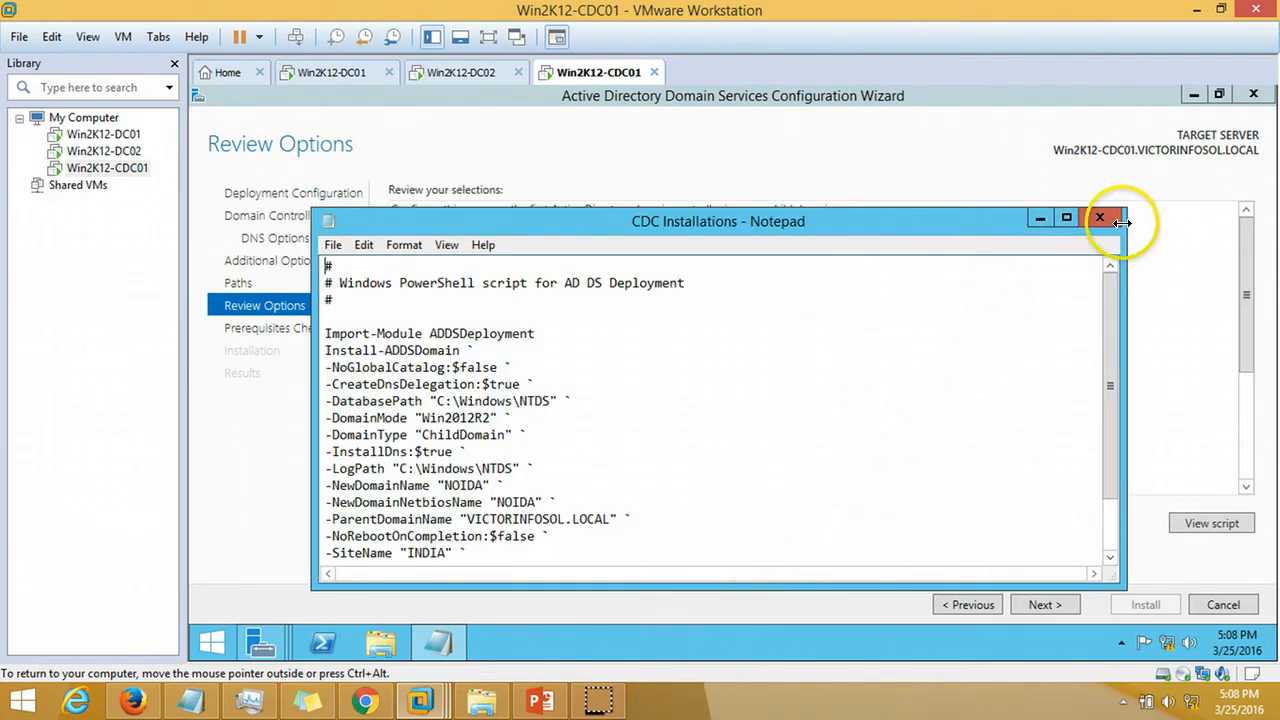
{"action": "left_click", "coordinate": [1100, 218]}
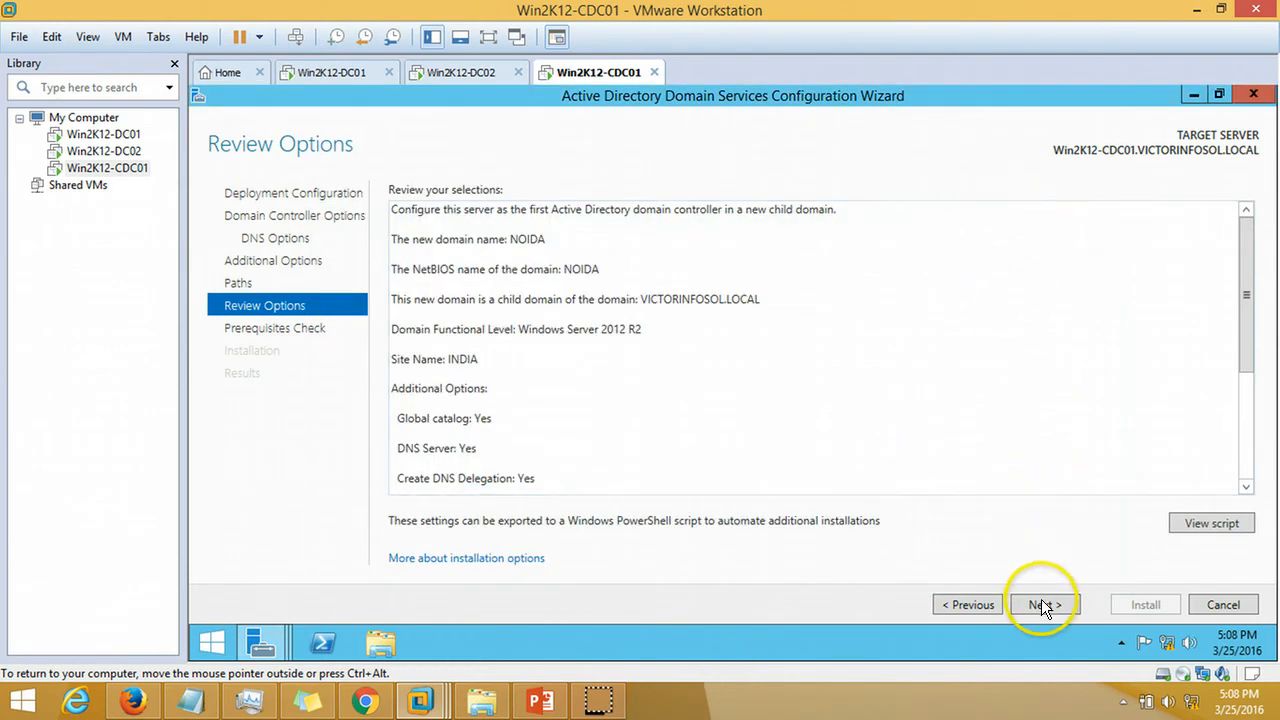
Pass the prerequisites check and begin installing the domain controller
{"action": "left_click", "coordinate": [1044, 604]}
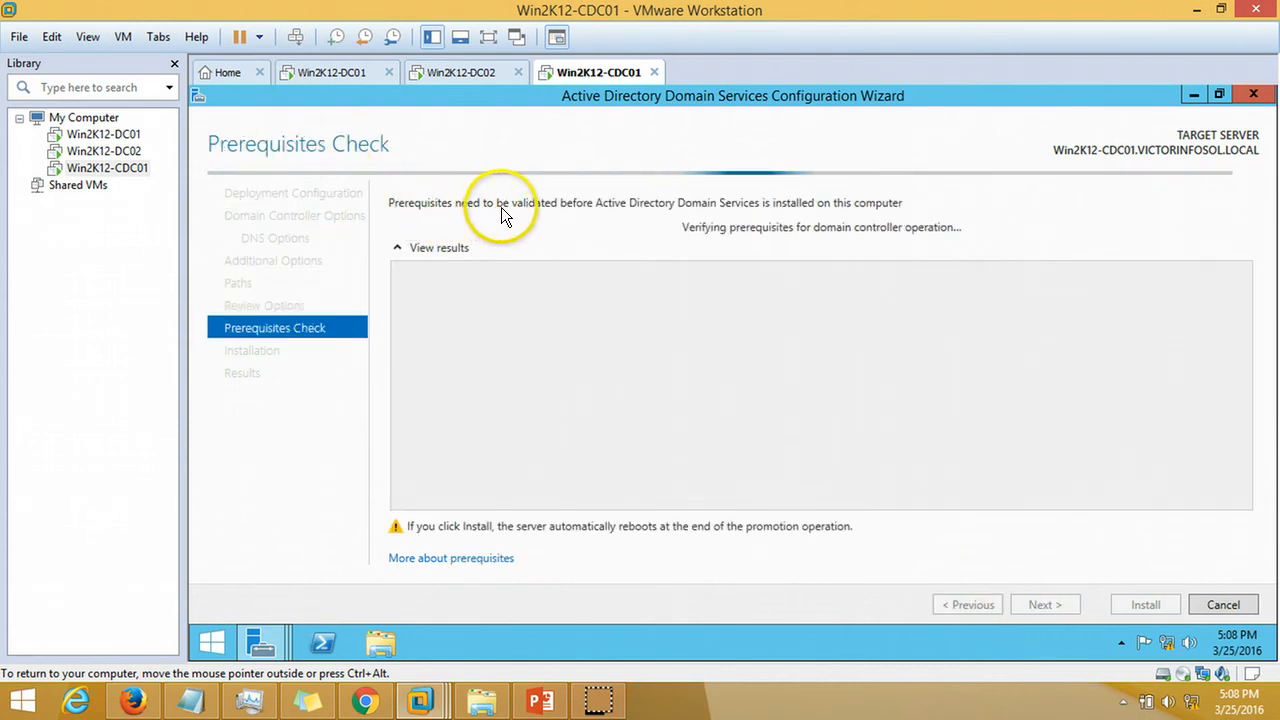
{"action": "mouse_move", "coordinate": [548, 236]}
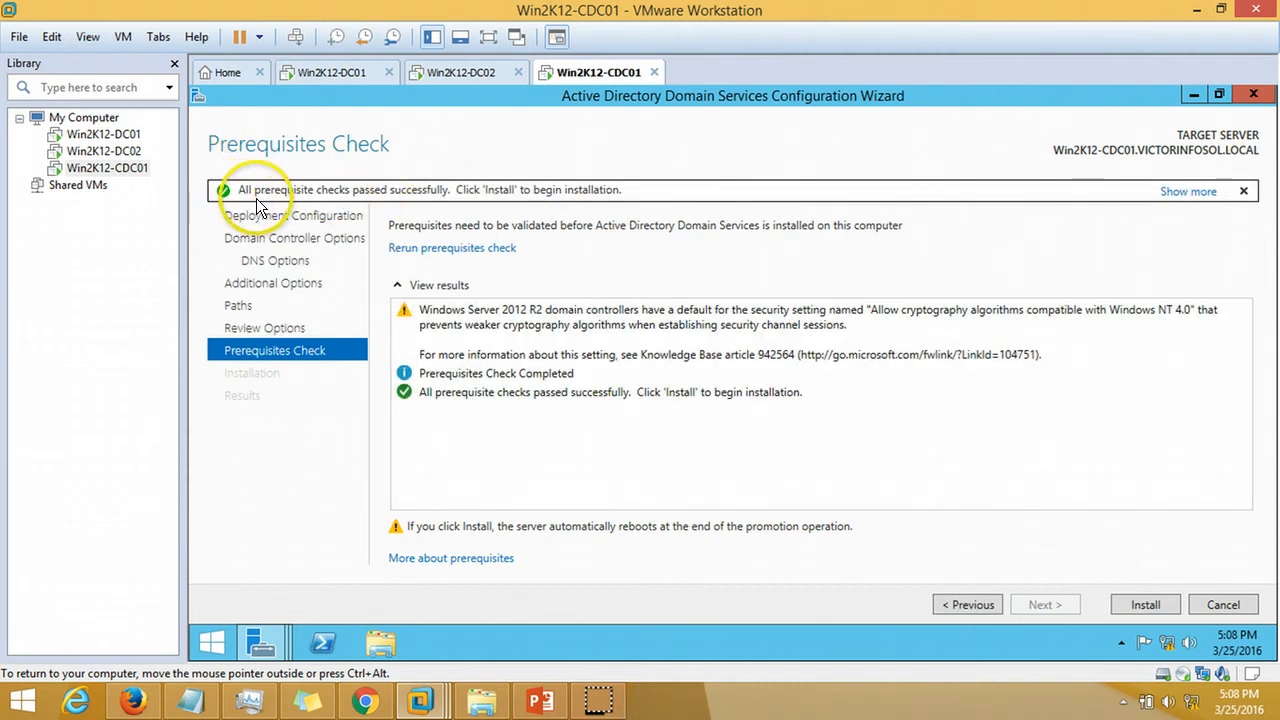
{"action": "mouse_move", "coordinate": [624, 196]}
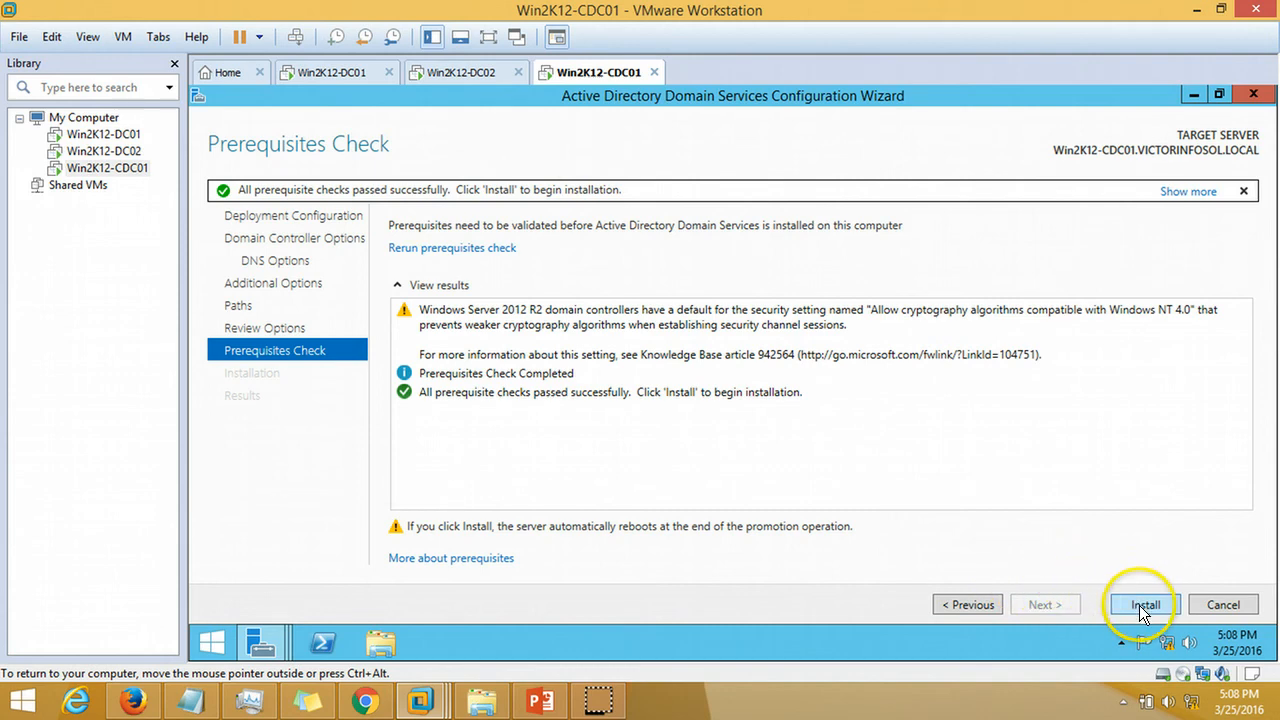
{"action": "left_click", "coordinate": [1144, 604]}
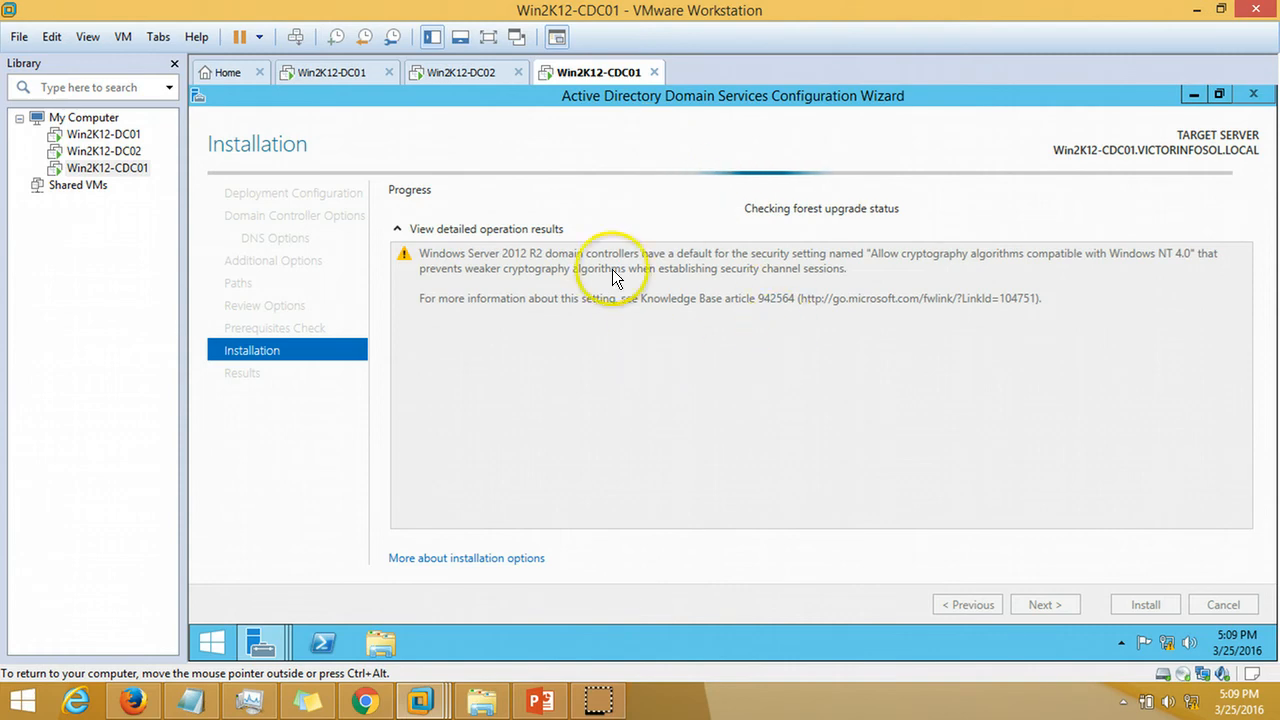
{"action": "mouse_move", "coordinate": [770, 382]}
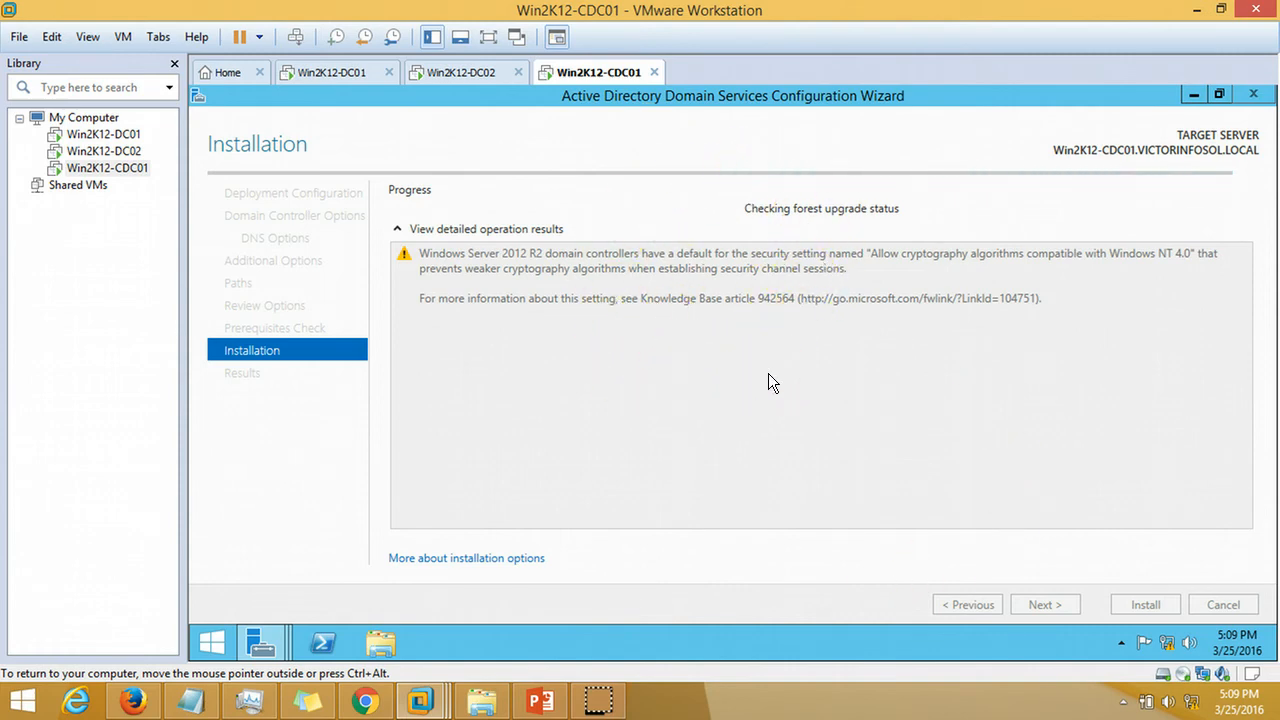
{"action": "mouse_move", "coordinate": [716, 222]}
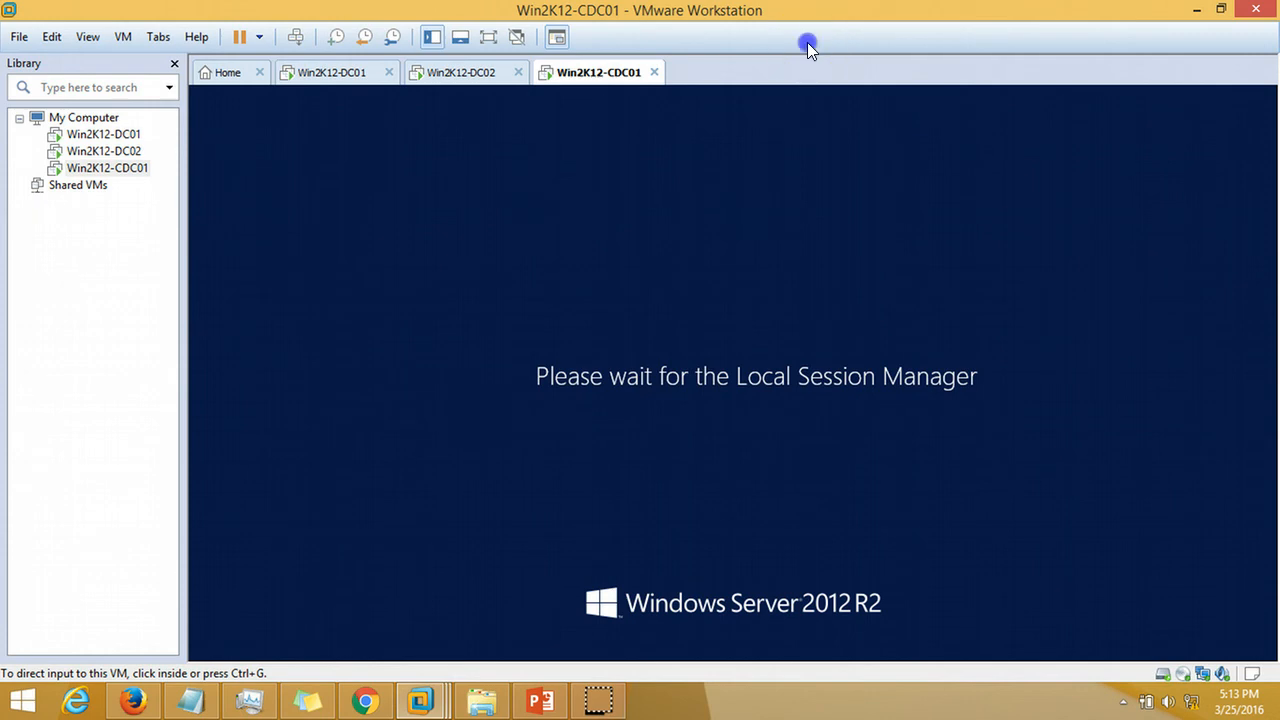
Unlock the restarted server and sign in as the VICTORINFOSOL administrator
{"action": "left_click", "coordinate": [680, 486]}
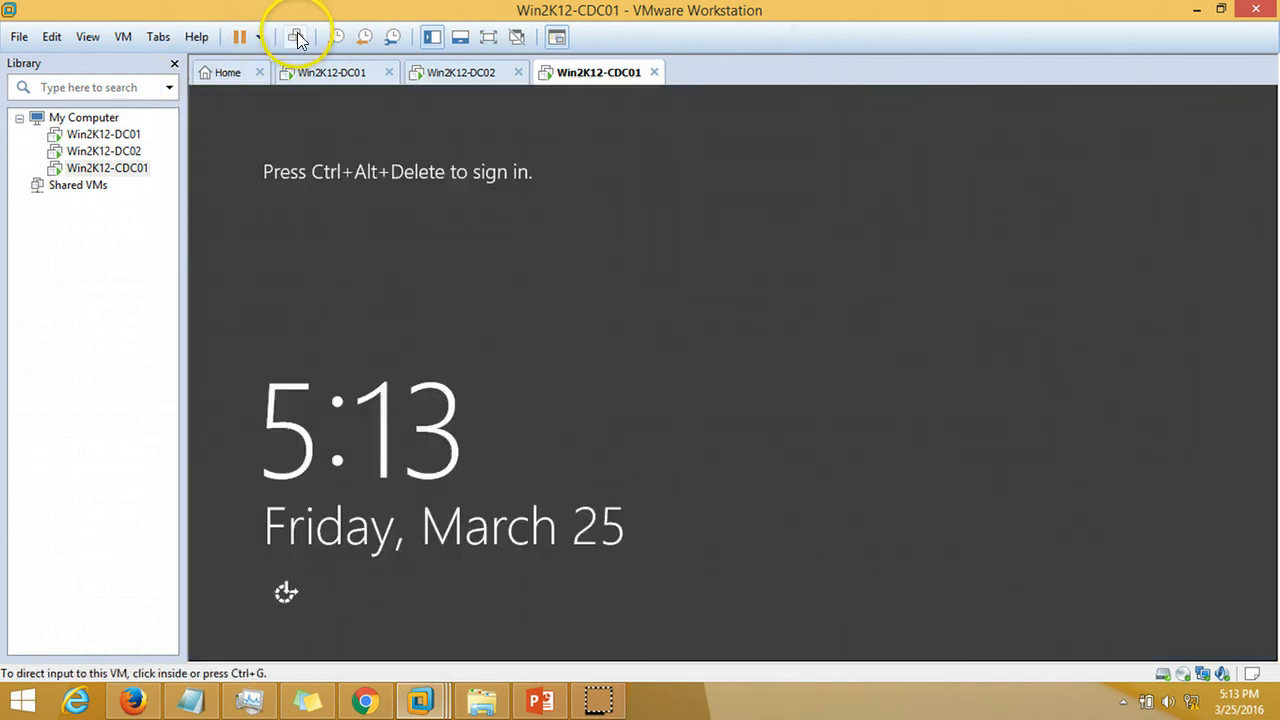
{"action": "left_click", "coordinate": [298, 36]}
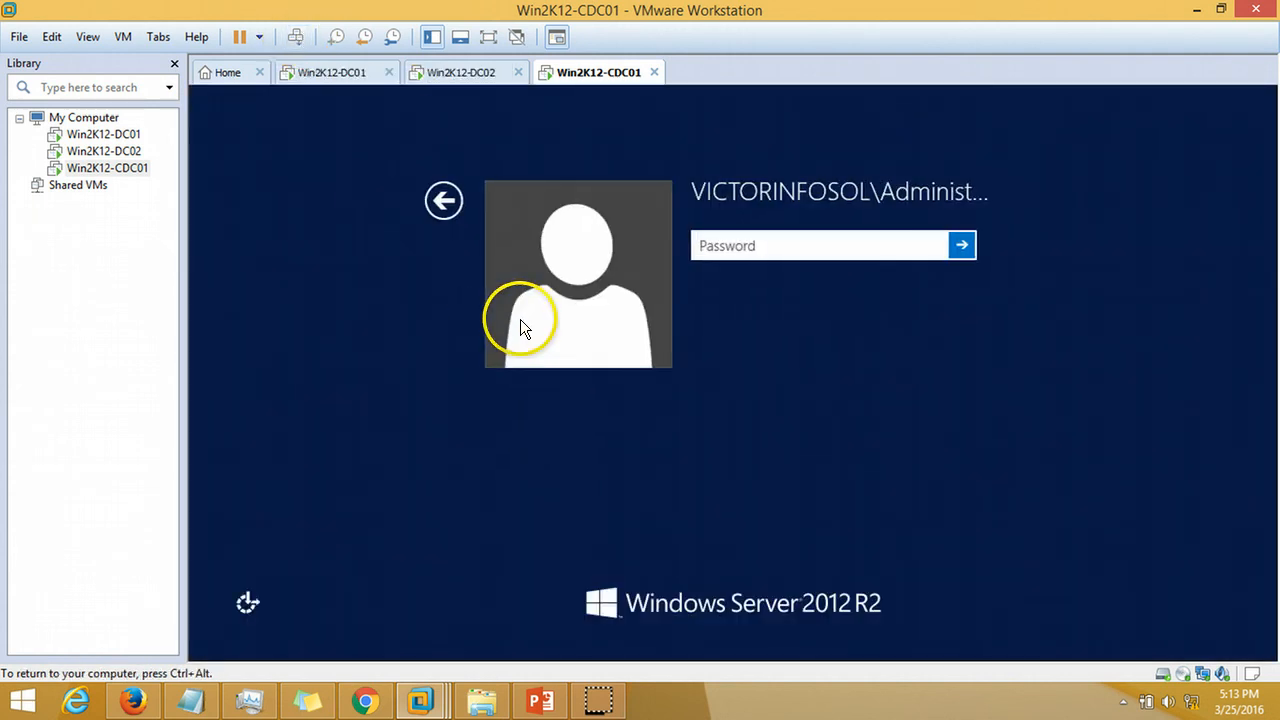
{"action": "type", "text": "••"}
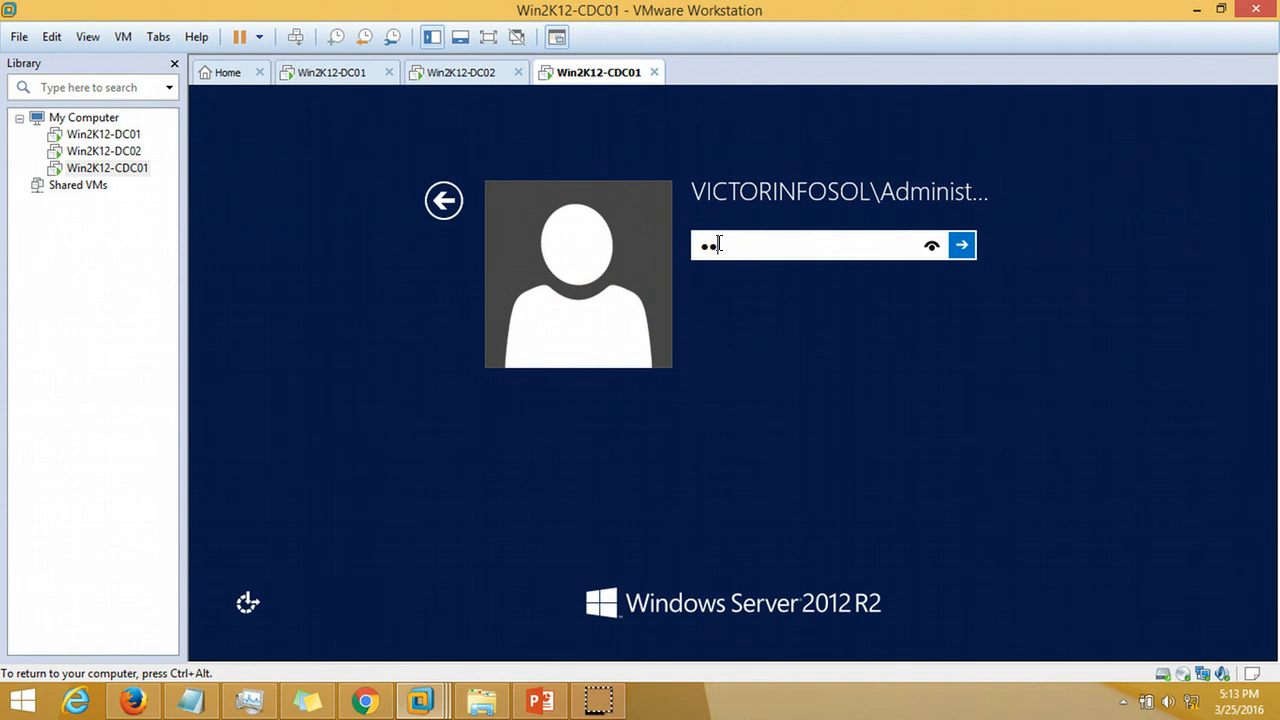
{"action": "left_click", "coordinate": [960, 244]}
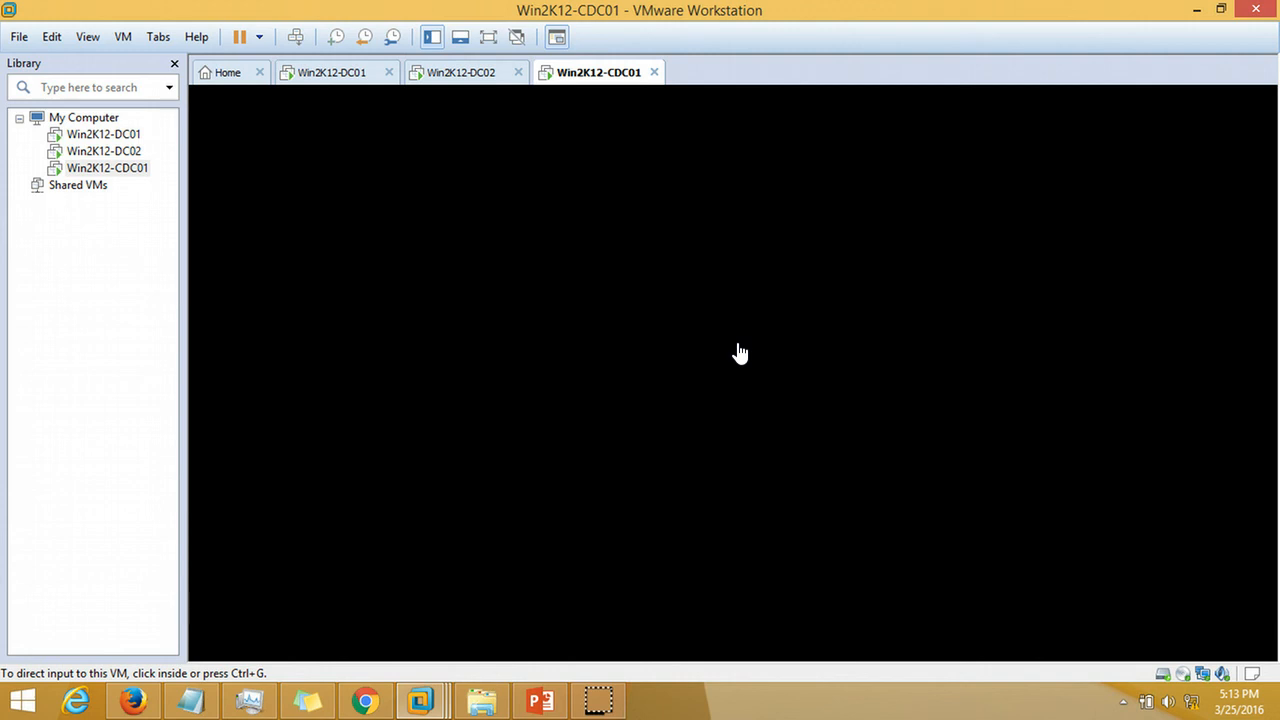
{"action": "mouse_move", "coordinate": [656, 636]}
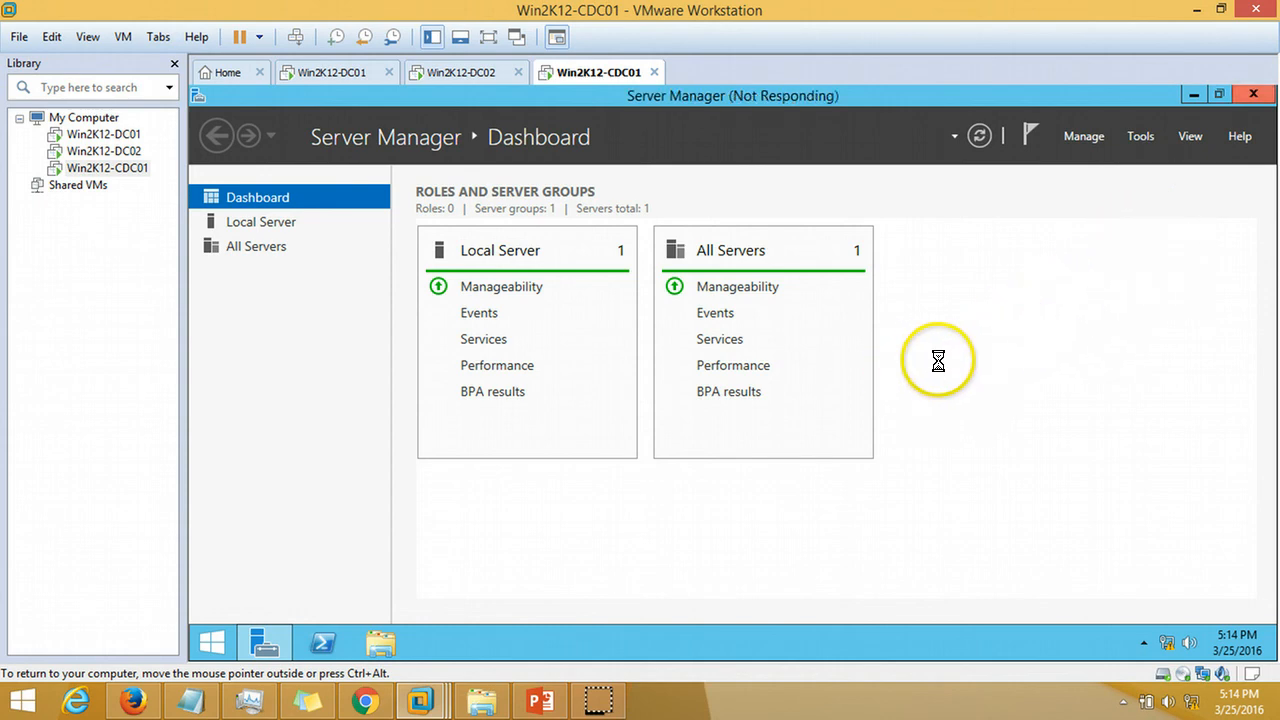
Launch Active Directory Users and Computers from Server Manager's Tools menu
{"action": "left_click", "coordinate": [1140, 136]}
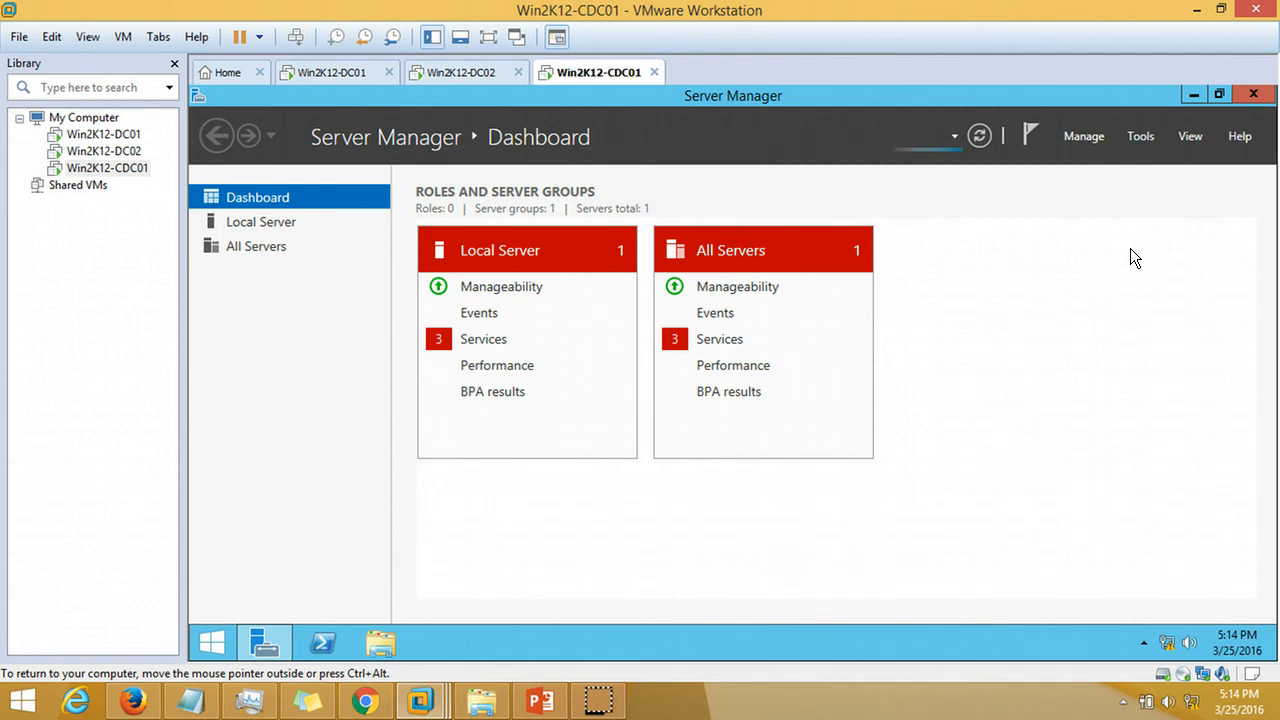
{"action": "mouse_move", "coordinate": [630, 660]}
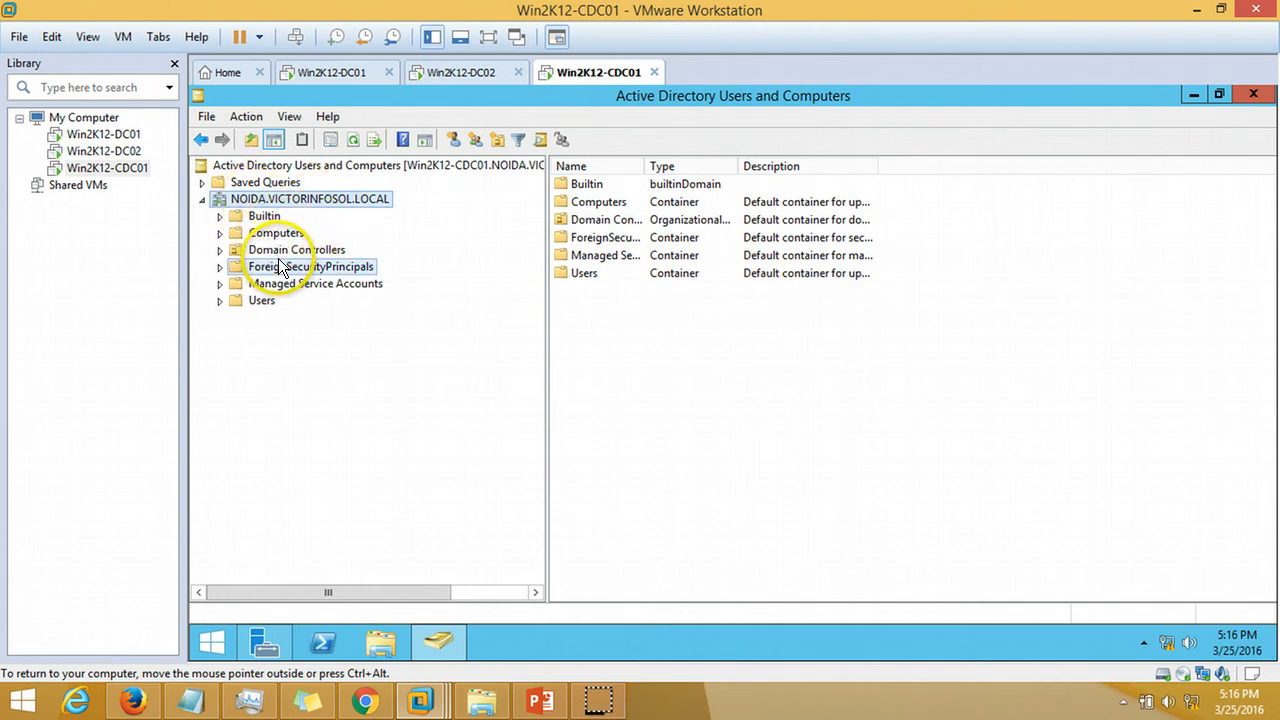
View WIN2K12-CDC01 under Domain Controllers as a GC in site INDIA, then switch to Win2K12-DC02
{"action": "left_click", "coordinate": [296, 248]}
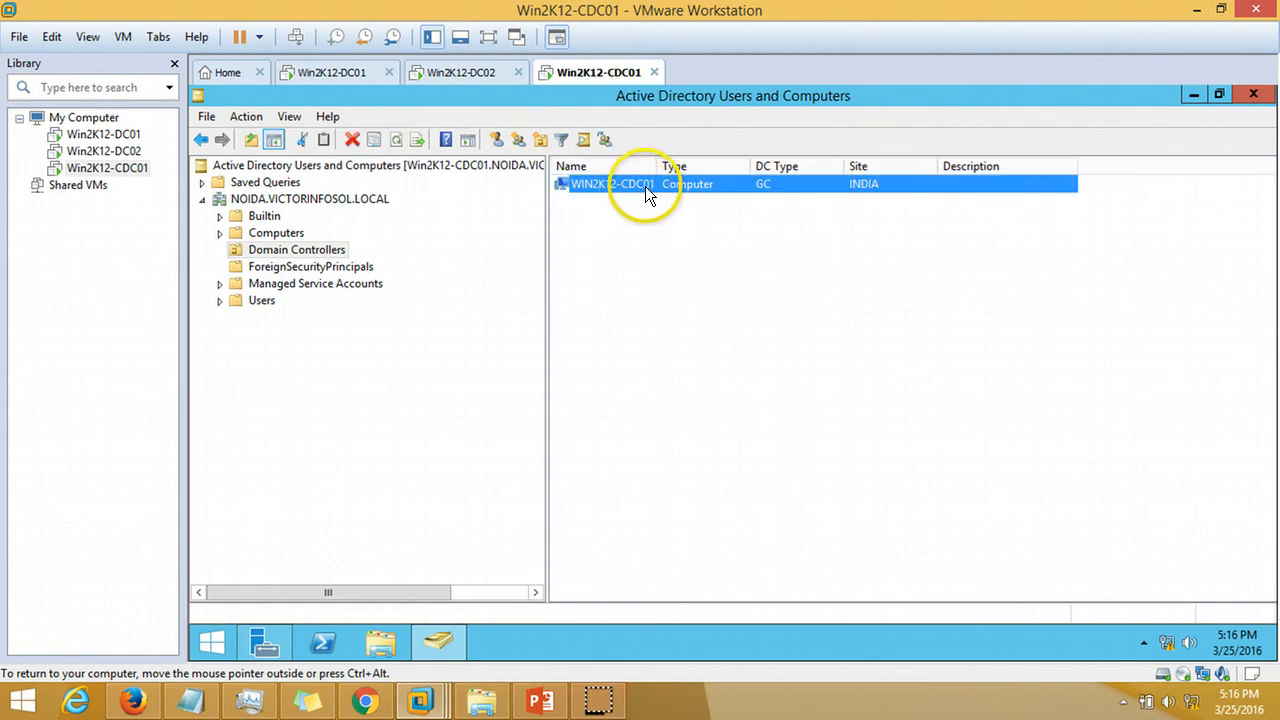
{"action": "mouse_move", "coordinate": [808, 192]}
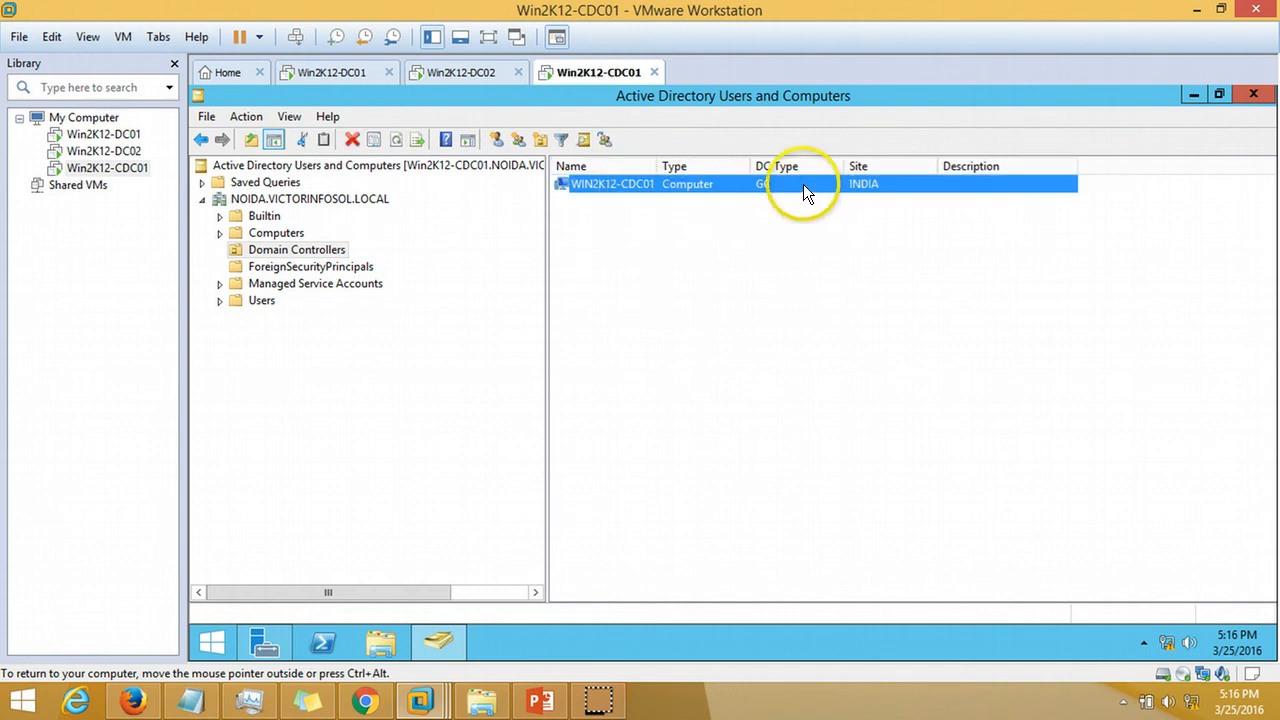
{"action": "left_click", "coordinate": [464, 72]}
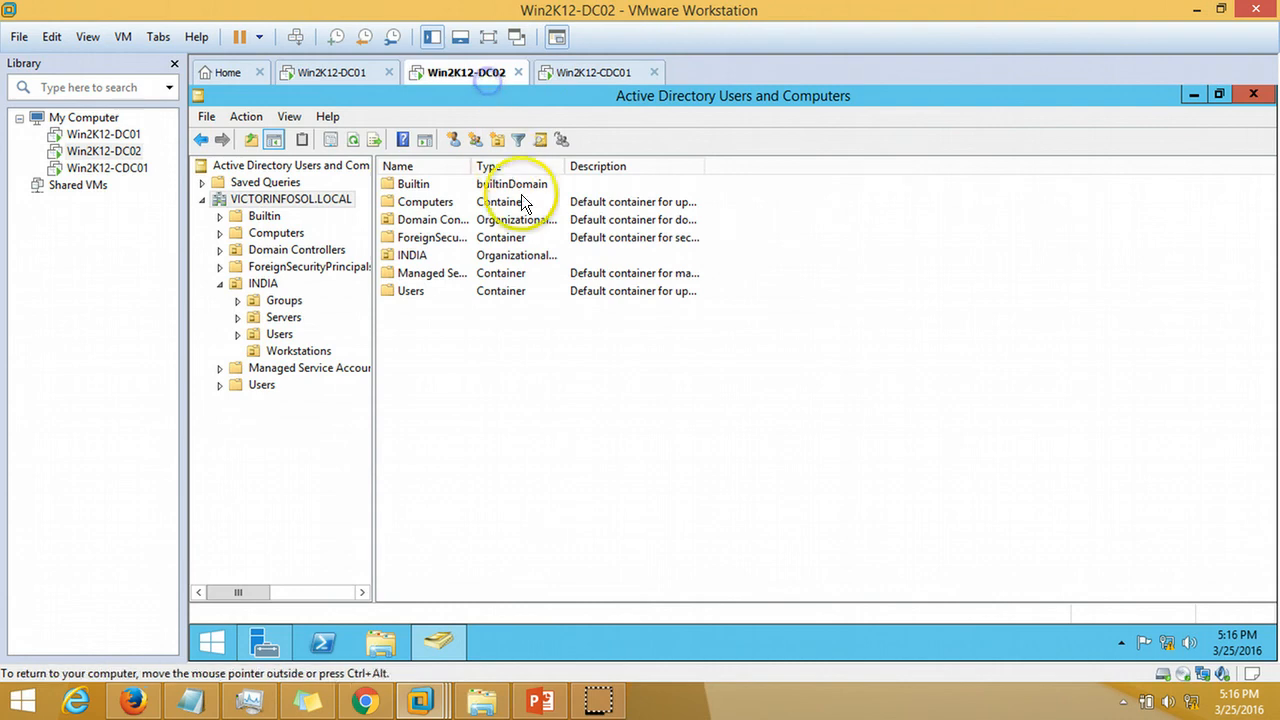
{"action": "left_click", "coordinate": [296, 248]}
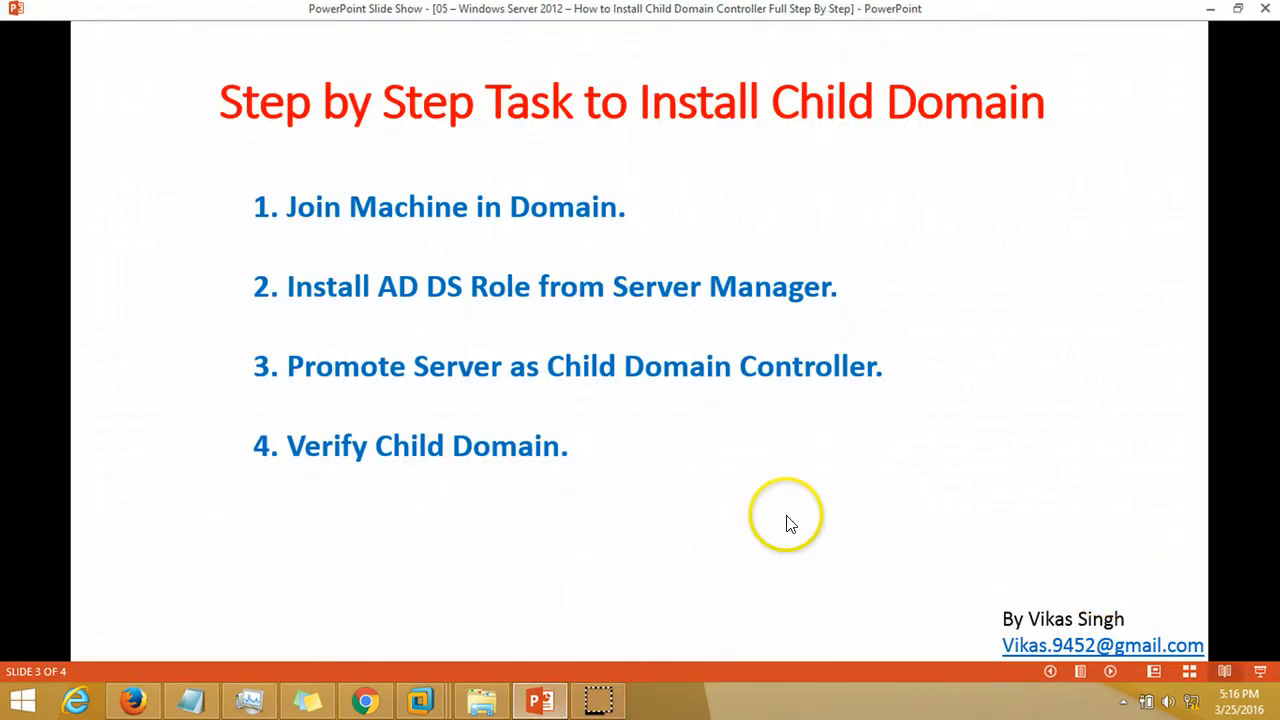
{"action": "mouse_move", "coordinate": [520, 444]}
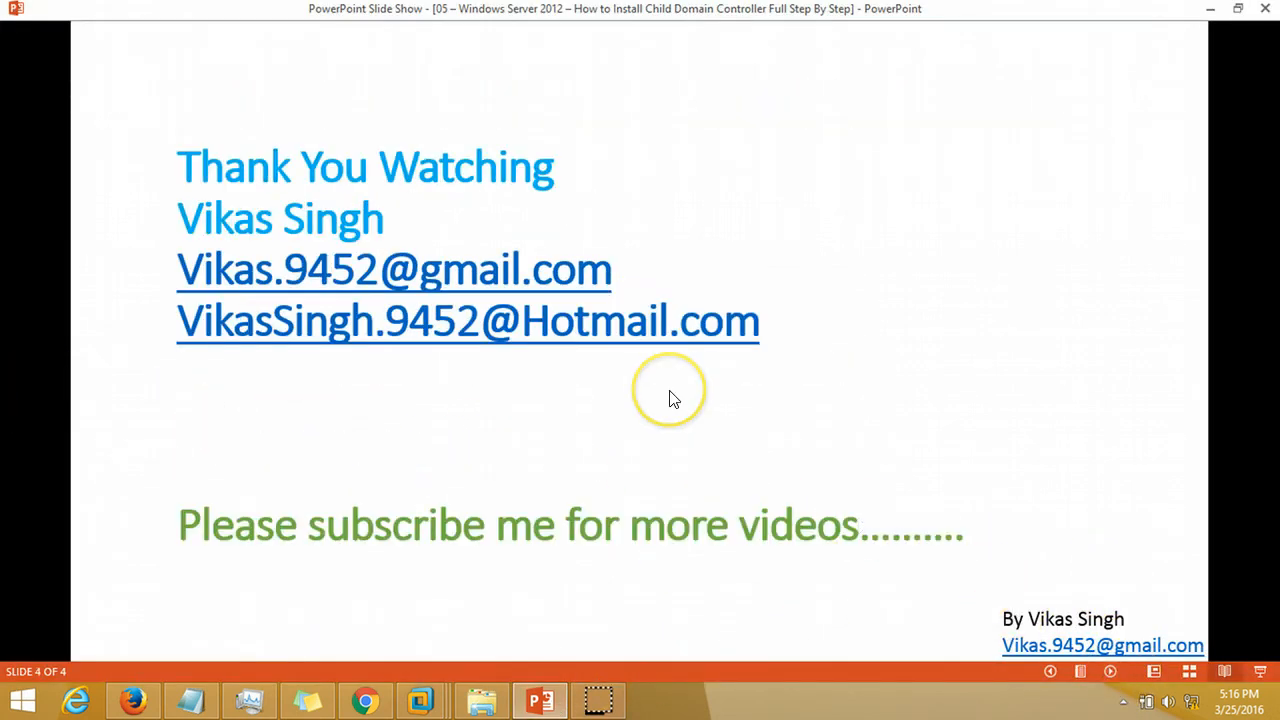
{"action": "mouse_move", "coordinate": [672, 398]}
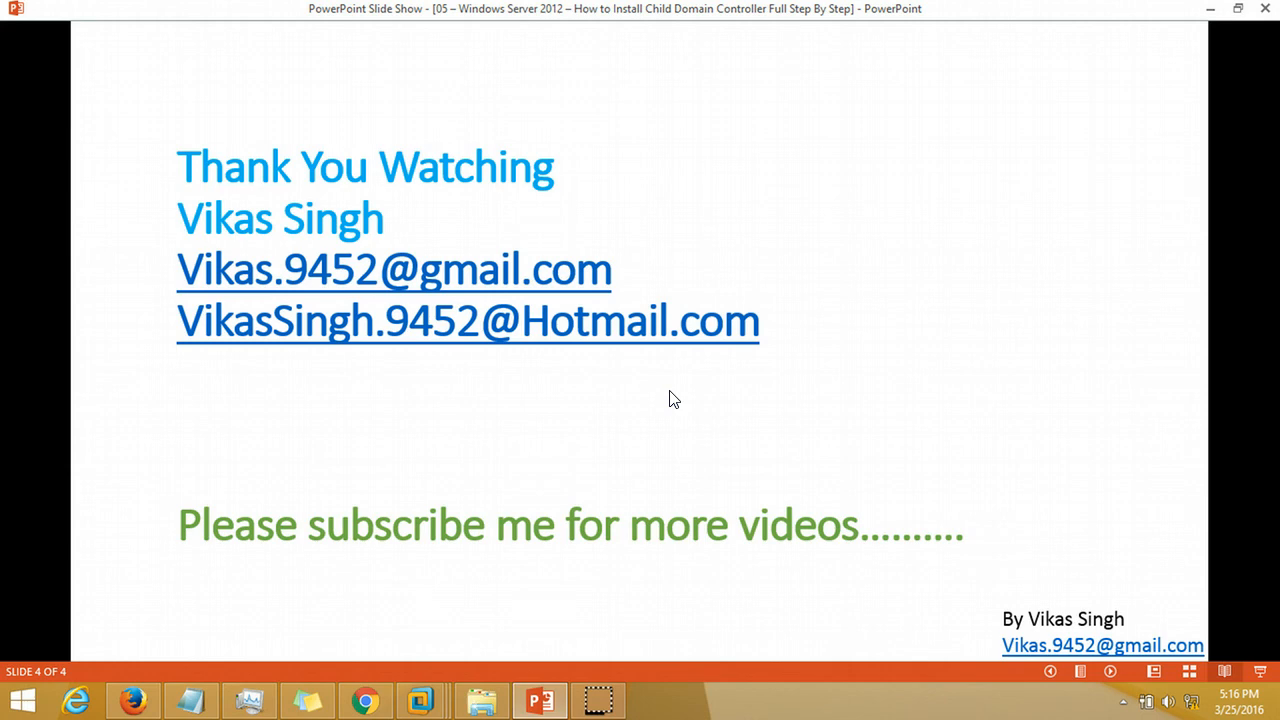
Advance the slide show to the closing Thank You slide
{"action": "left_click", "coordinate": [568, 244]}
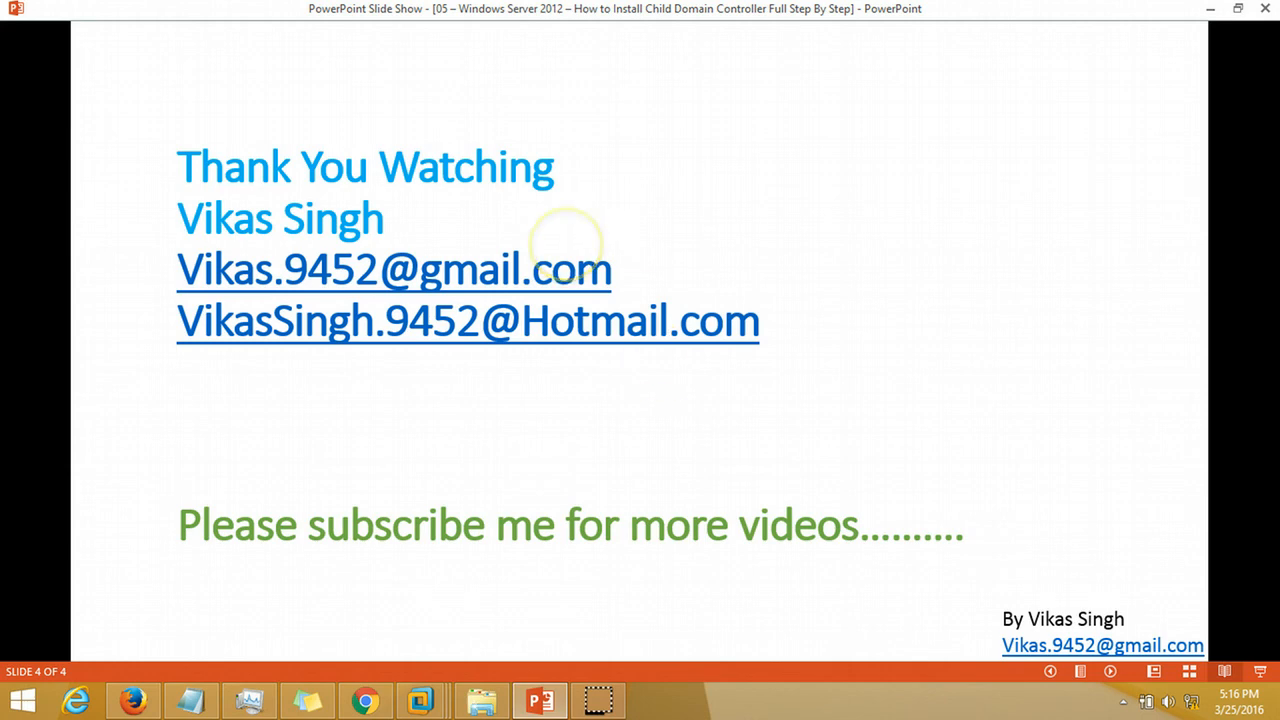